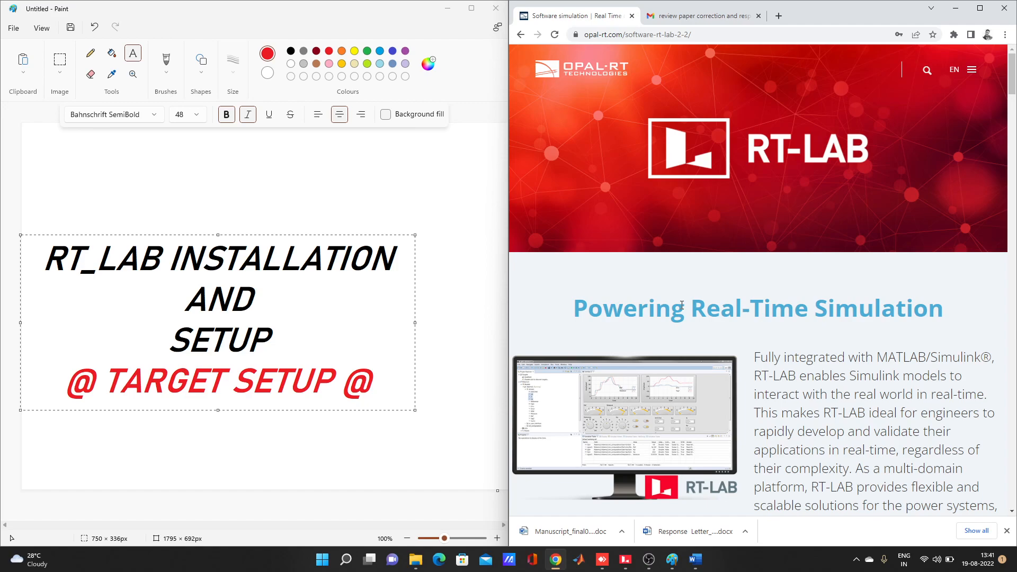
{"action": "mouse_move", "coordinate": [777, 16]}
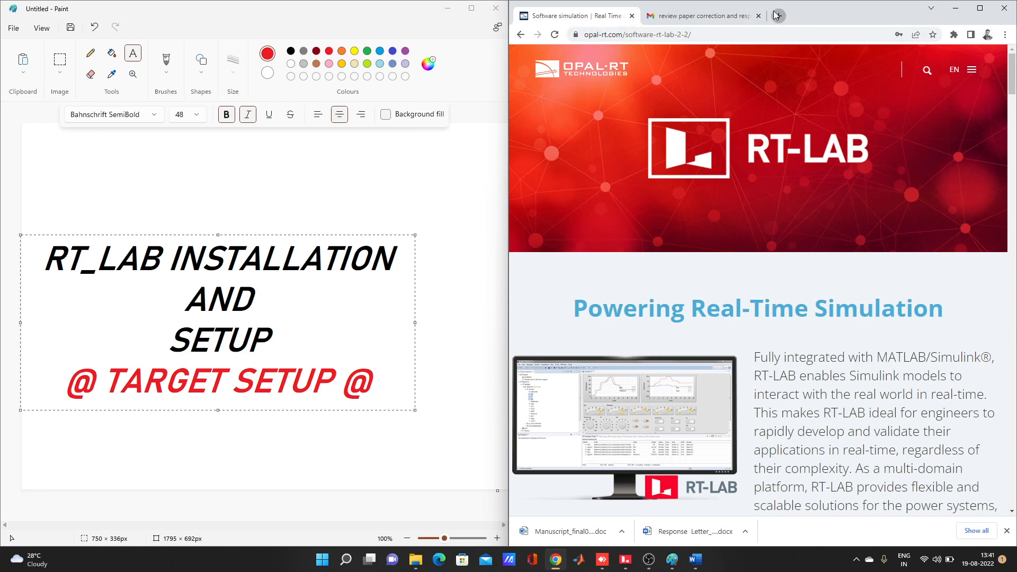
- Search 'rt lab' in a new Chrome tab and open the OPAL-RT RT-LAB software result
{"action": "left_click", "coordinate": [777, 15]}
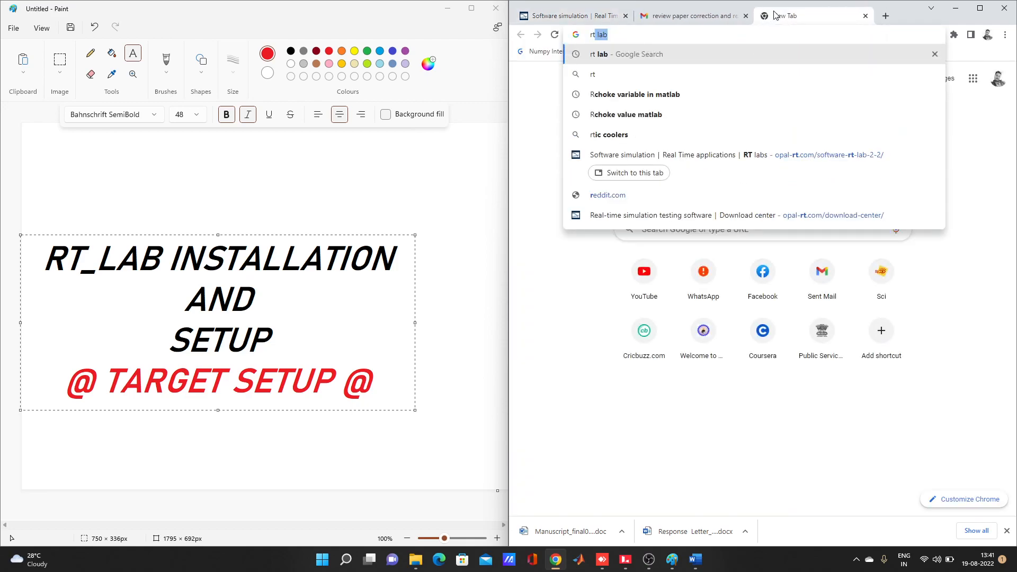
{"action": "key", "text": "Return"}
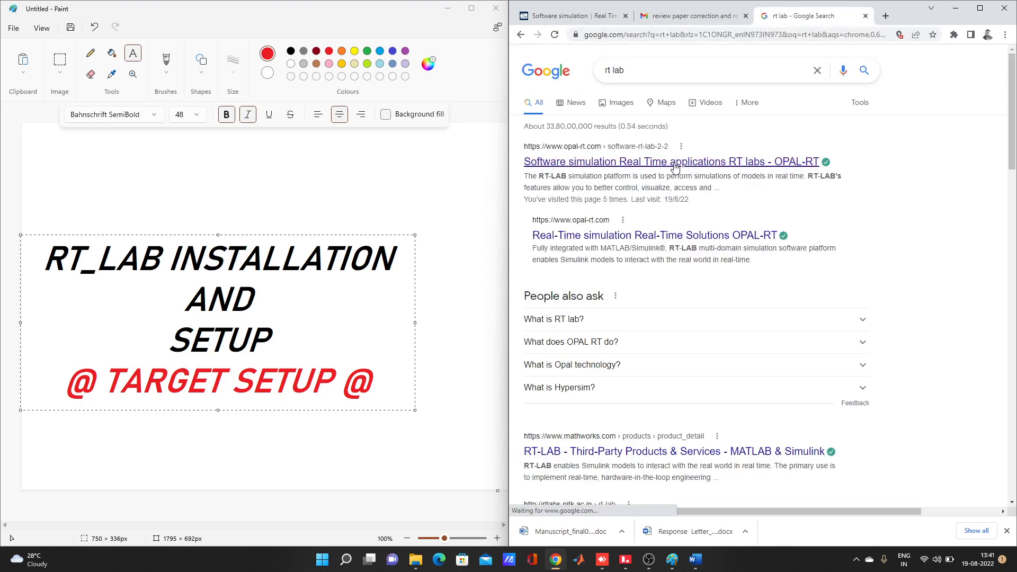
{"action": "mouse_move", "coordinate": [671, 161]}
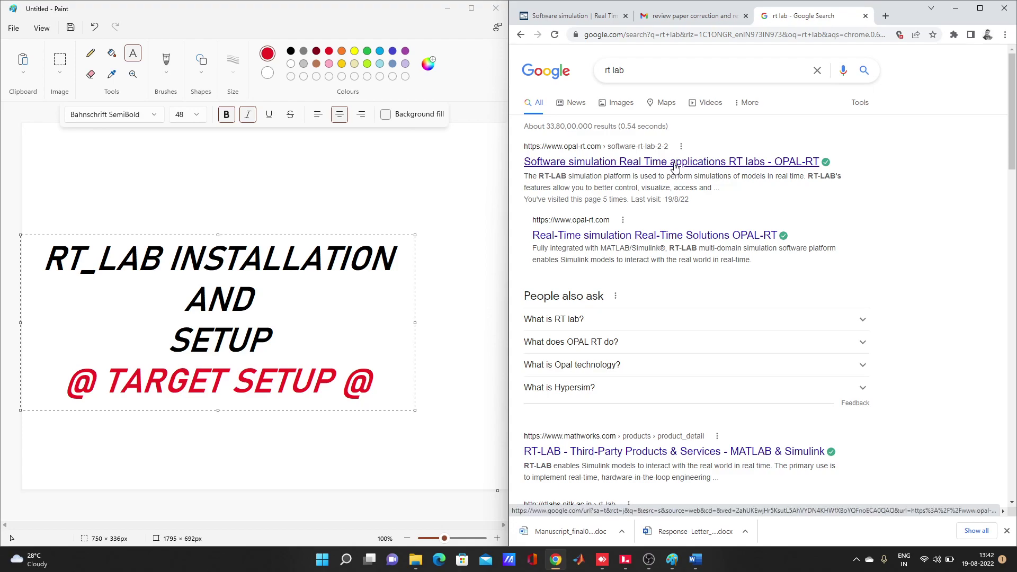
{"action": "left_click", "coordinate": [670, 161]}
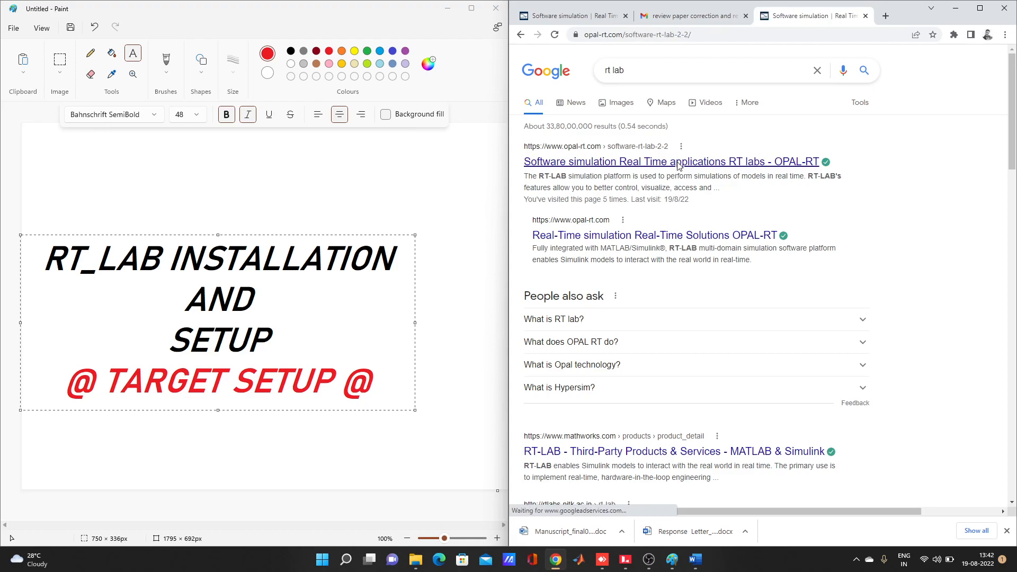
- Maximize Chrome to read the OPAL-RT RT-LAB product page
{"action": "left_click", "coordinate": [670, 162]}
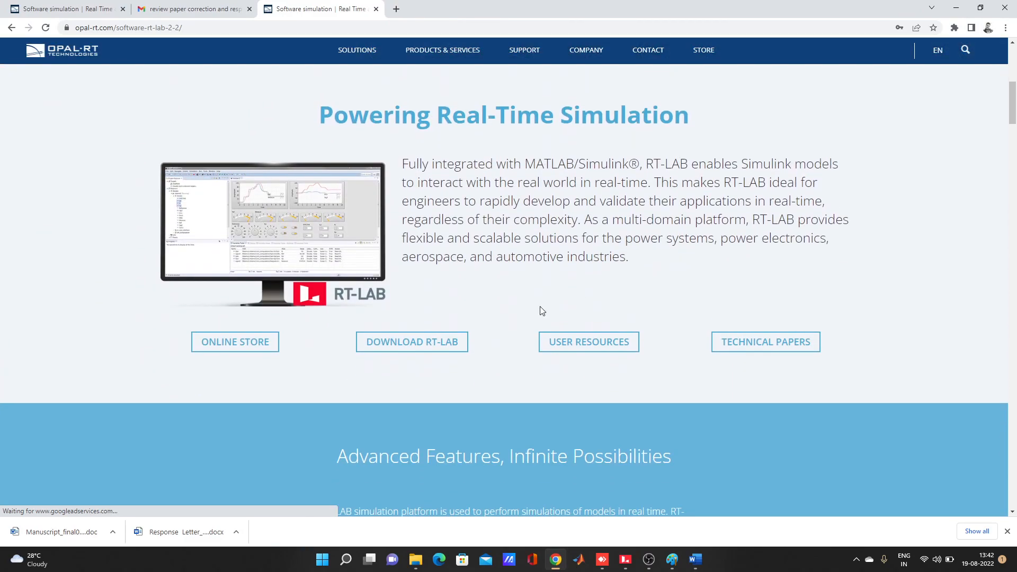
{"action": "mouse_move", "coordinate": [427, 369]}
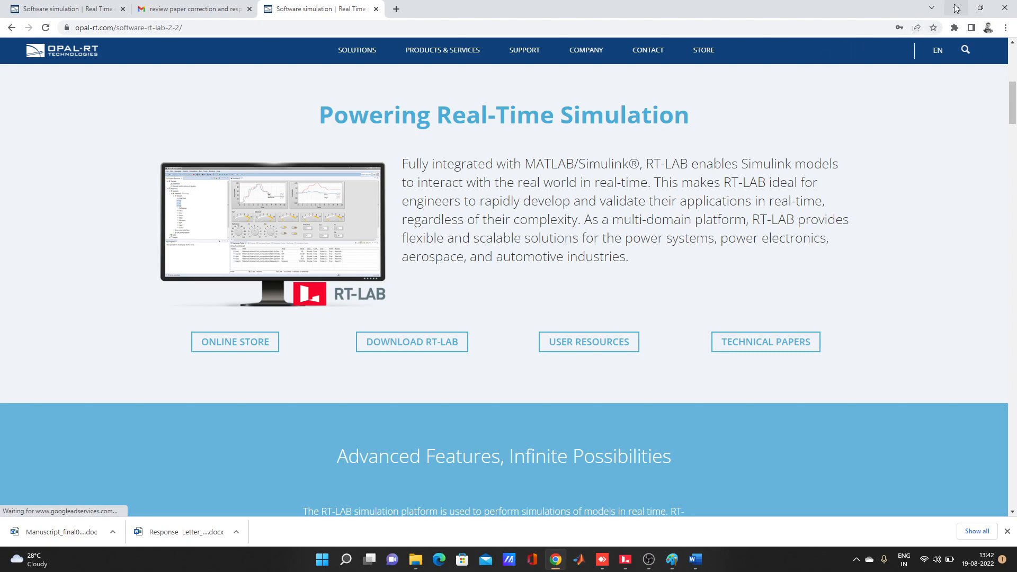
{"action": "mouse_move", "coordinate": [953, 6]}
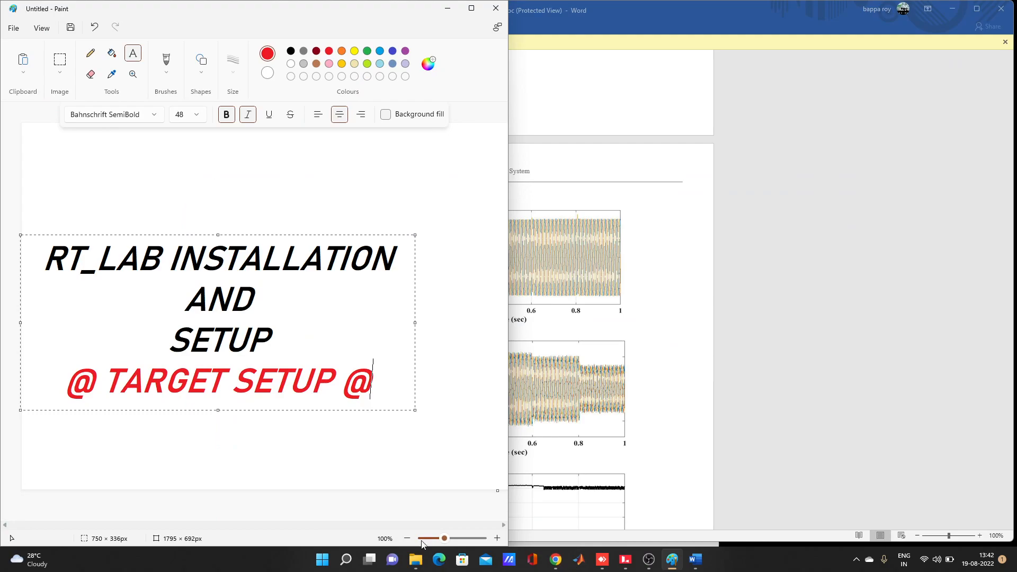
{"action": "mouse_move", "coordinate": [958, 21]}
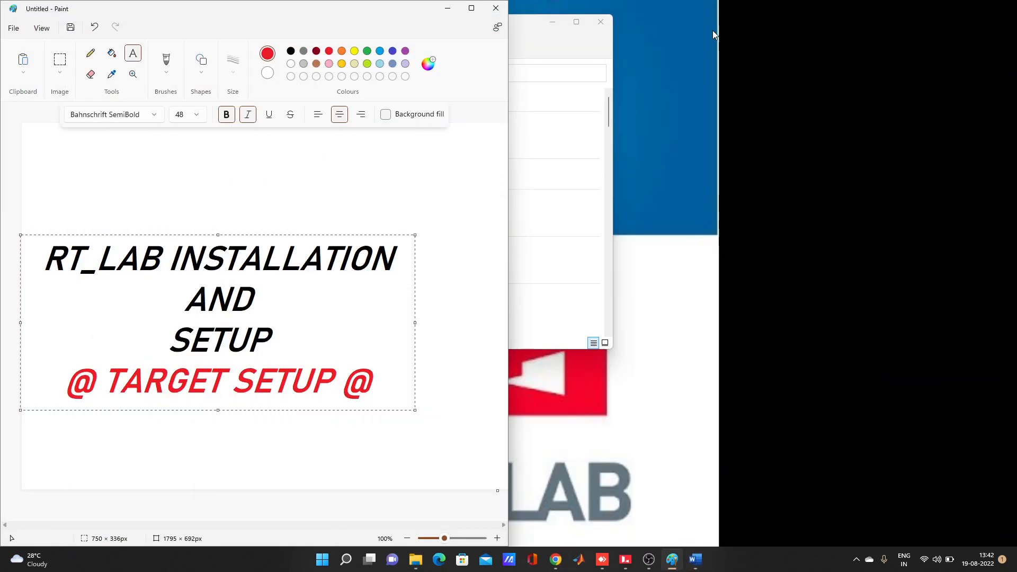
- Browse from the soft folder into the extracted RT-LAB_2022.1 installer folder, then minimize File Explorer
{"action": "left_click", "coordinate": [445, 10]}
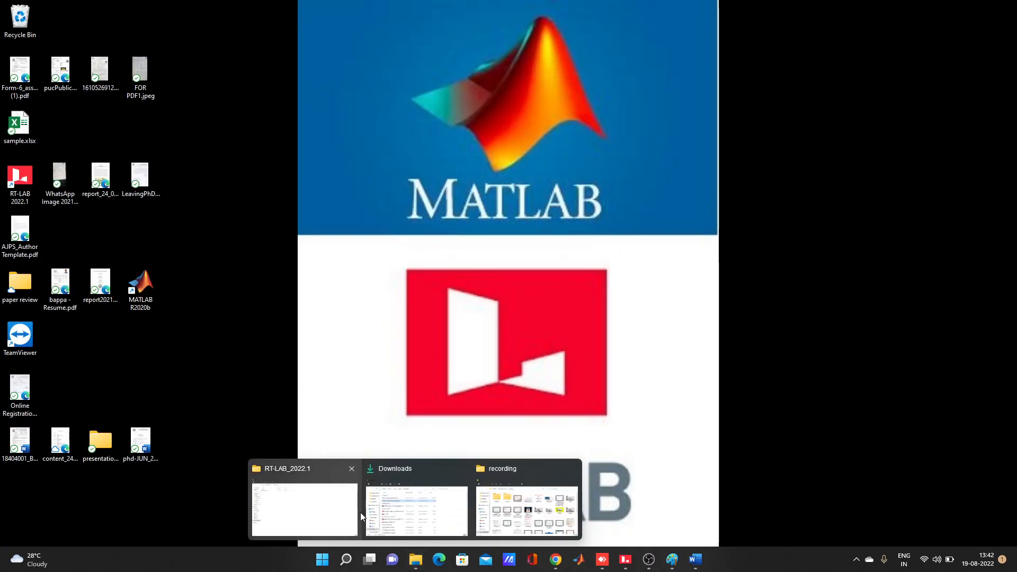
{"action": "left_click", "coordinate": [303, 509]}
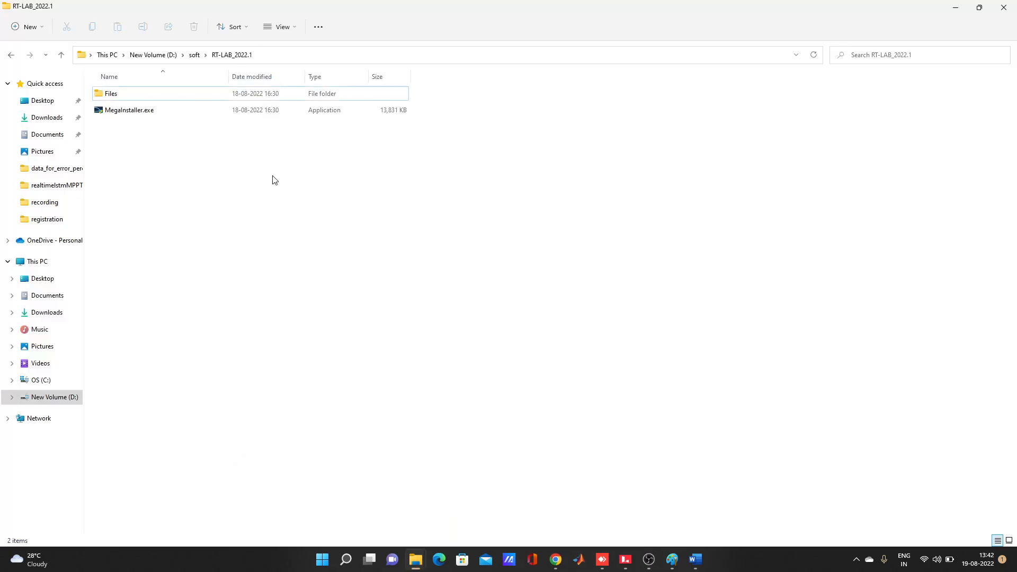
{"action": "mouse_move", "coordinate": [168, 162]}
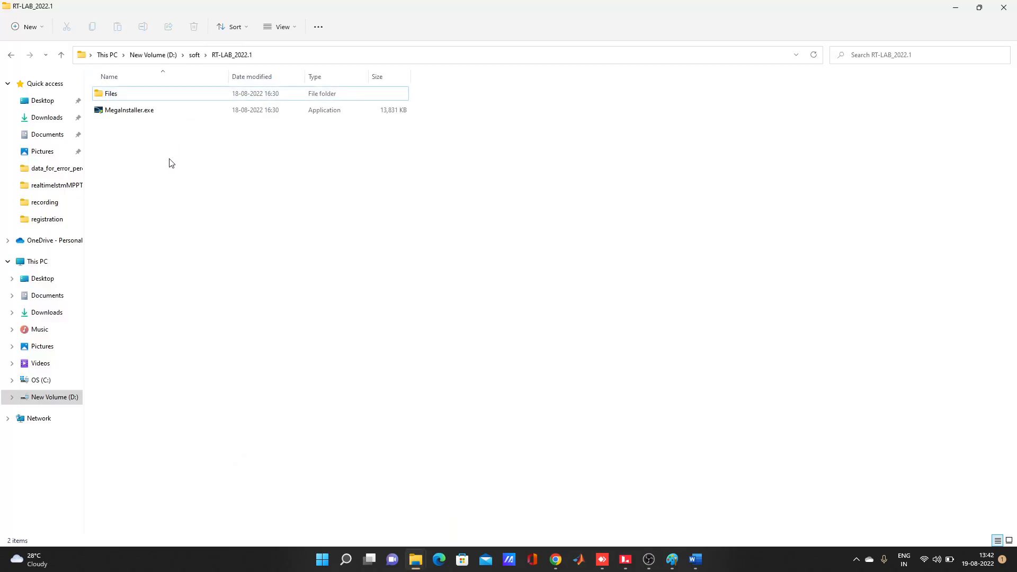
{"action": "mouse_move", "coordinate": [182, 142]}
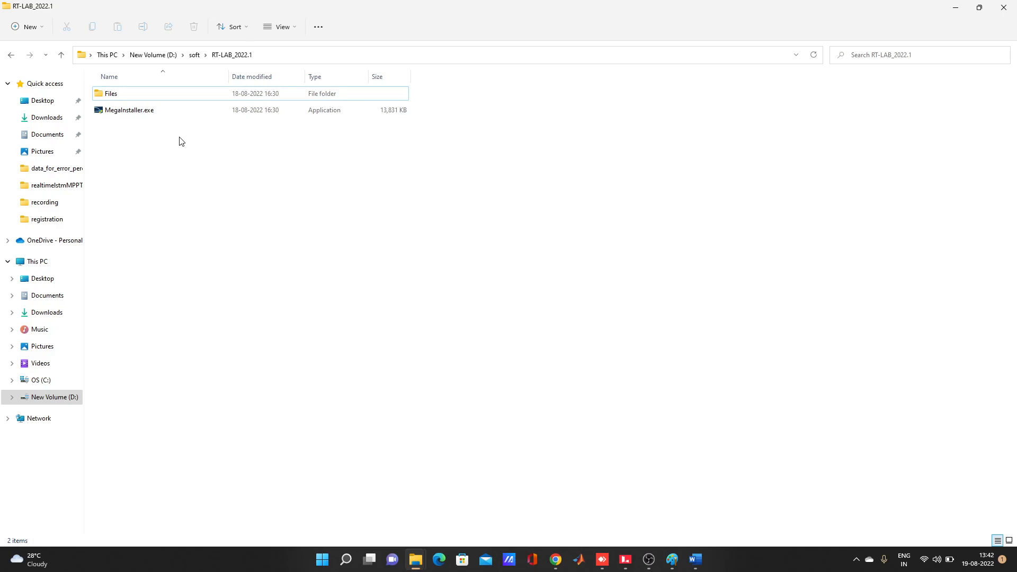
{"action": "left_click", "coordinate": [194, 54]}
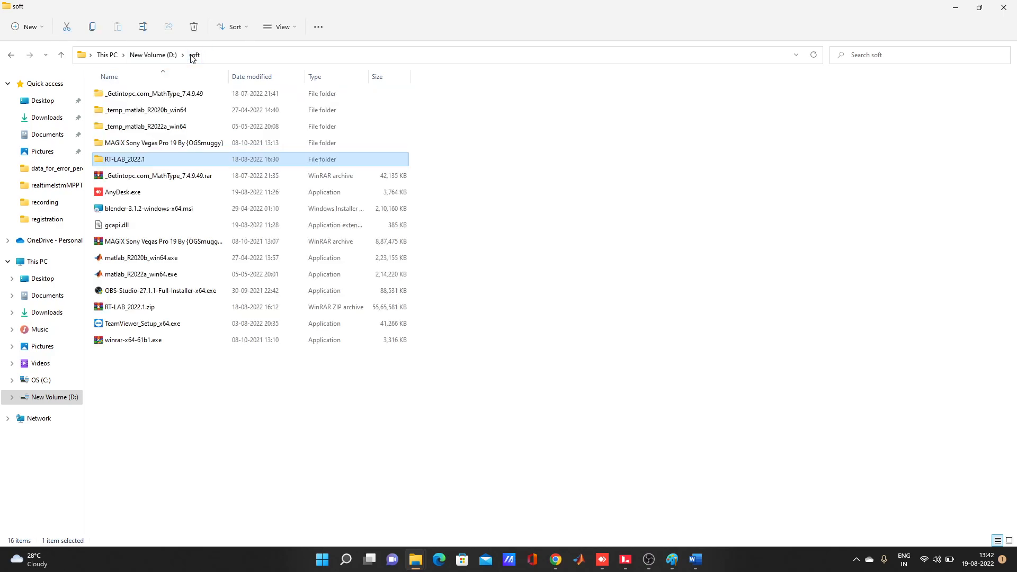
{"action": "mouse_move", "coordinate": [139, 249]}
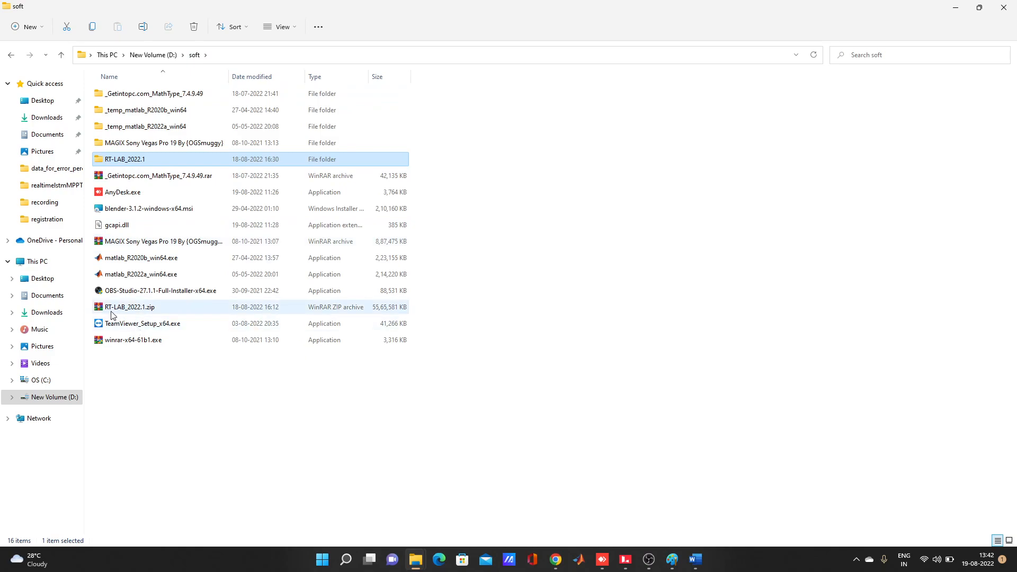
{"action": "left_click", "coordinate": [130, 307]}
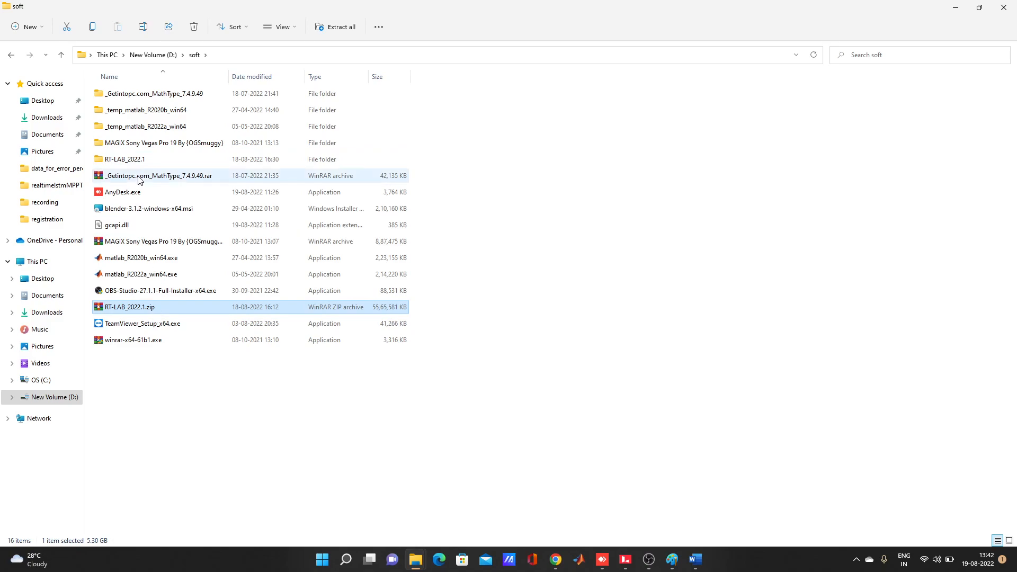
{"action": "double_click", "coordinate": [124, 158]}
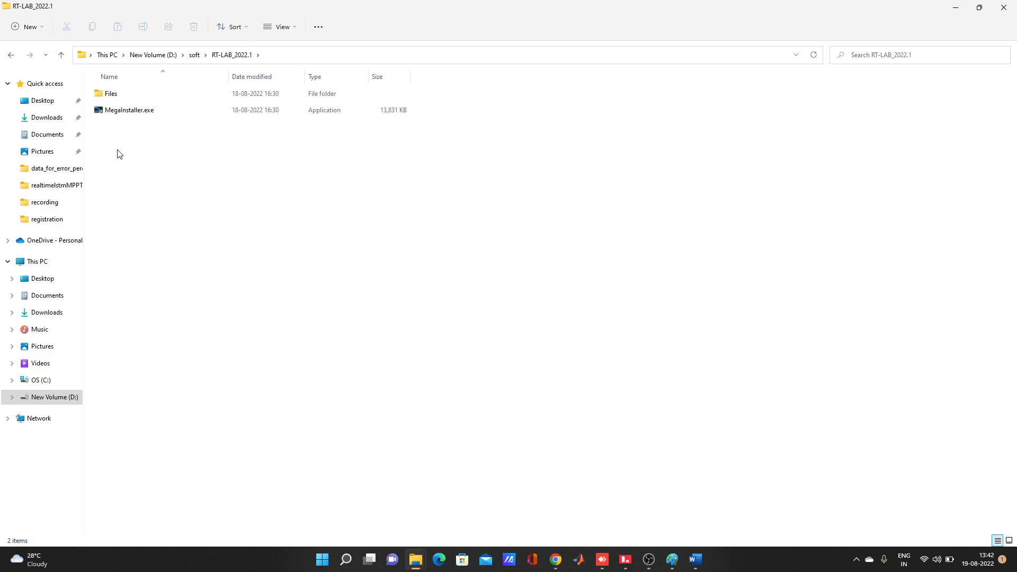
{"action": "mouse_move", "coordinate": [387, 160]}
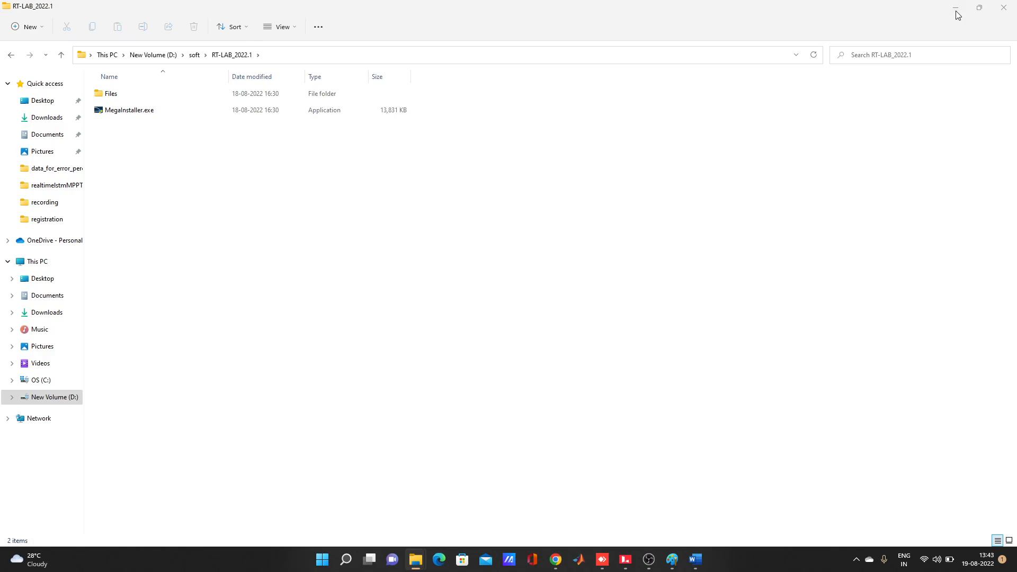
{"action": "left_click", "coordinate": [954, 7]}
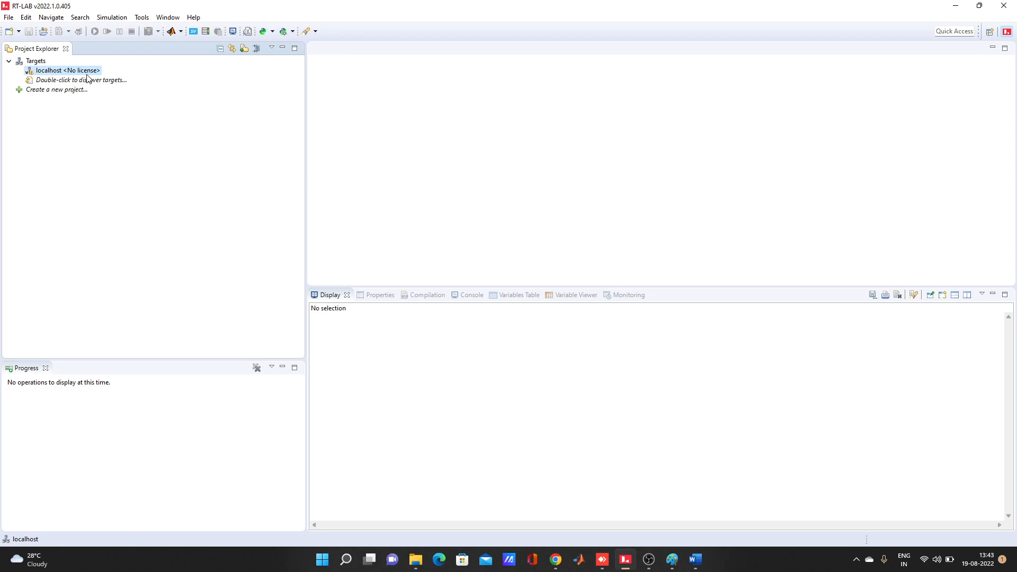
{"action": "mouse_move", "coordinate": [251, 143]}
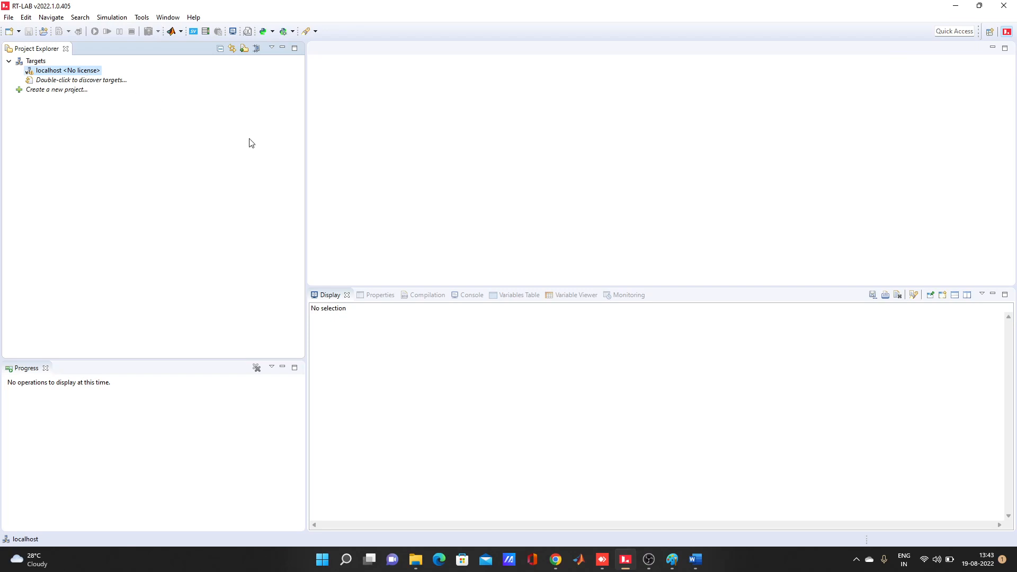
{"action": "mouse_move", "coordinate": [382, 227]}
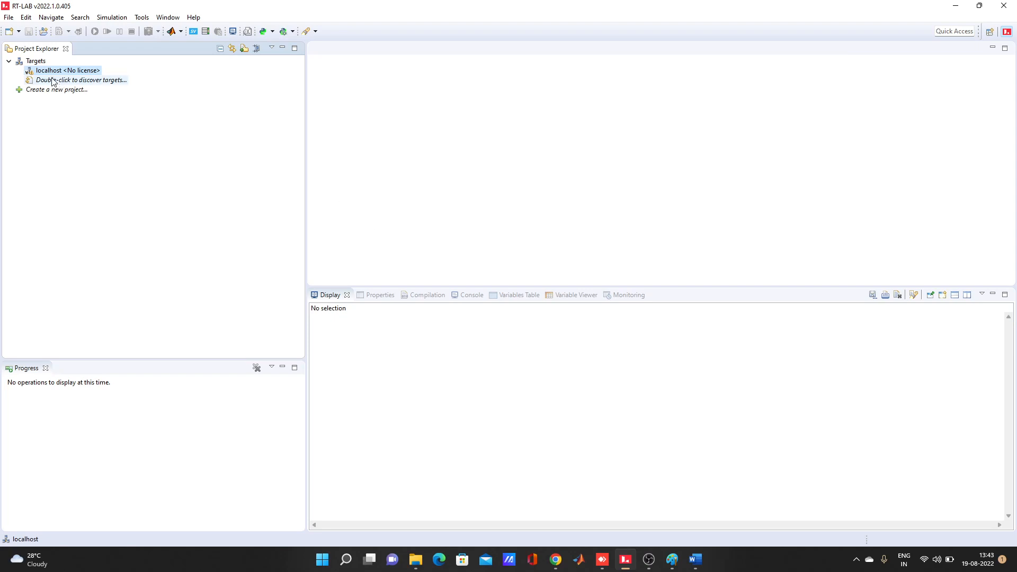
- Select the unlicensed localhost target under Targets in Project Explorer
{"action": "left_click", "coordinate": [64, 70]}
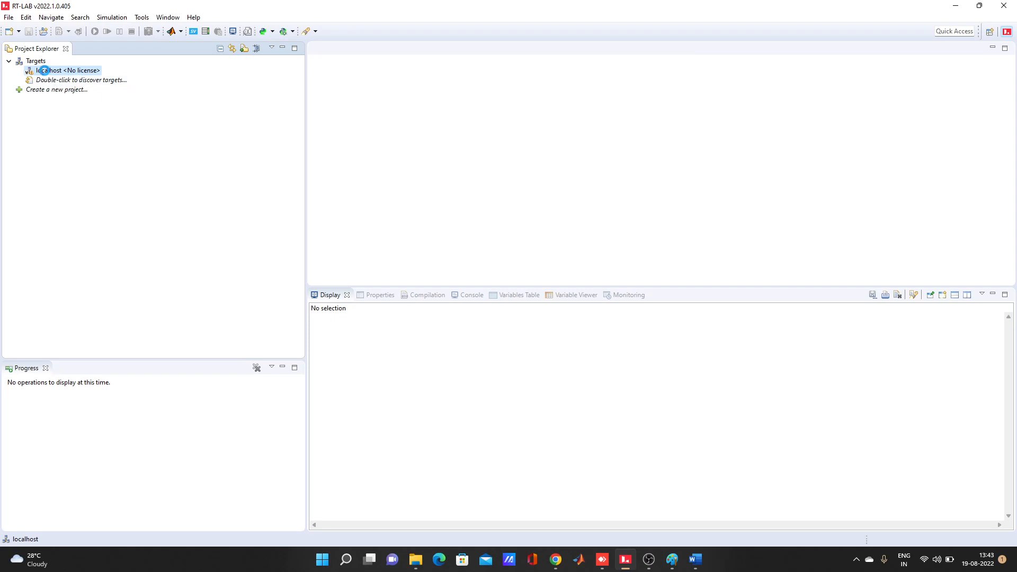
{"action": "double_click", "coordinate": [67, 70]}
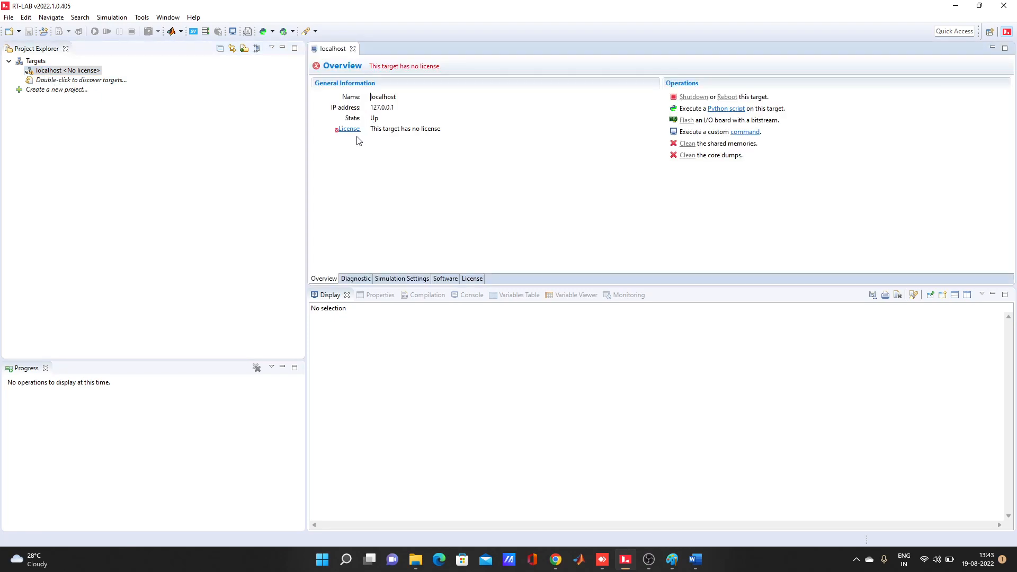
{"action": "mouse_move", "coordinate": [387, 118]}
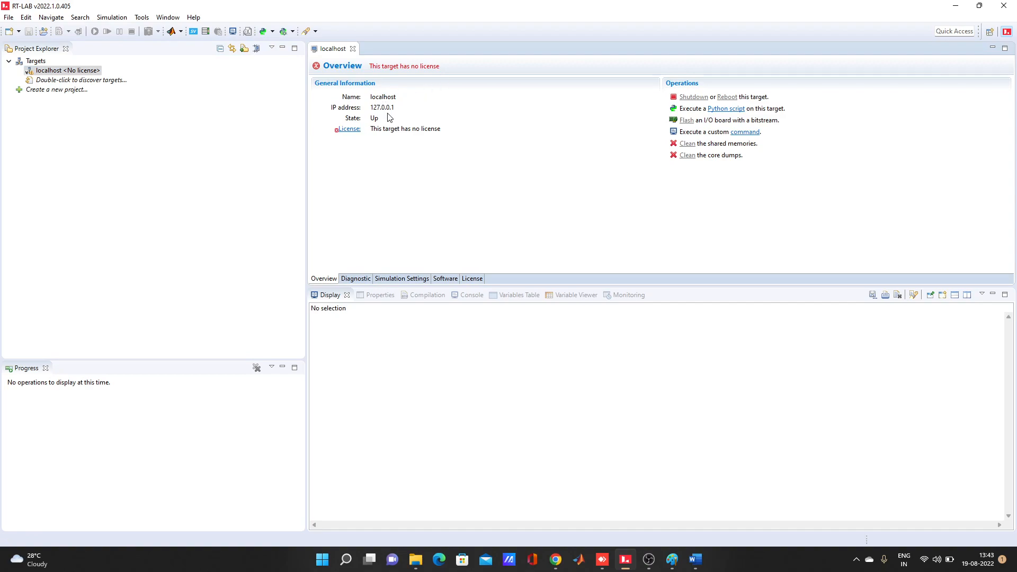
{"action": "mouse_move", "coordinate": [427, 117]}
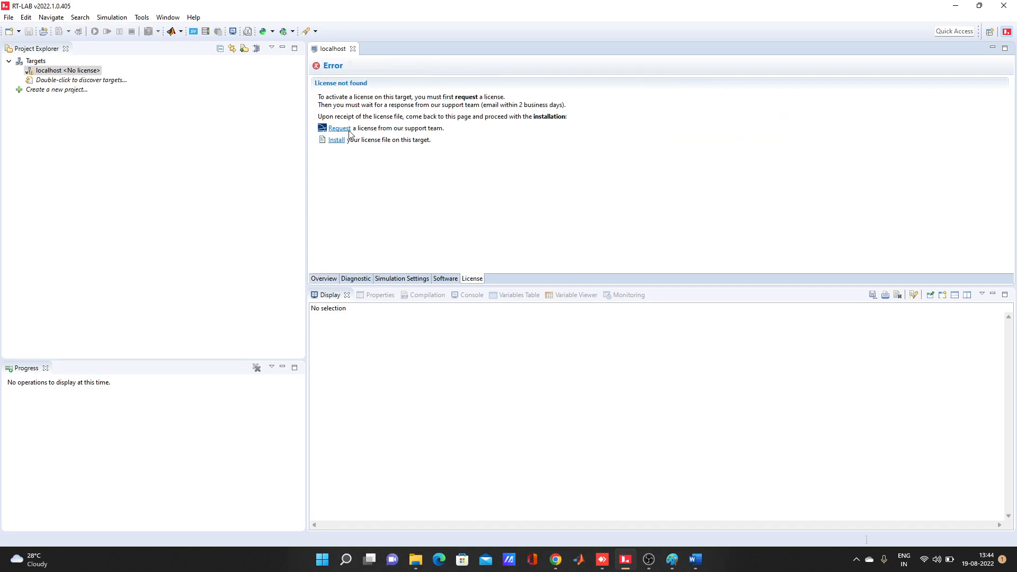
{"action": "mouse_move", "coordinate": [442, 228]}
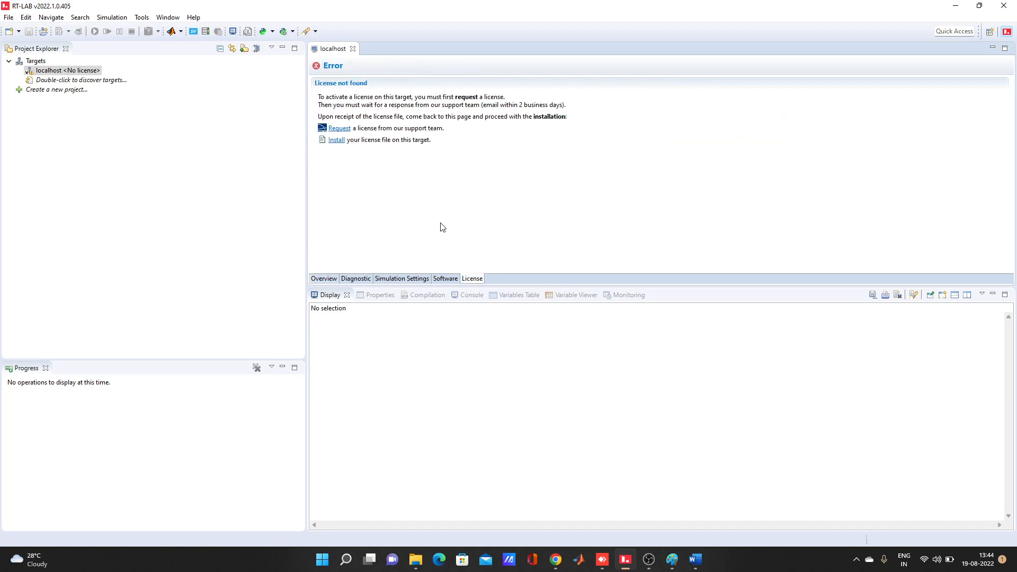
{"action": "mouse_move", "coordinate": [329, 104]}
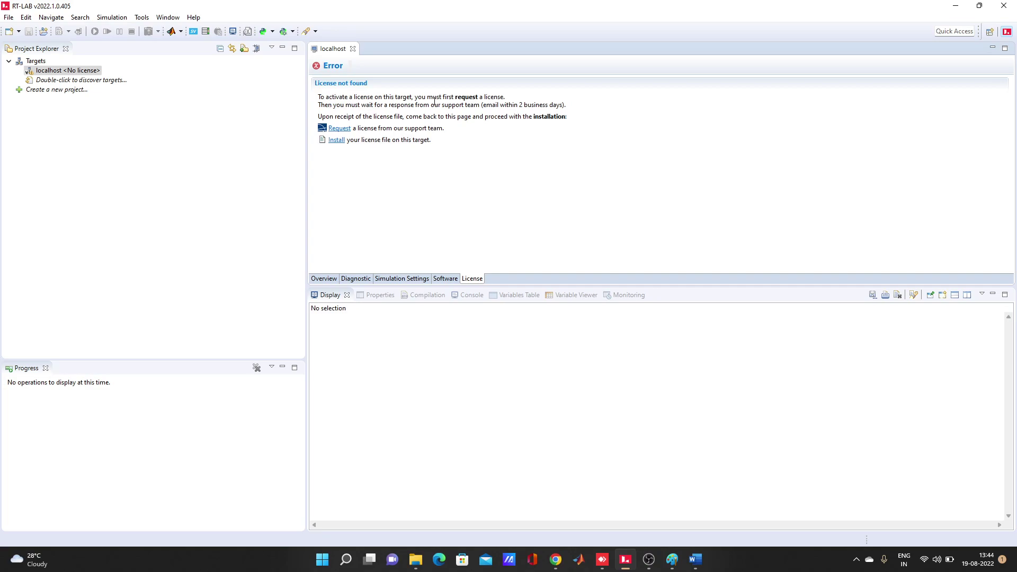
{"action": "mouse_move", "coordinate": [396, 141]}
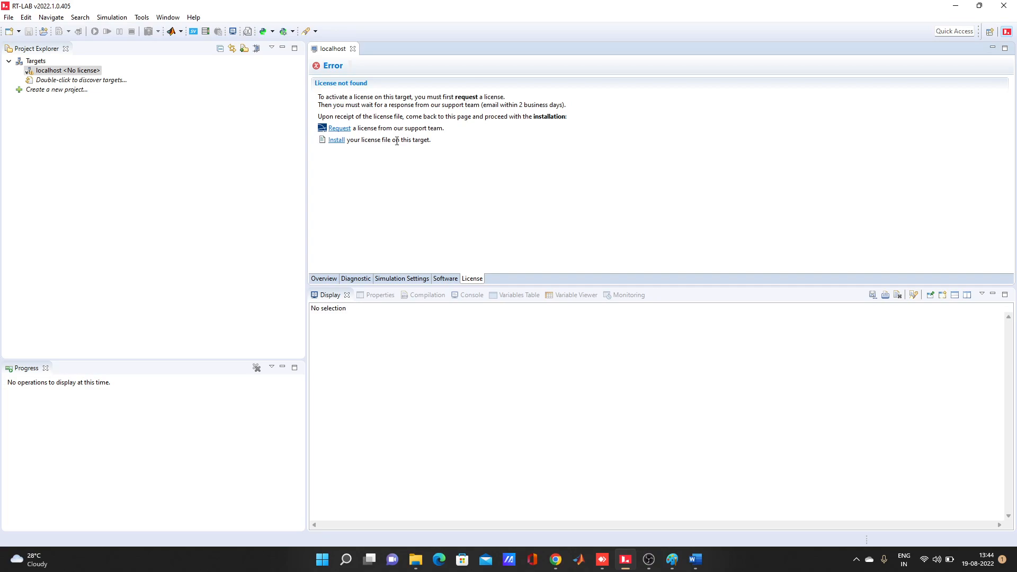
{"action": "mouse_move", "coordinate": [338, 127]}
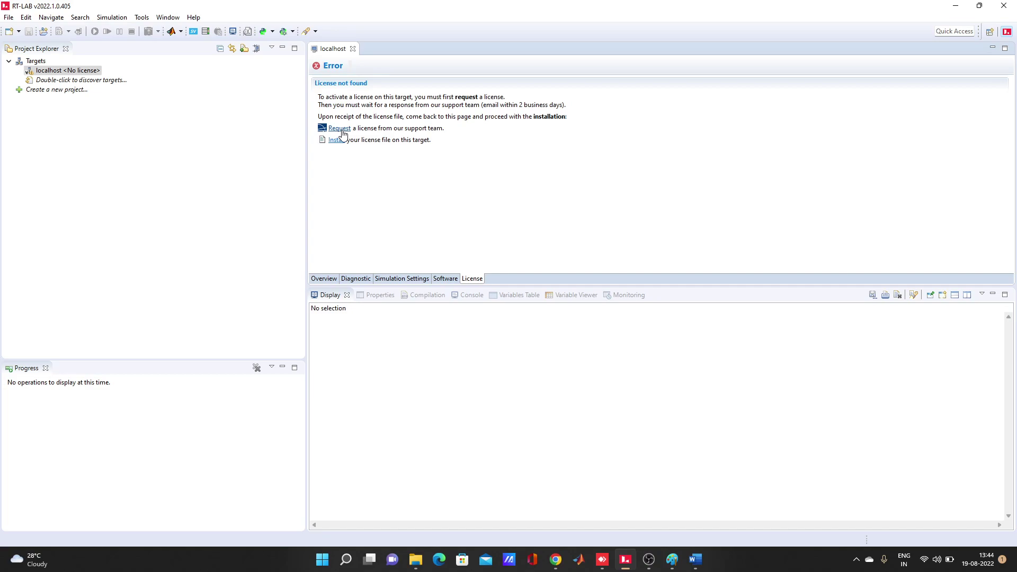
{"action": "mouse_move", "coordinate": [342, 142]}
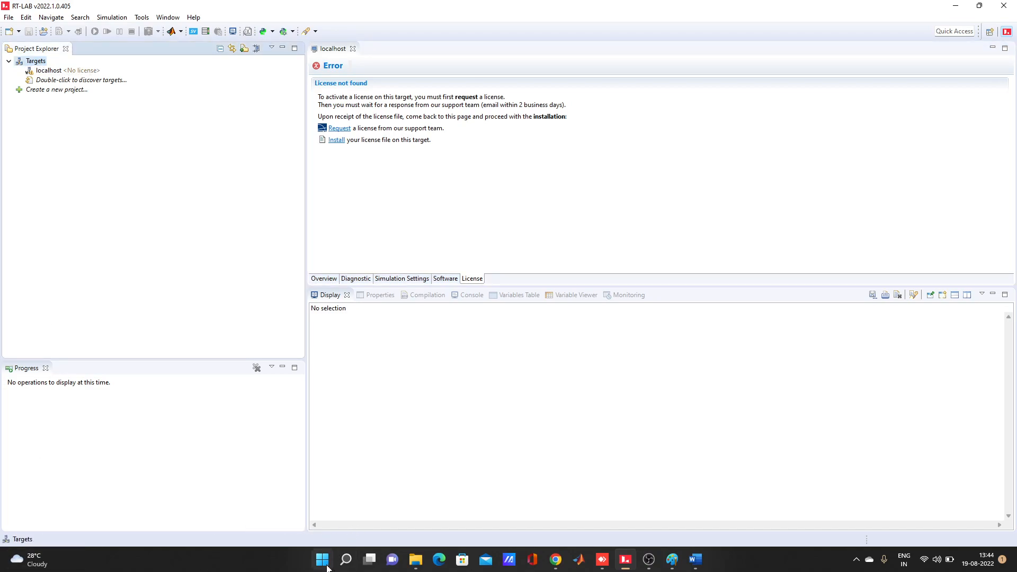
{"action": "right_click", "coordinate": [322, 559]}
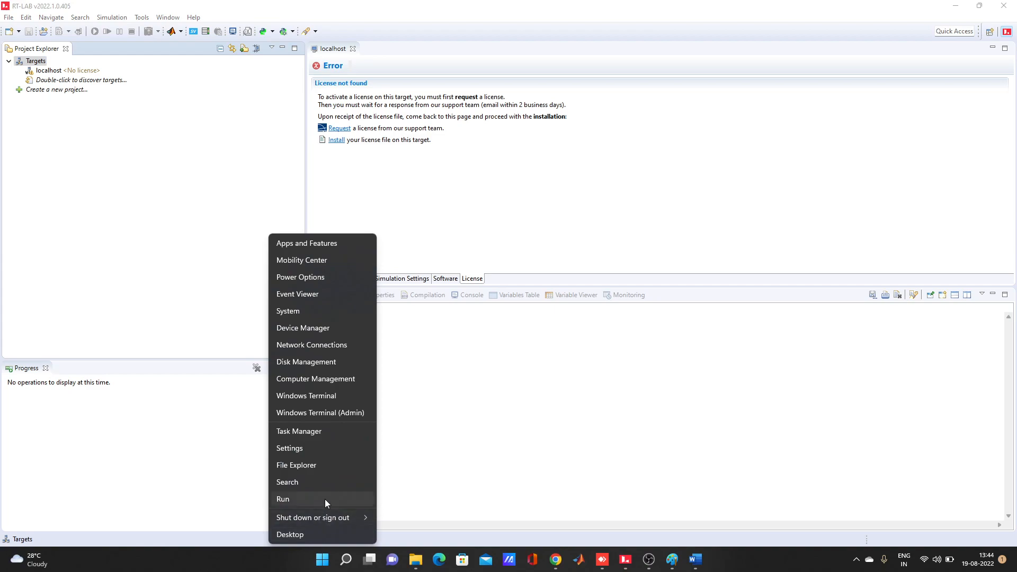
{"action": "left_click", "coordinate": [283, 499]}
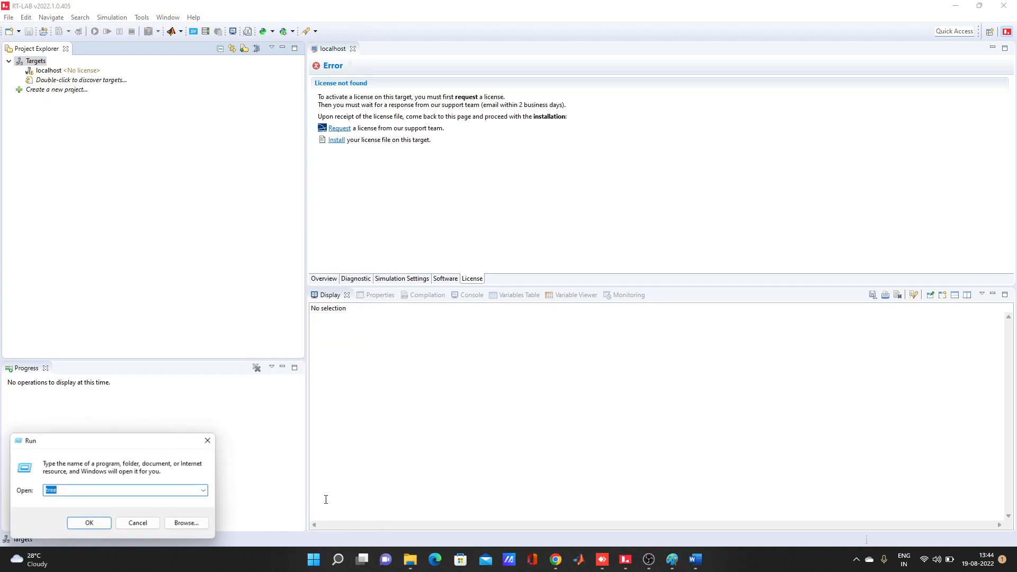
{"action": "type", "text": "ping 192.168.50.115 -t"}
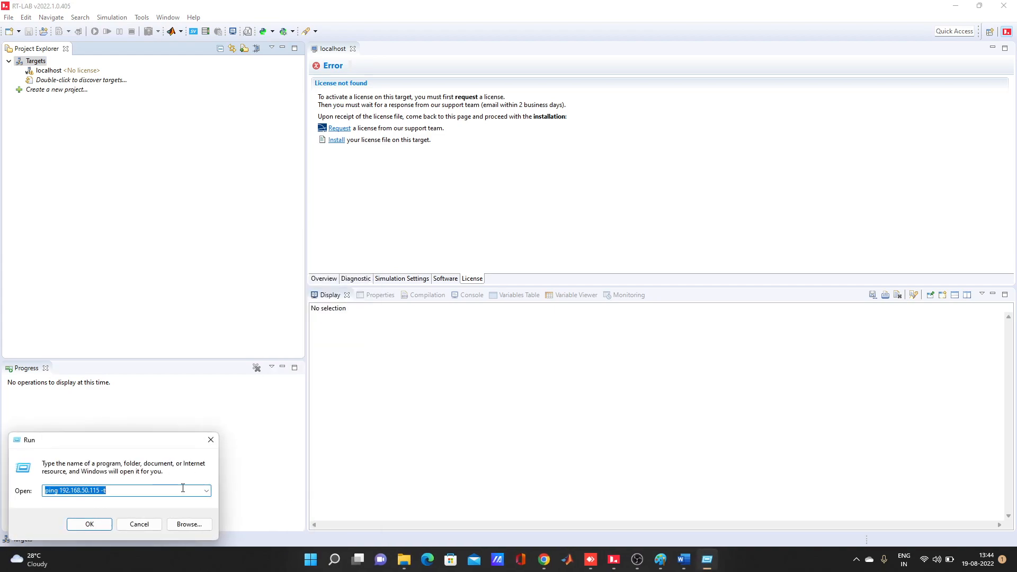
{"action": "left_click", "coordinate": [89, 524]}
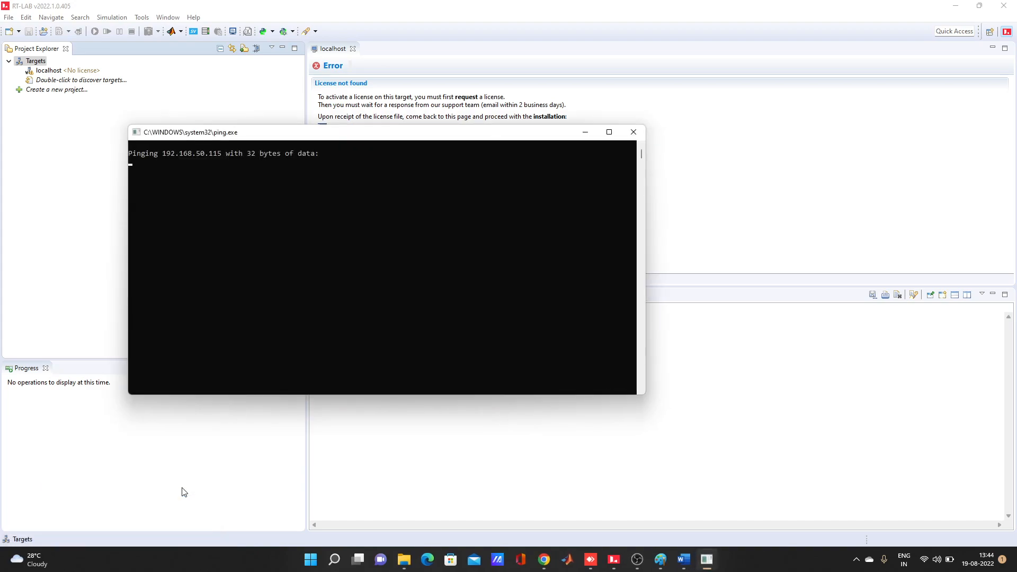
{"action": "mouse_move", "coordinate": [551, 164]}
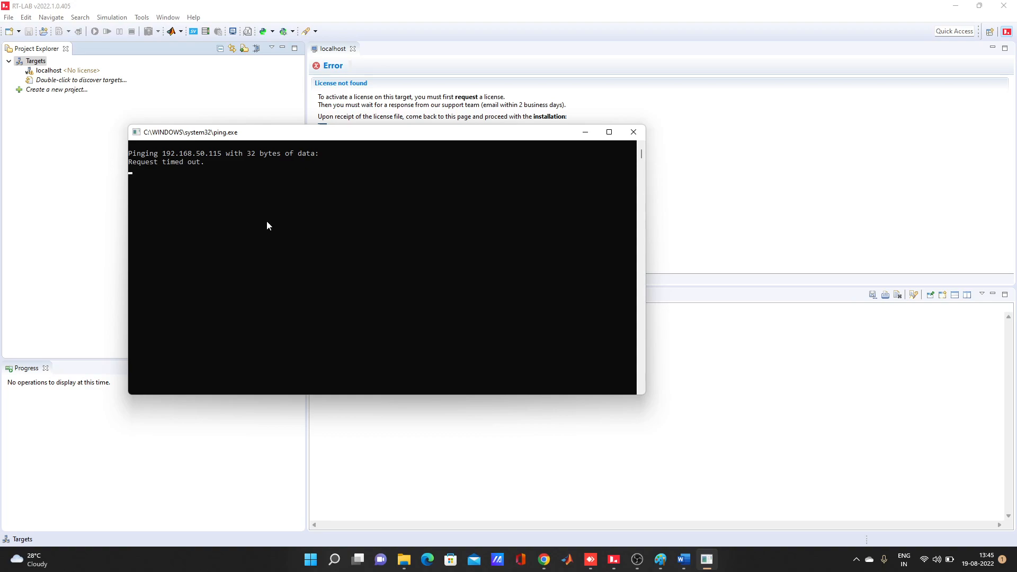
{"action": "mouse_move", "coordinate": [633, 132]}
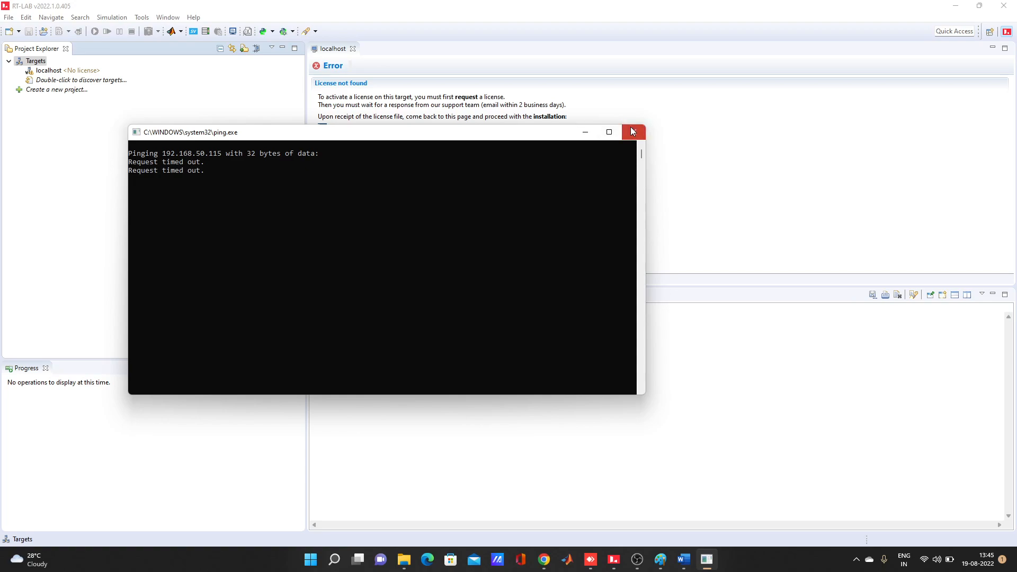
{"action": "left_click", "coordinate": [632, 132]}
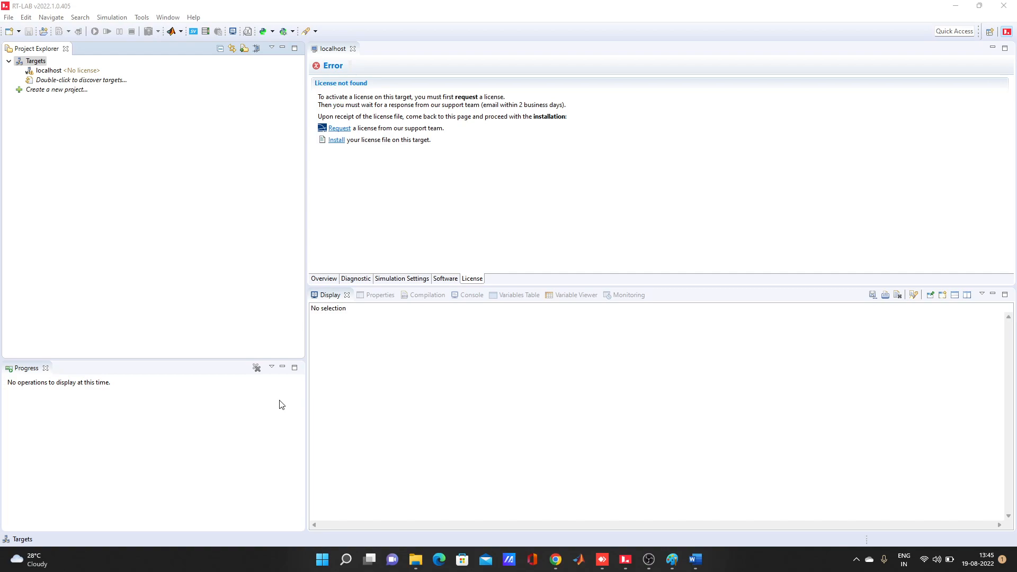
{"action": "mouse_move", "coordinate": [310, 413]}
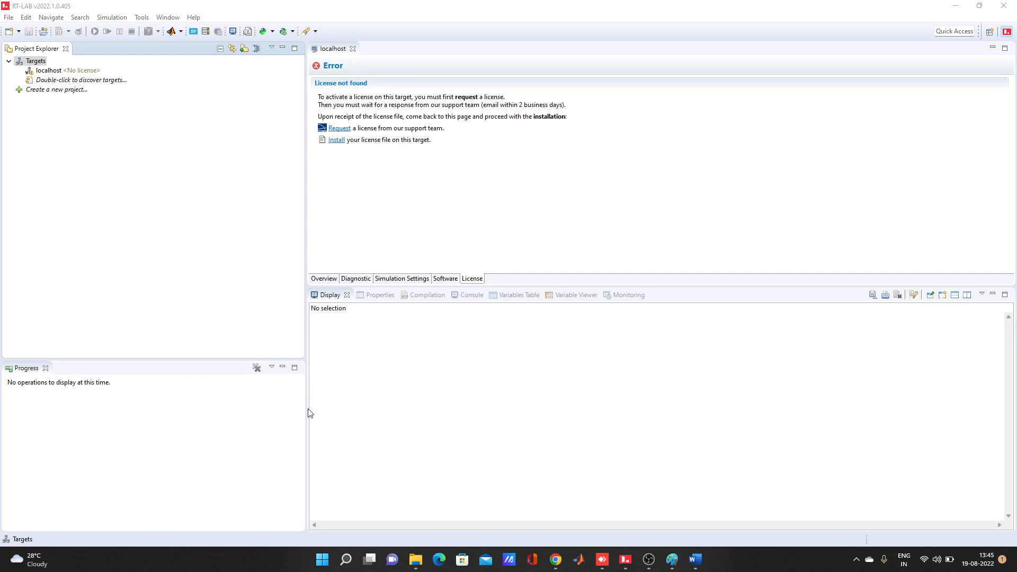
{"action": "mouse_move", "coordinate": [453, 498]}
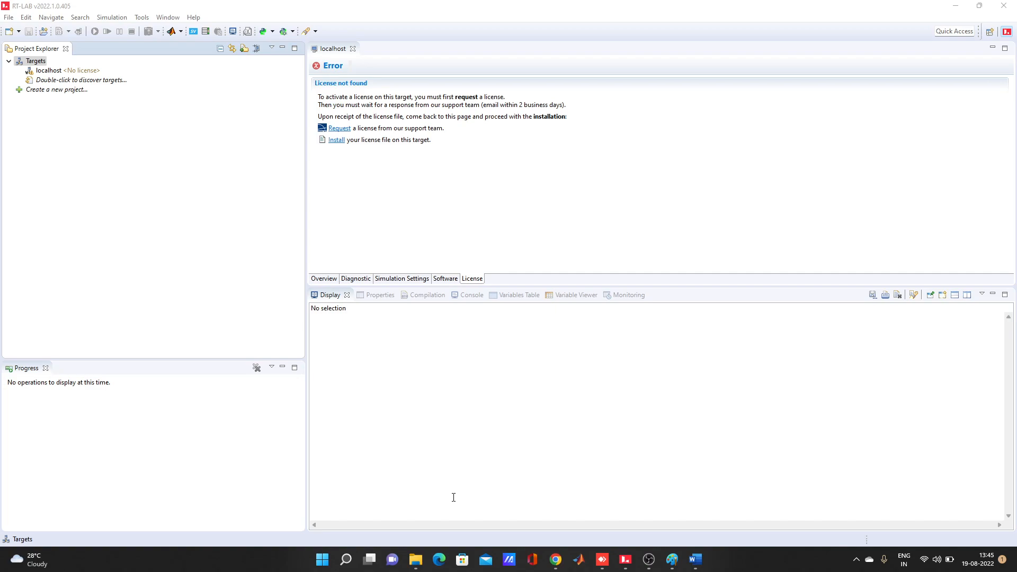
{"action": "mouse_move", "coordinate": [148, 192]}
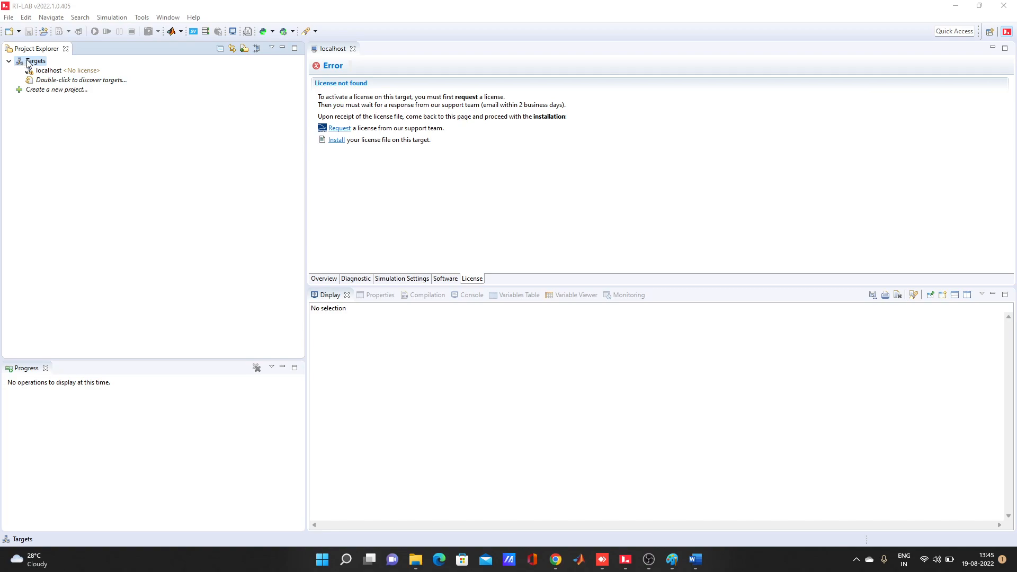
{"action": "right_click", "coordinate": [36, 60]}
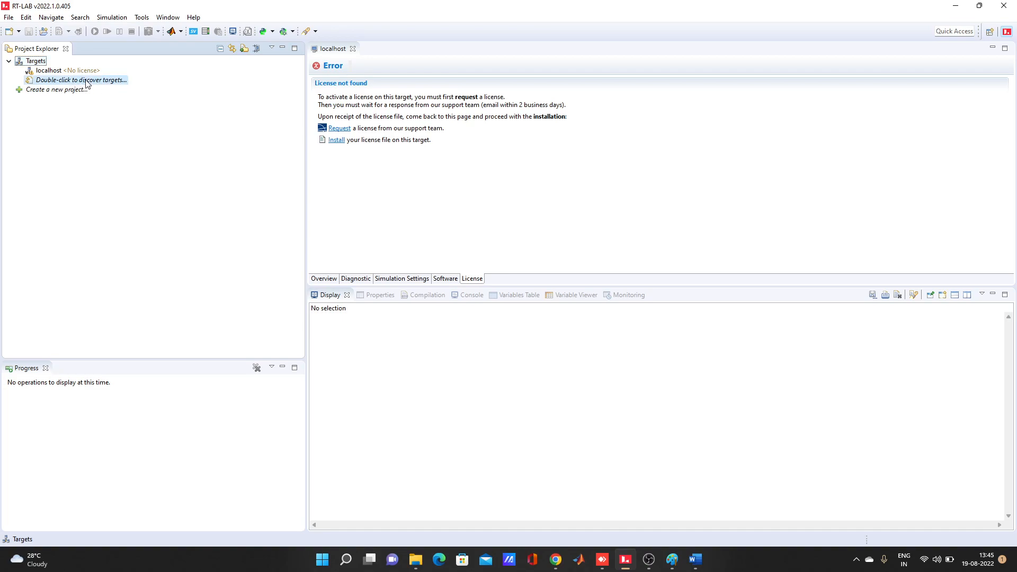
- Run target discovery from the placeholder and from the Targets menu, dismissing both errors
{"action": "double_click", "coordinate": [81, 80]}
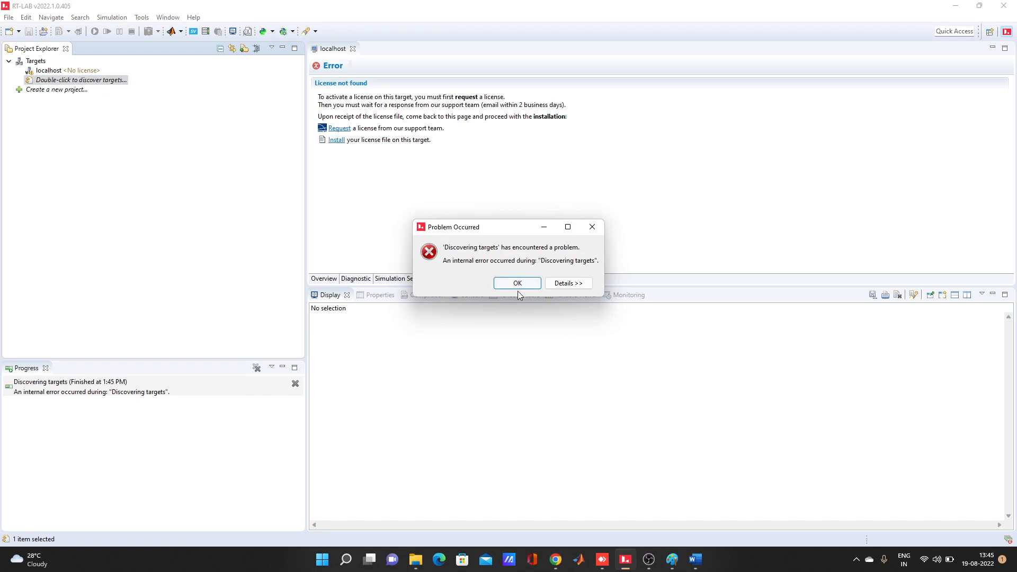
{"action": "mouse_move", "coordinate": [512, 283]}
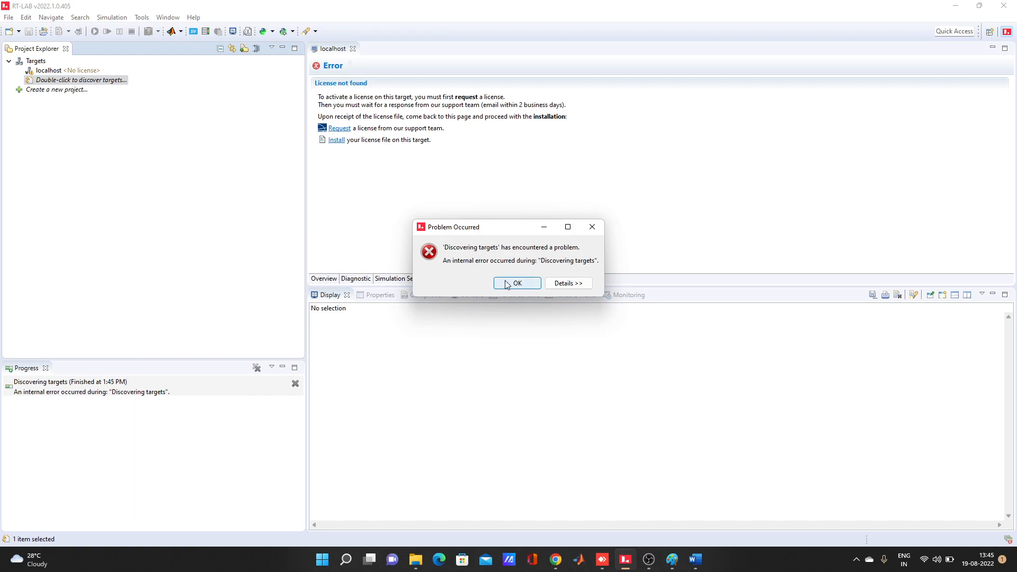
{"action": "left_click", "coordinate": [516, 282]}
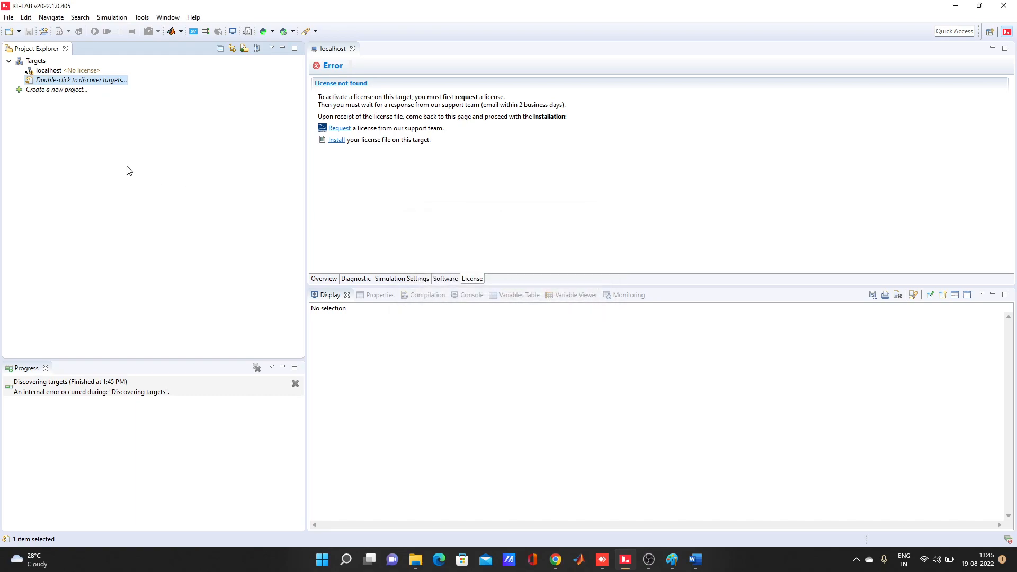
{"action": "right_click", "coordinate": [37, 60]}
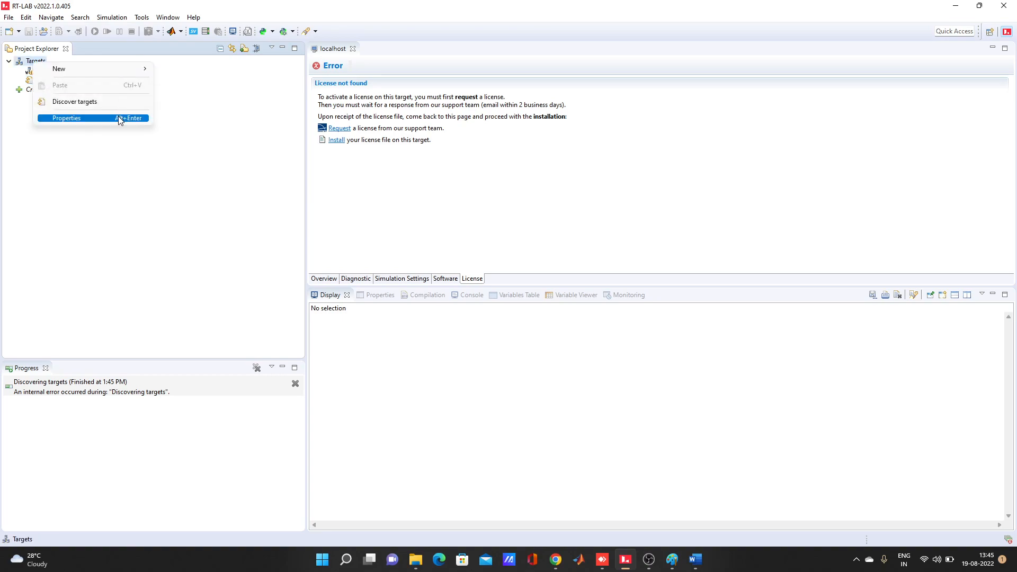
{"action": "left_click", "coordinate": [75, 101]}
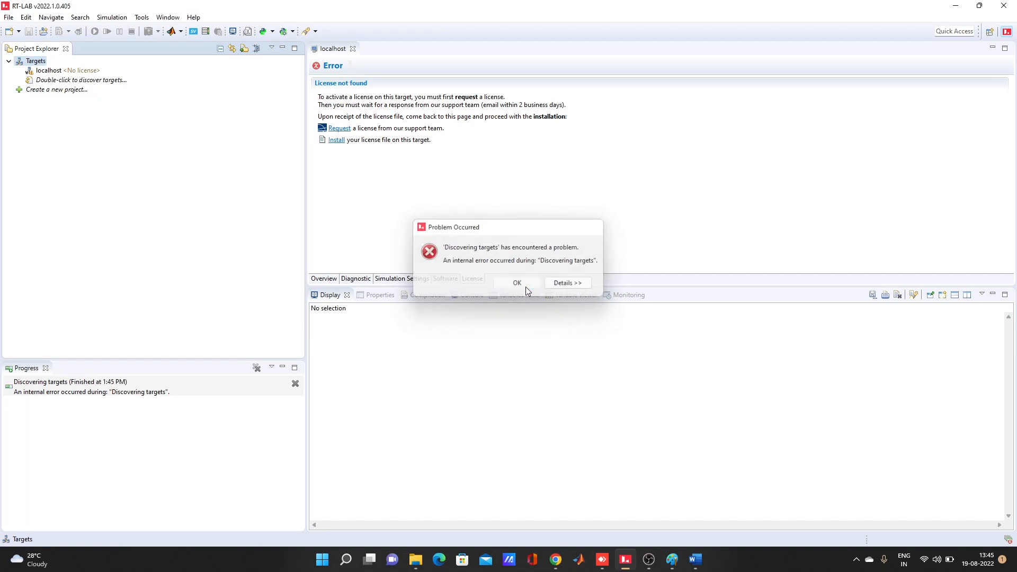
{"action": "left_click", "coordinate": [517, 283]}
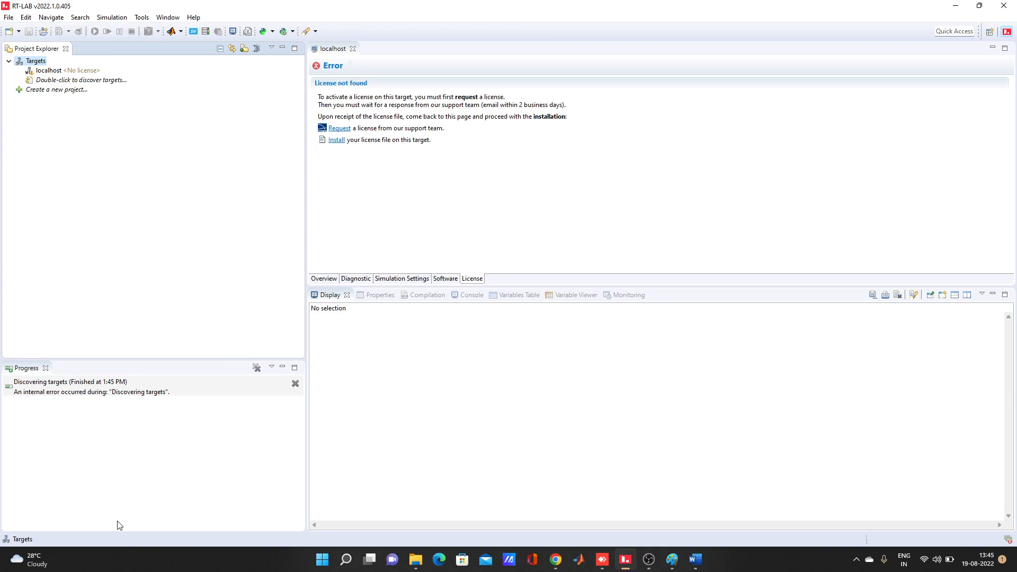
{"action": "mouse_move", "coordinate": [323, 559]}
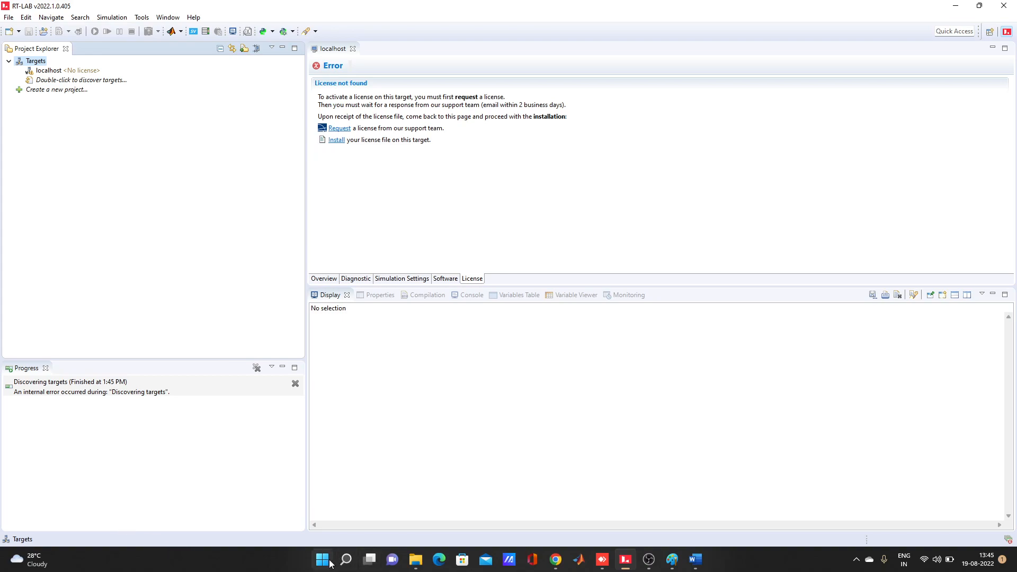
{"action": "right_click", "coordinate": [321, 559]}
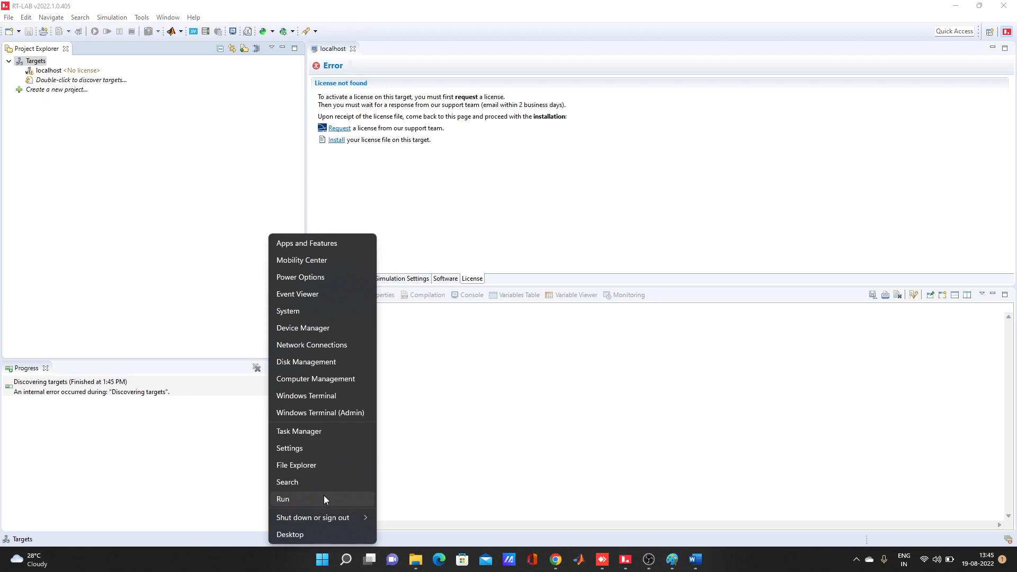
{"action": "left_click", "coordinate": [282, 499]}
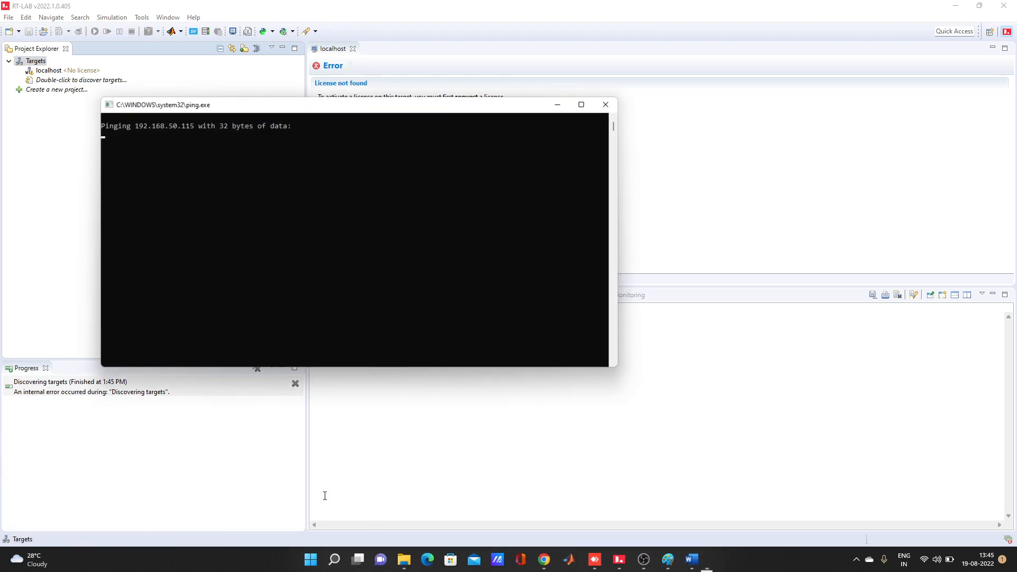
{"action": "mouse_move", "coordinate": [682, 558]}
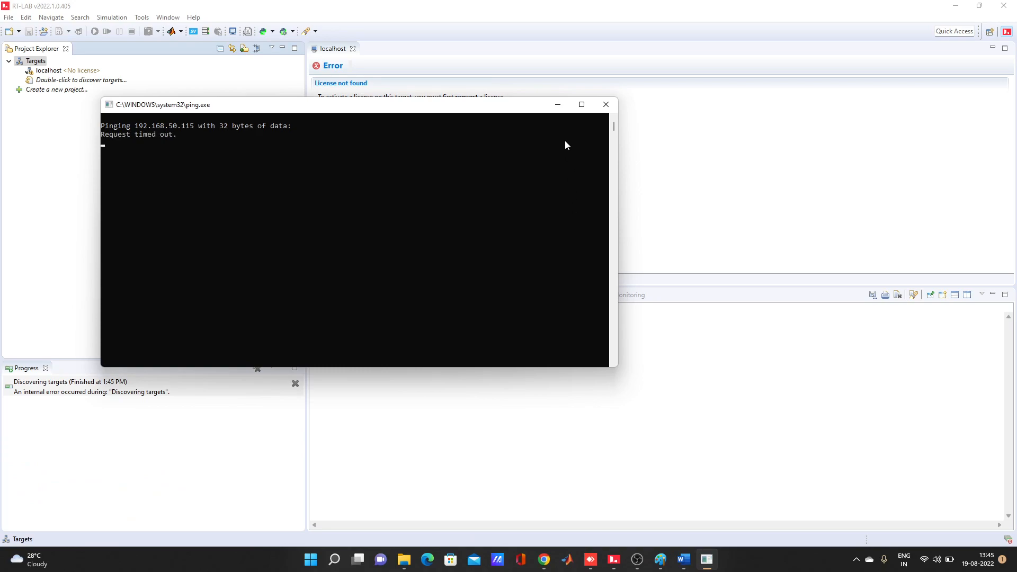
{"action": "mouse_move", "coordinate": [557, 104]}
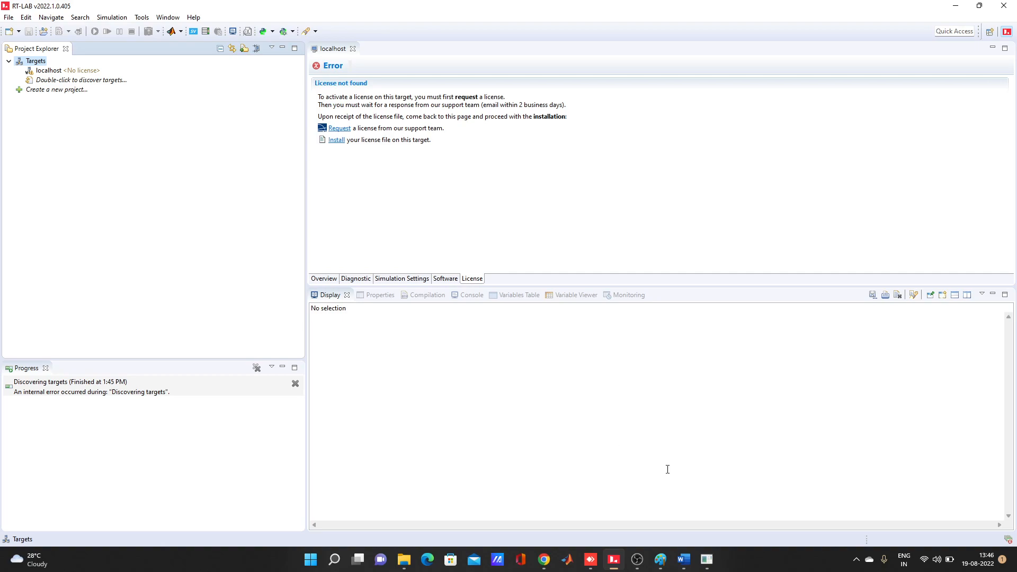
{"action": "mouse_move", "coordinate": [925, 559]}
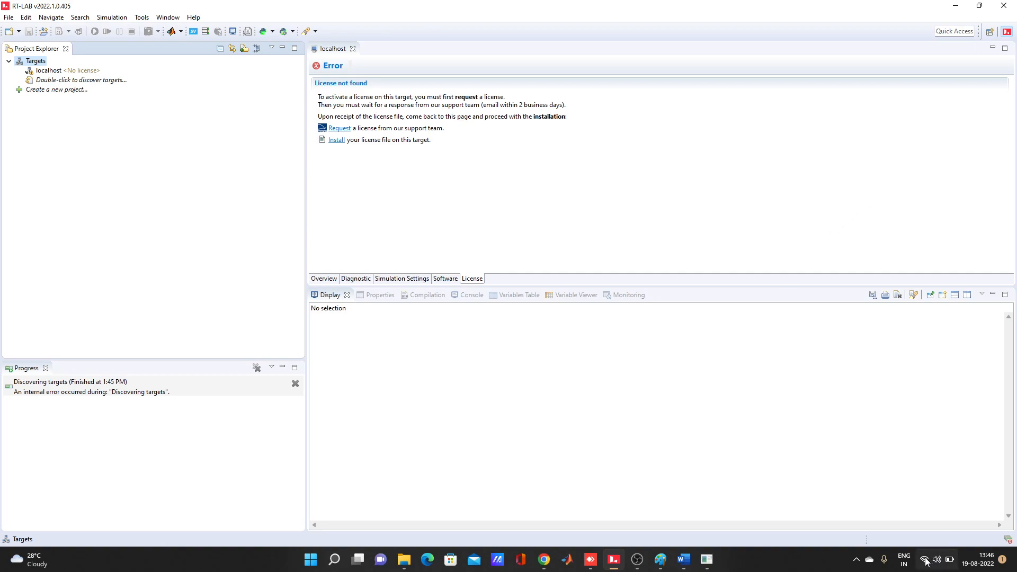
{"action": "mouse_move", "coordinate": [924, 560]}
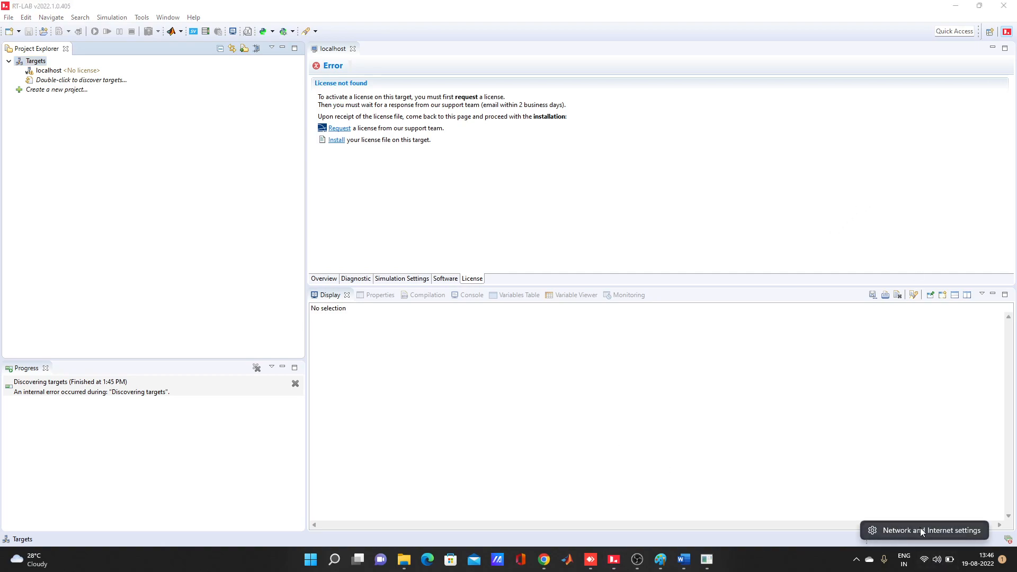
- Open the Network & internet page showing Wi-Fi EEE connected and Ethernet without internet
{"action": "left_click", "coordinate": [923, 530]}
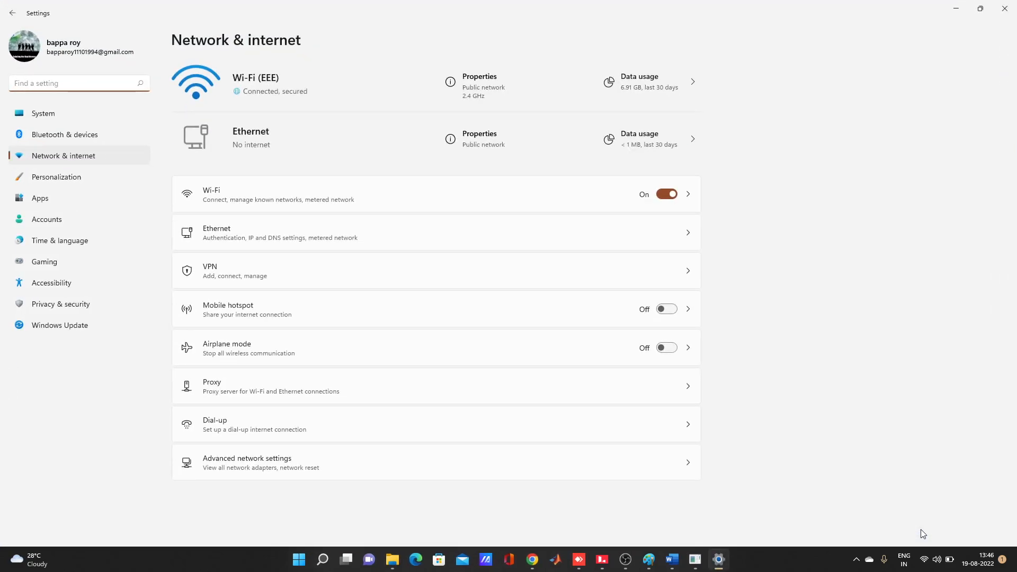
{"action": "mouse_move", "coordinate": [190, 95]}
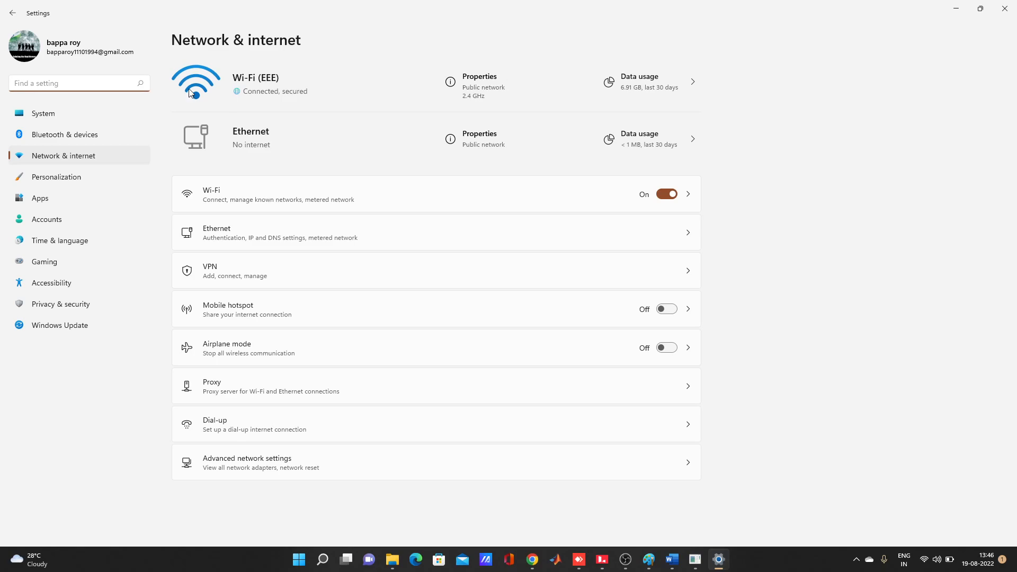
{"action": "mouse_move", "coordinate": [272, 152]}
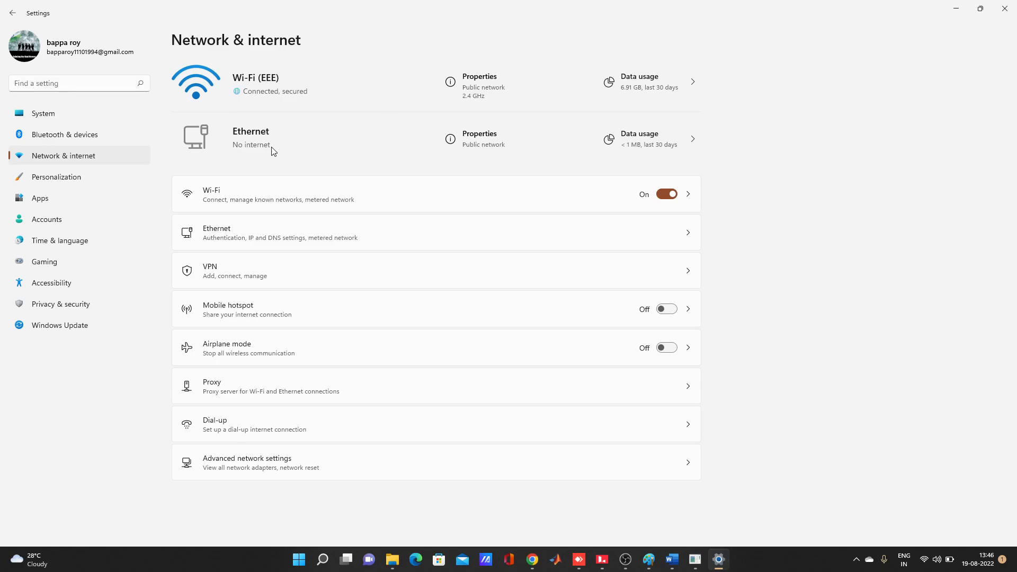
{"action": "mouse_move", "coordinate": [232, 141]}
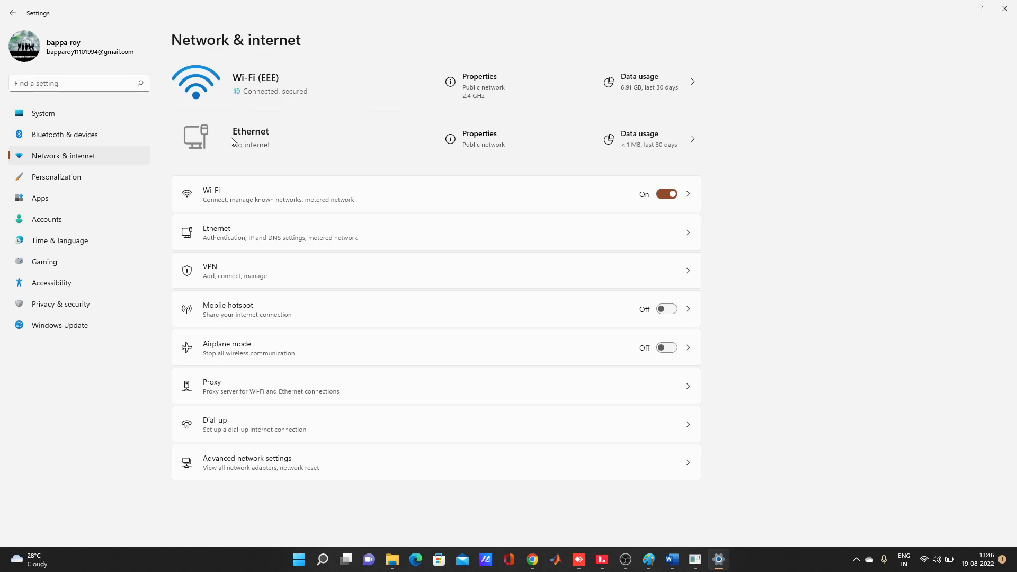
{"action": "mouse_move", "coordinate": [227, 231]}
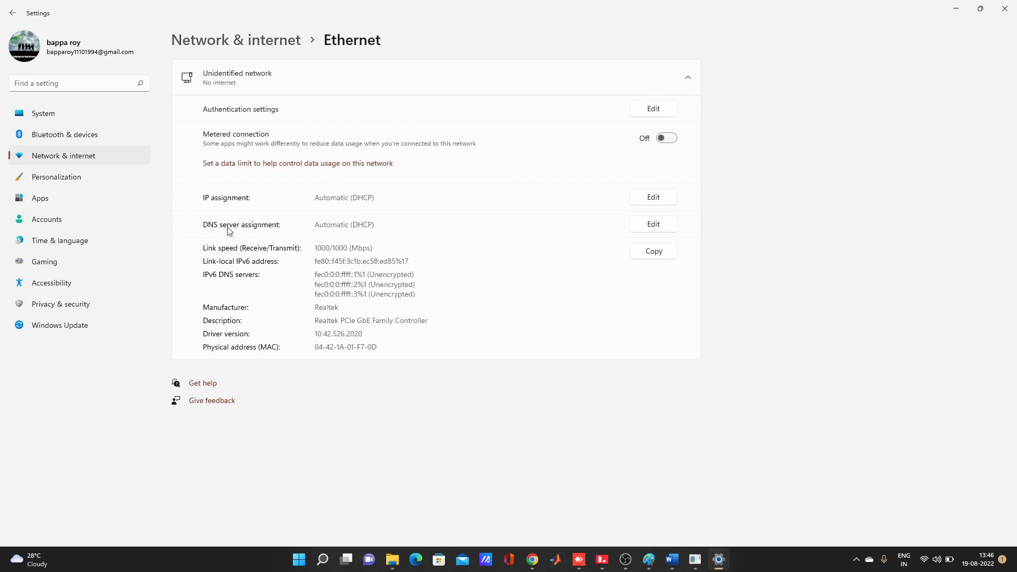
{"action": "mouse_move", "coordinate": [443, 147]}
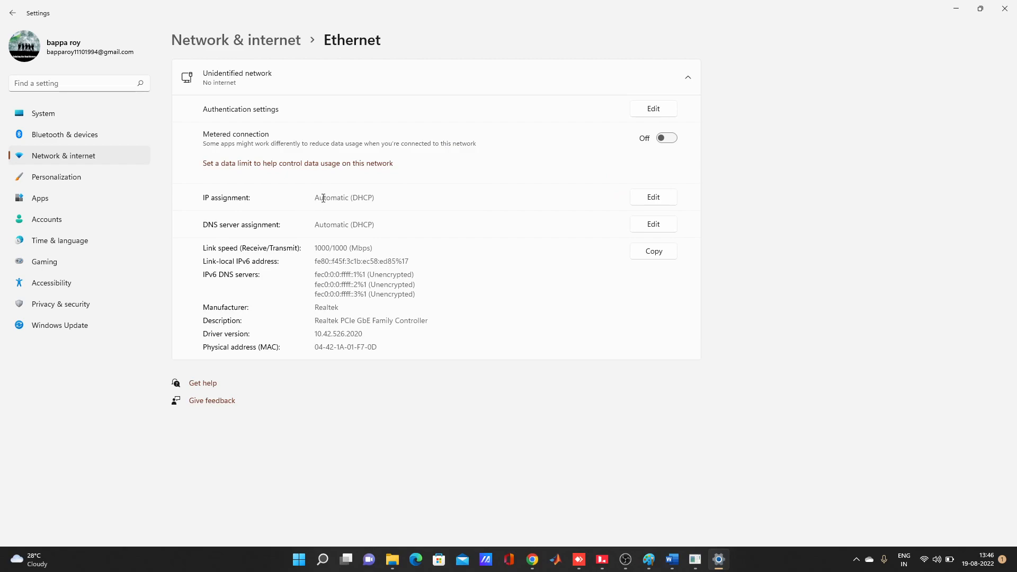
{"action": "mouse_move", "coordinate": [639, 217]}
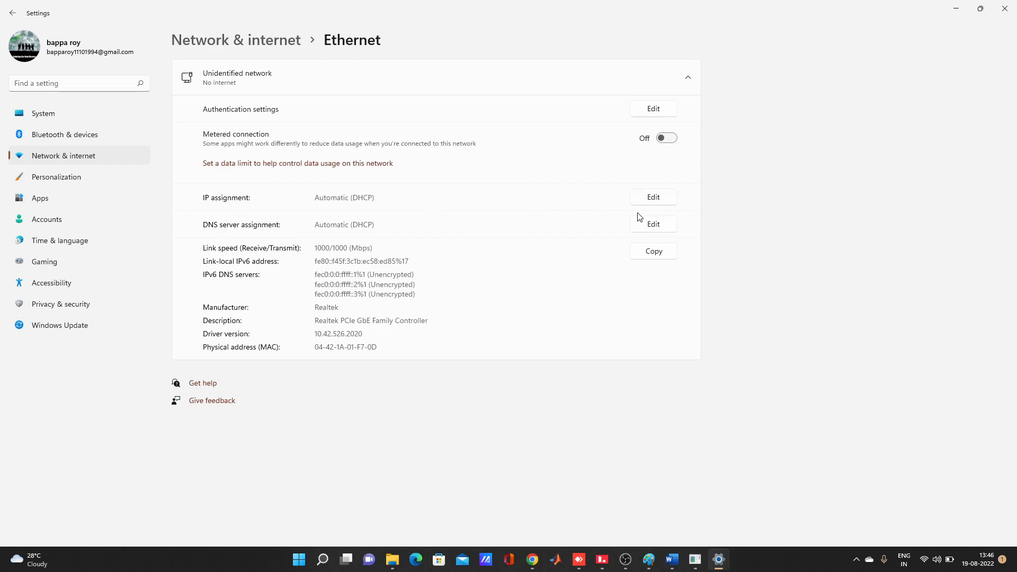
{"action": "mouse_move", "coordinate": [653, 197]}
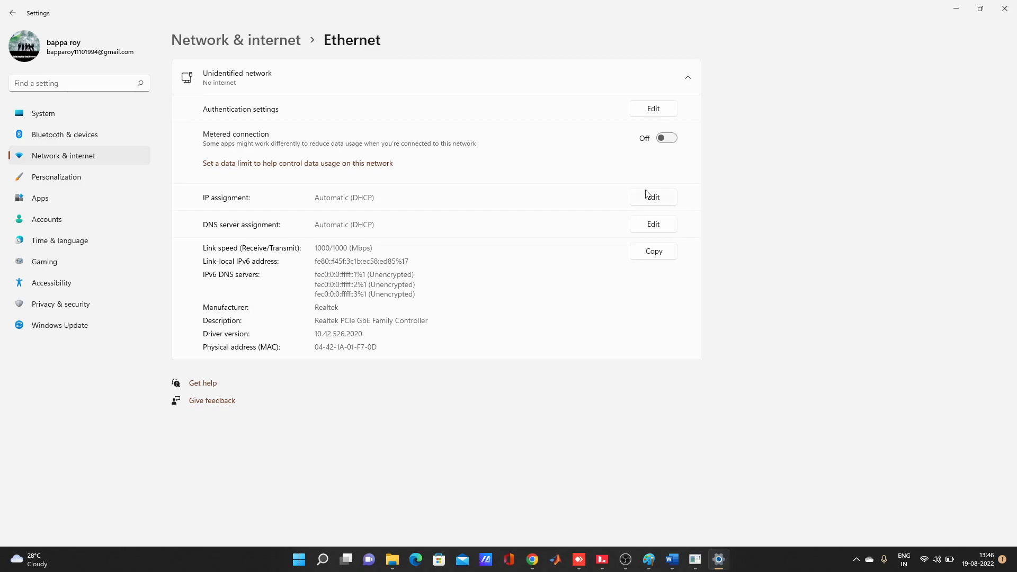
- Open the Ethernet IP settings editor, keep Automatic (DHCP), and cancel without saving
{"action": "left_click", "coordinate": [653, 197]}
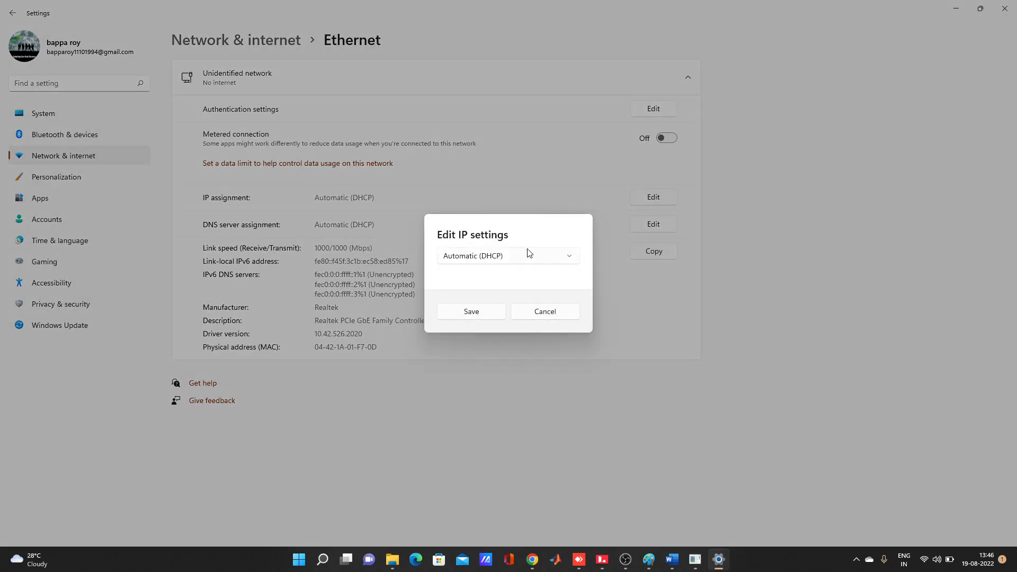
{"action": "mouse_move", "coordinate": [562, 256]}
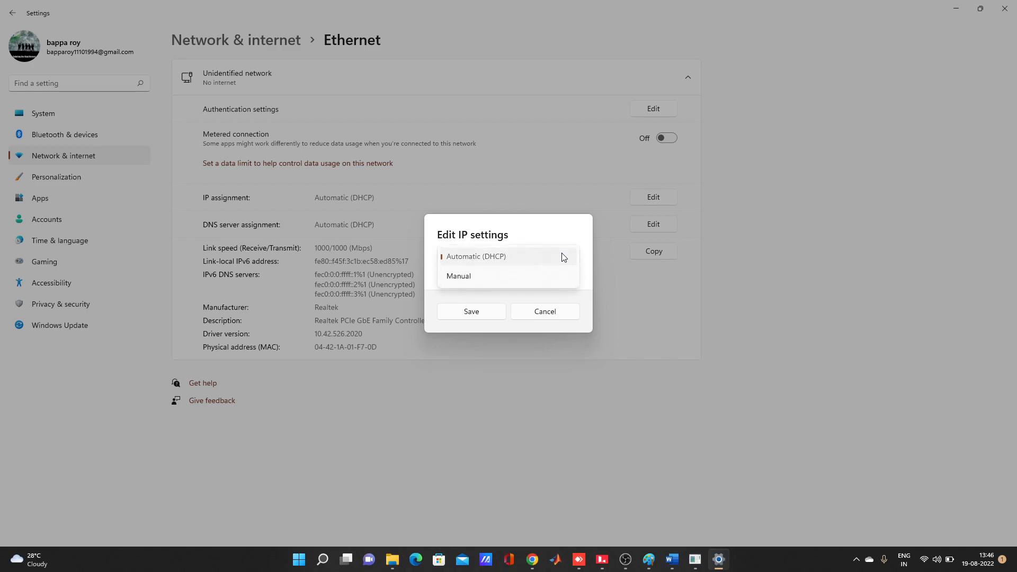
{"action": "left_click", "coordinate": [475, 256]}
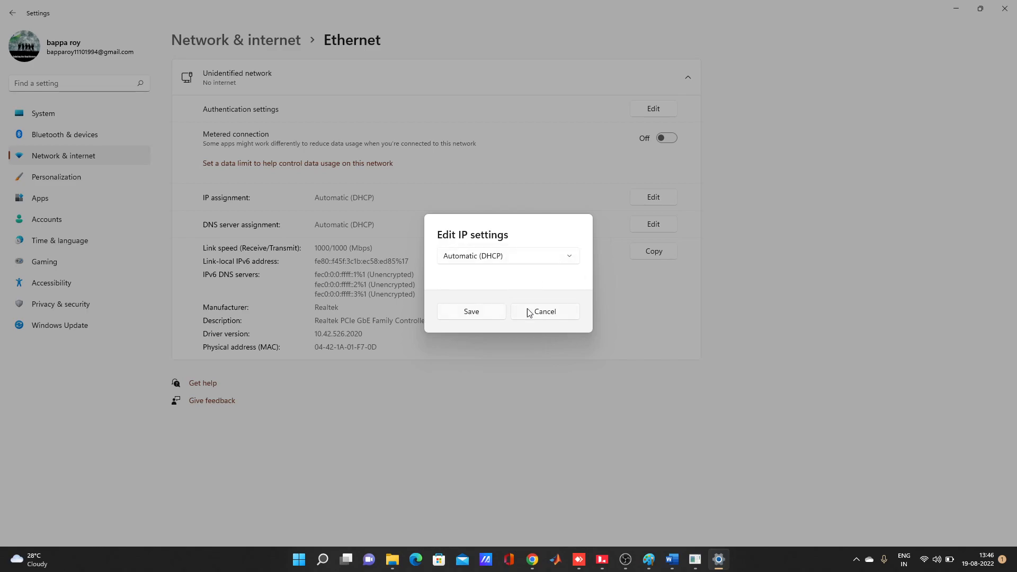
{"action": "left_click", "coordinate": [544, 312]}
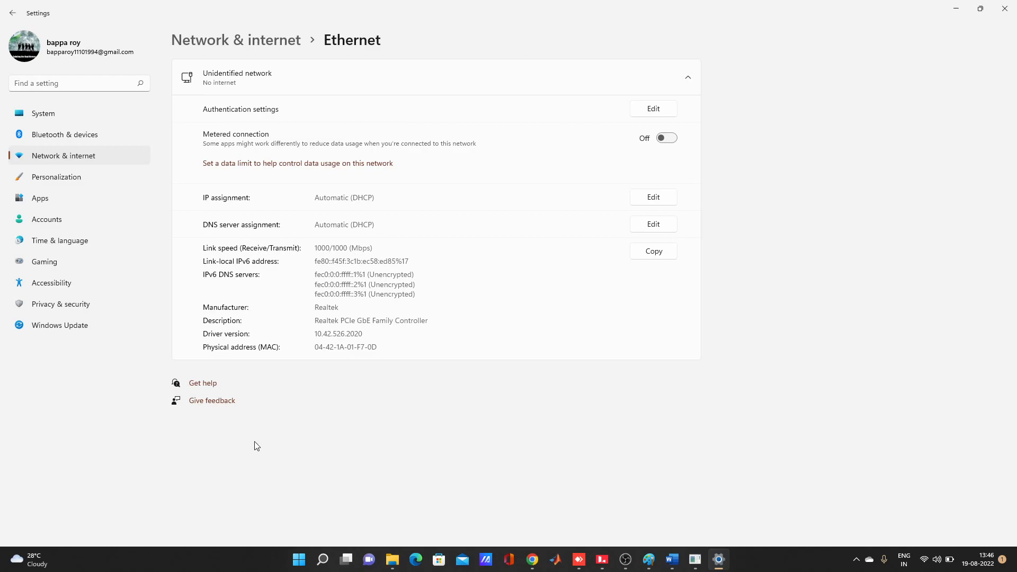
{"action": "mouse_move", "coordinate": [123, 178]}
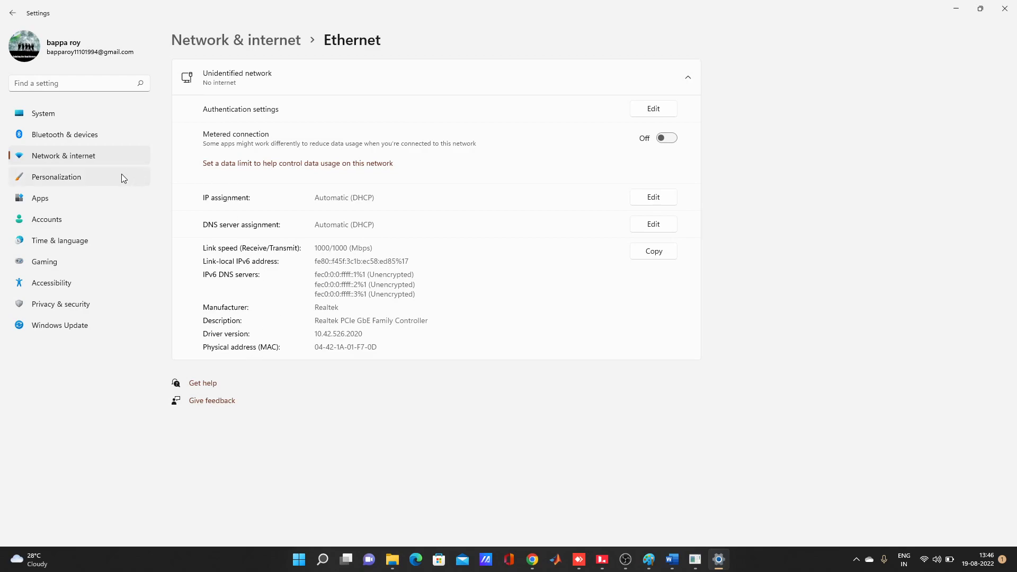
{"action": "mouse_move", "coordinate": [128, 142]}
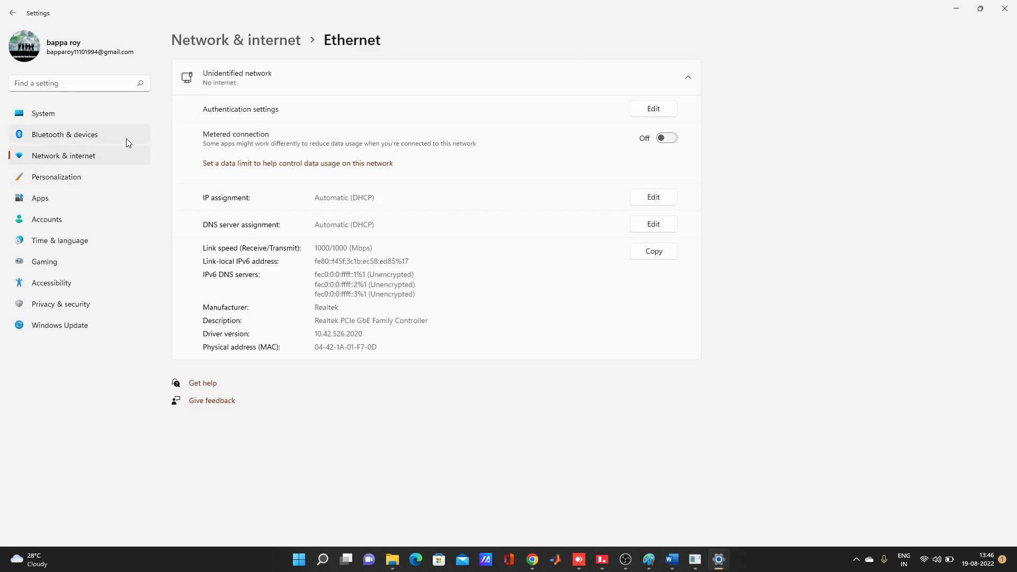
{"action": "mouse_move", "coordinate": [251, 86]}
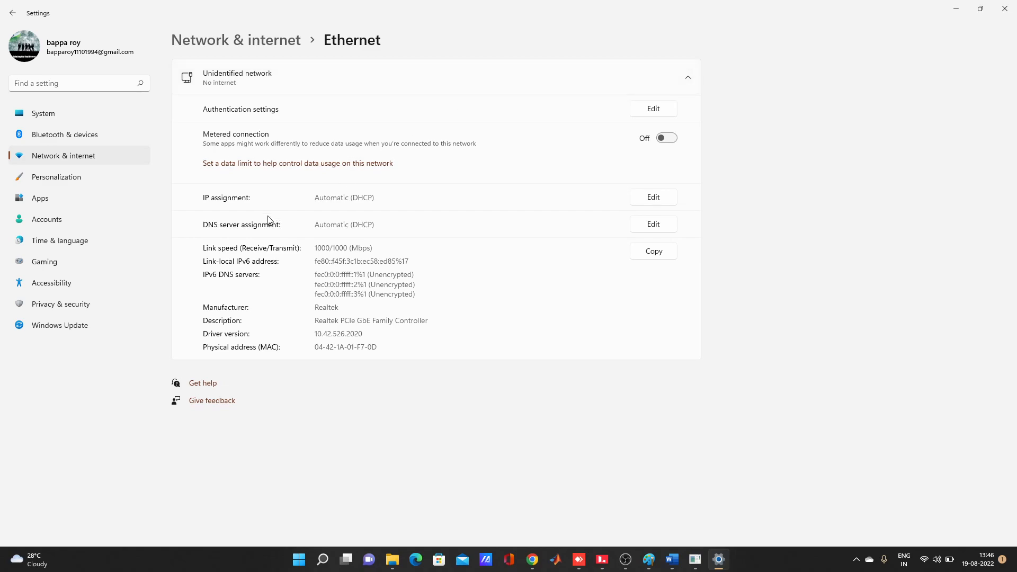
{"action": "mouse_move", "coordinate": [237, 234]}
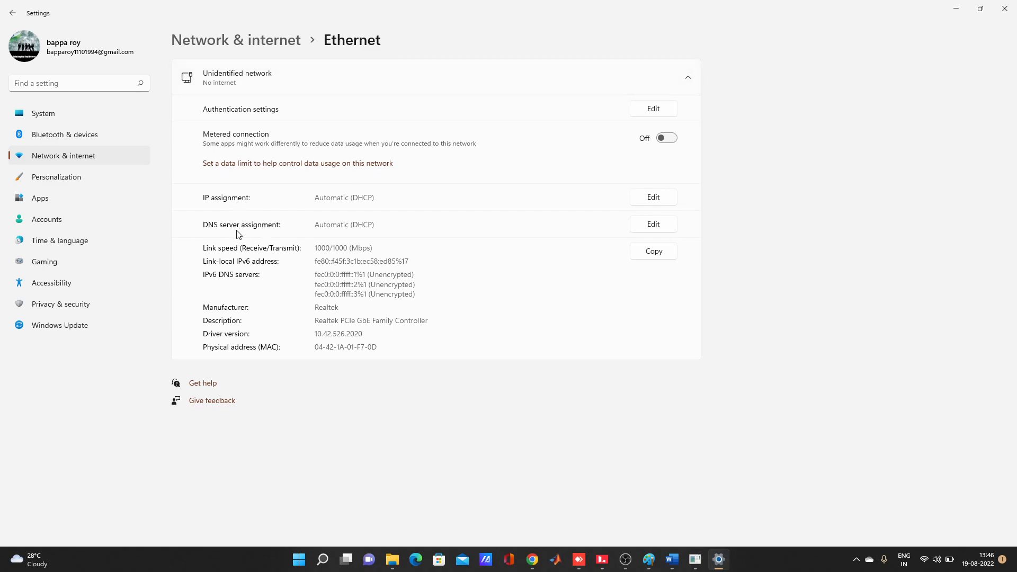
{"action": "mouse_move", "coordinate": [53, 113]}
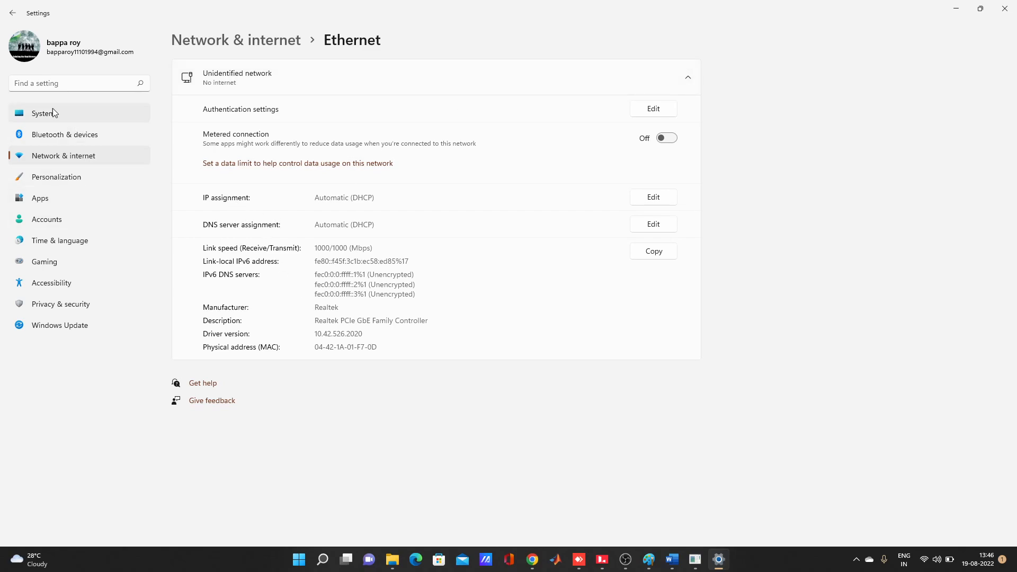
{"action": "mouse_move", "coordinate": [61, 174]}
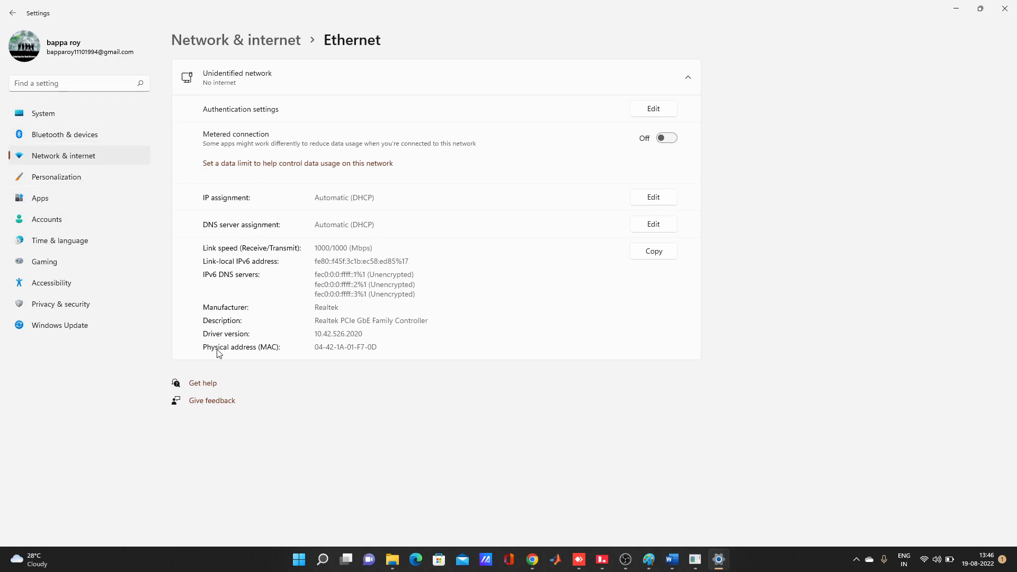
{"action": "mouse_move", "coordinate": [355, 262]}
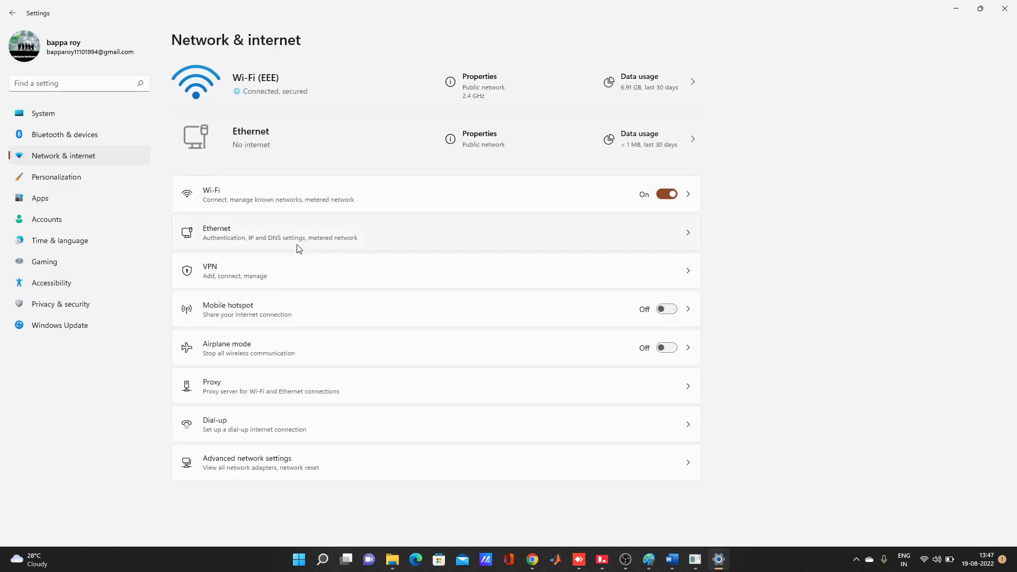
{"action": "mouse_move", "coordinate": [220, 135]}
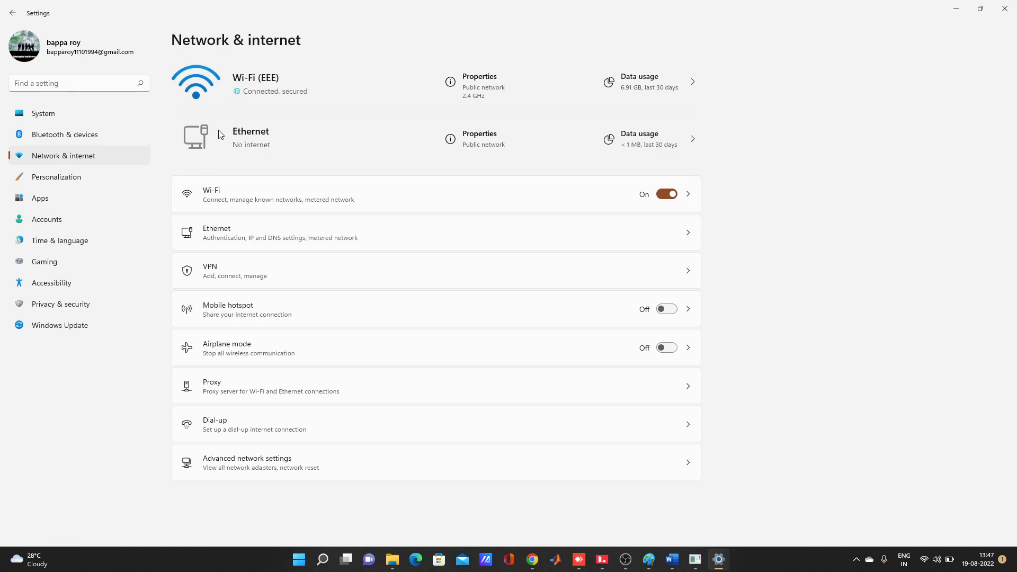
{"action": "mouse_move", "coordinate": [726, 260]}
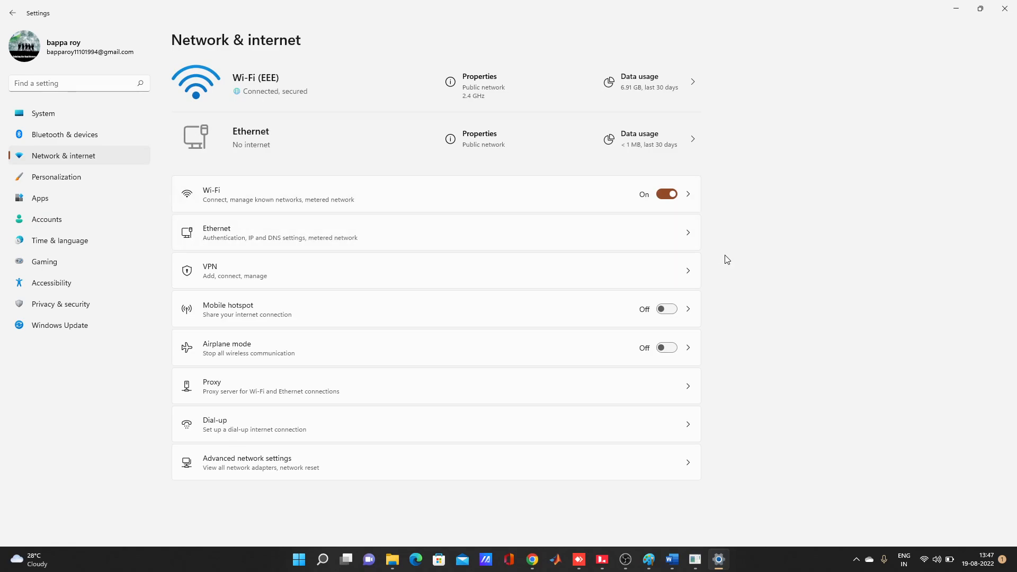
{"action": "mouse_move", "coordinate": [475, 139]}
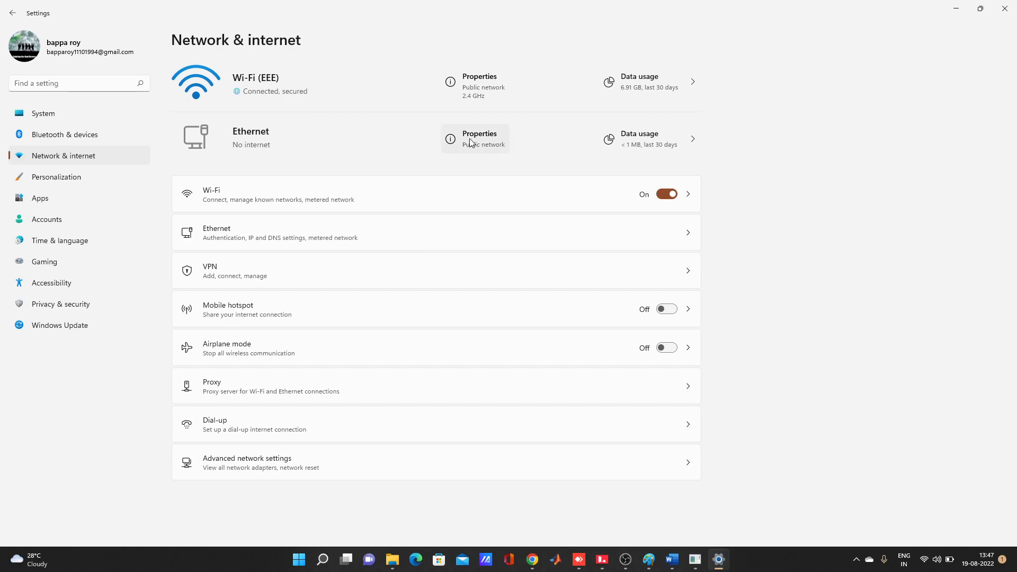
{"action": "left_click", "coordinate": [479, 139]}
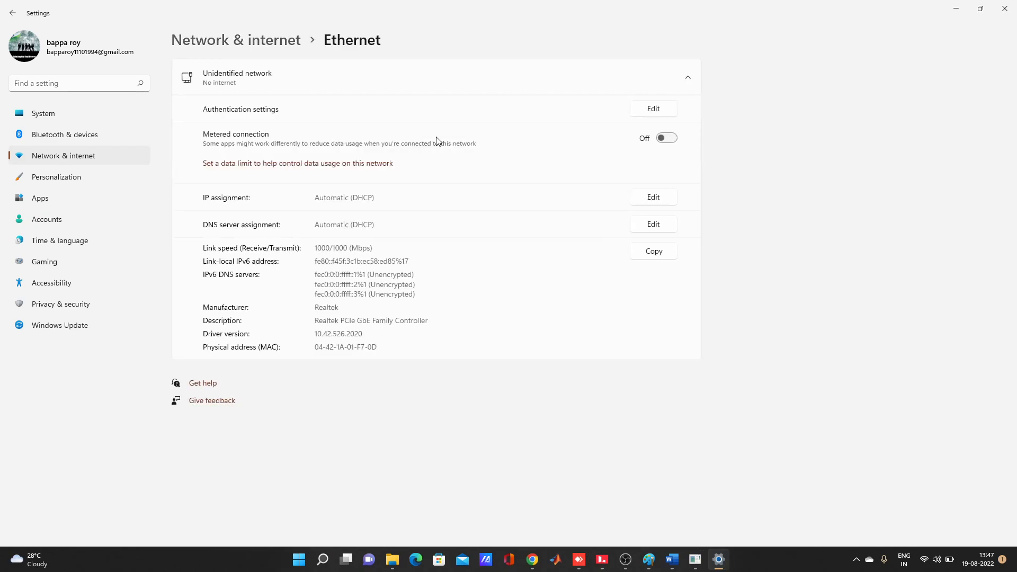
{"action": "mouse_move", "coordinate": [156, 336]}
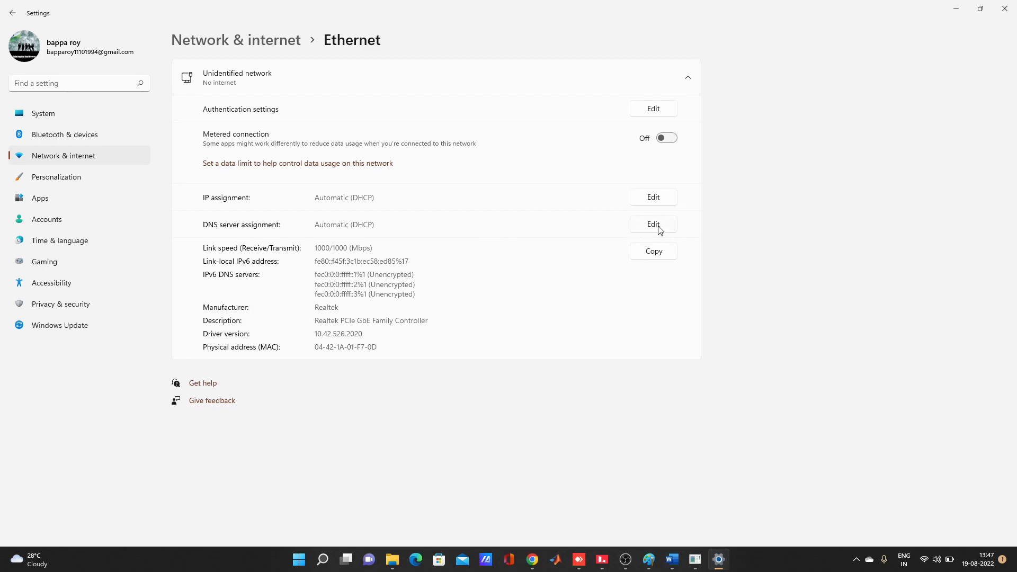
{"action": "left_click", "coordinate": [652, 224]}
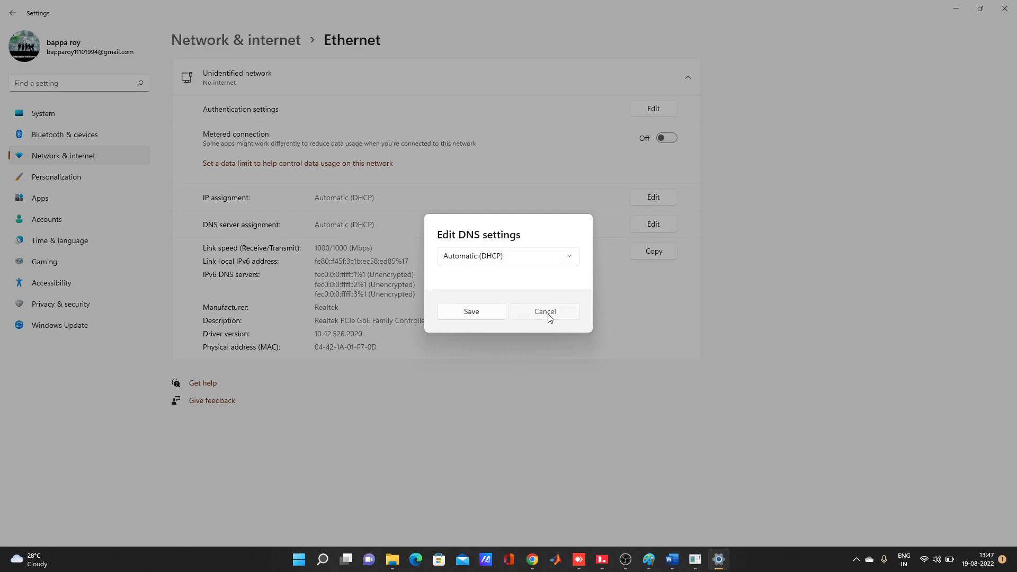
{"action": "left_click", "coordinate": [544, 311]}
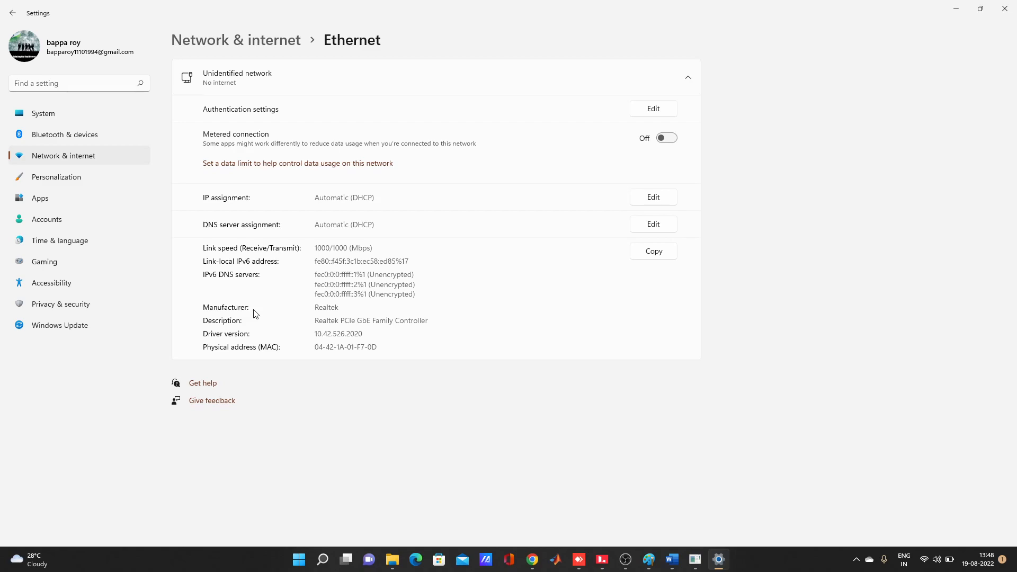
{"action": "mouse_move", "coordinate": [301, 459]}
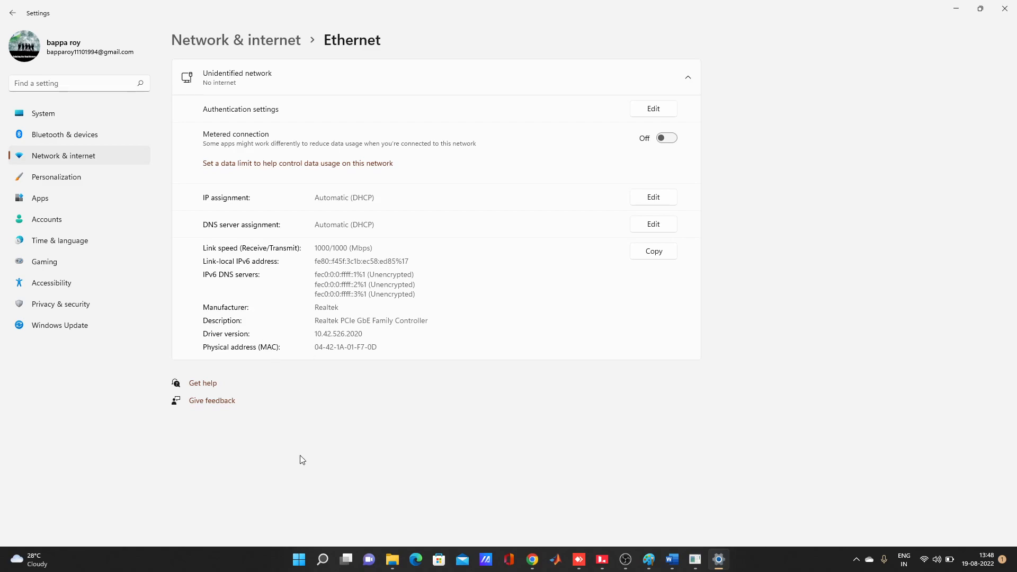
{"action": "mouse_move", "coordinate": [131, 134]}
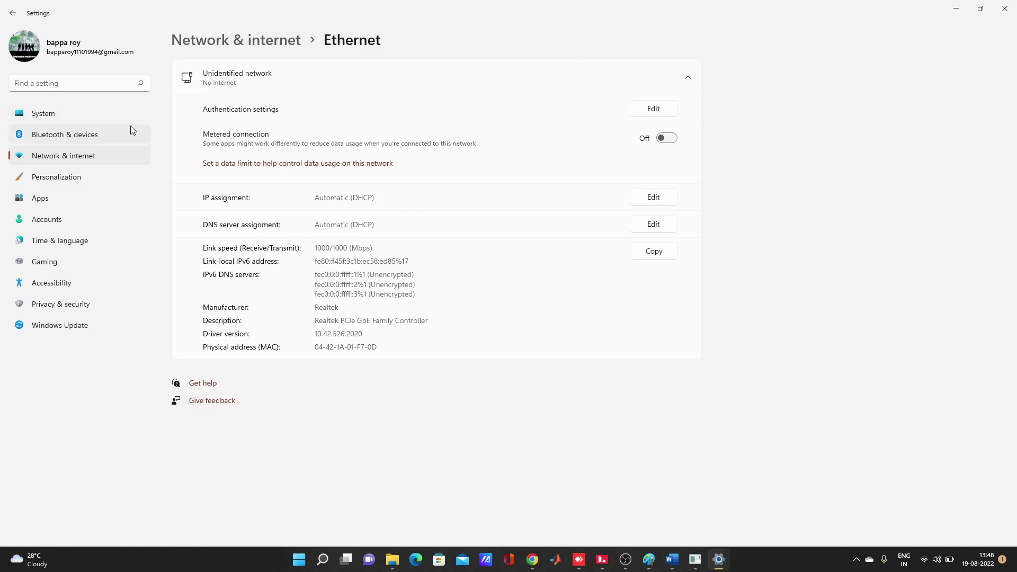
{"action": "mouse_move", "coordinate": [113, 170]}
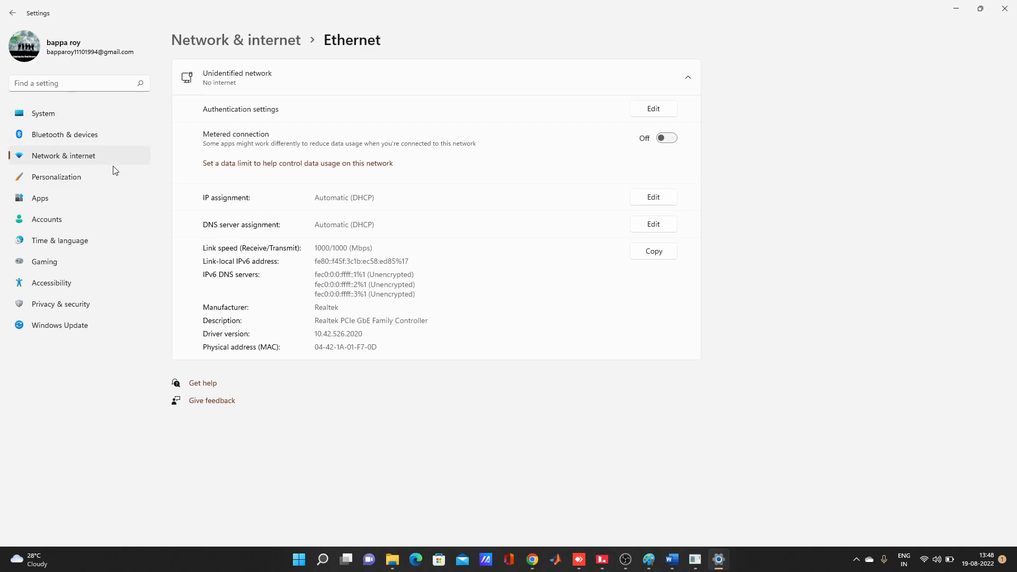
{"action": "mouse_move", "coordinate": [617, 390]}
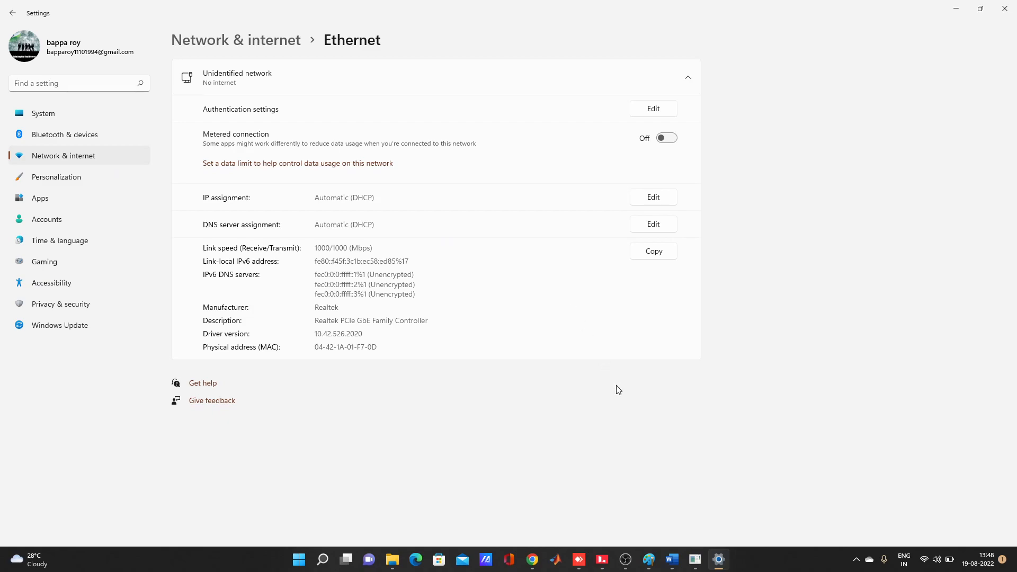
{"action": "mouse_move", "coordinate": [624, 559]}
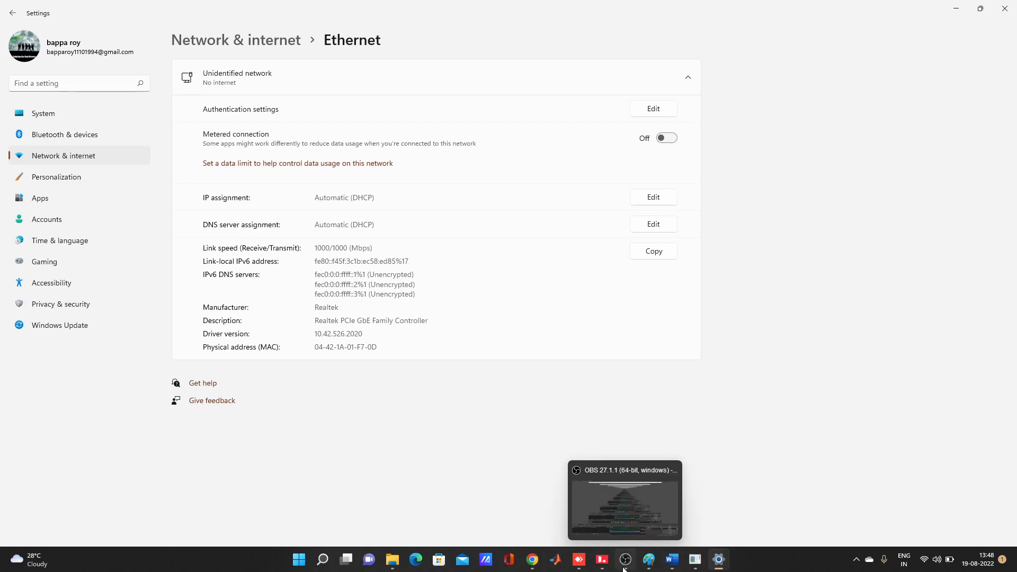
{"action": "mouse_move", "coordinate": [699, 321]}
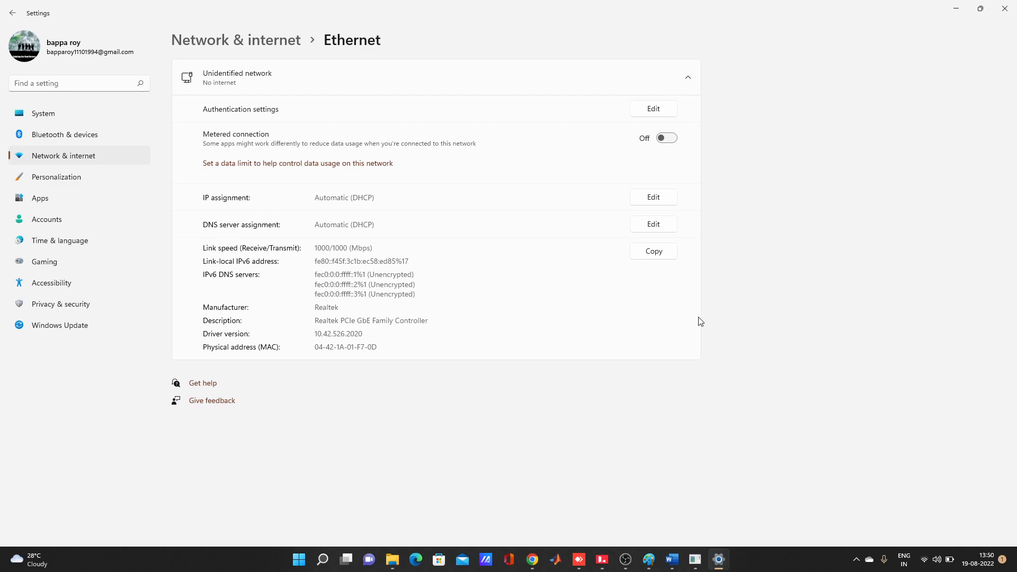
{"action": "mouse_move", "coordinate": [476, 316]}
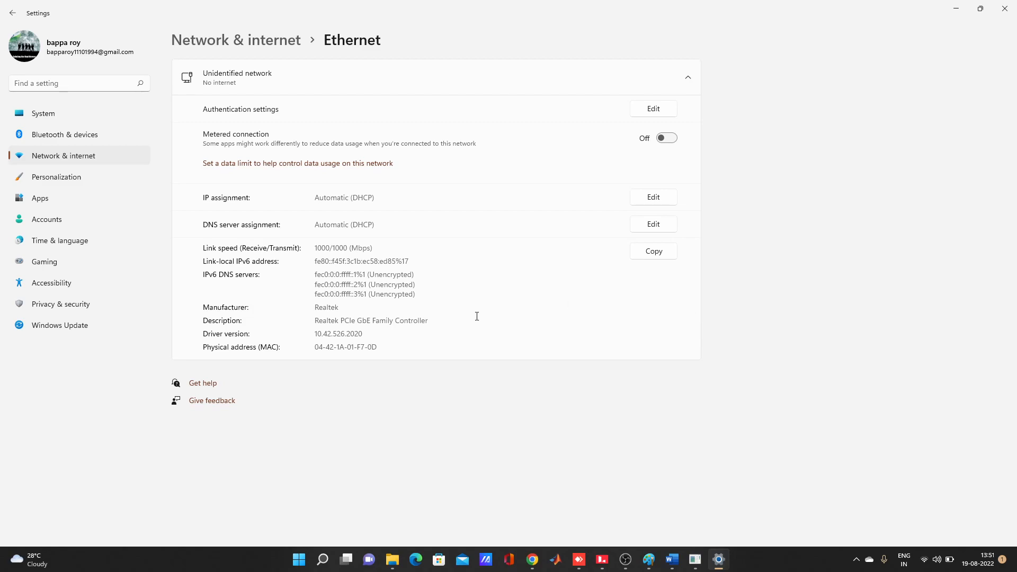
{"action": "mouse_move", "coordinate": [580, 247]}
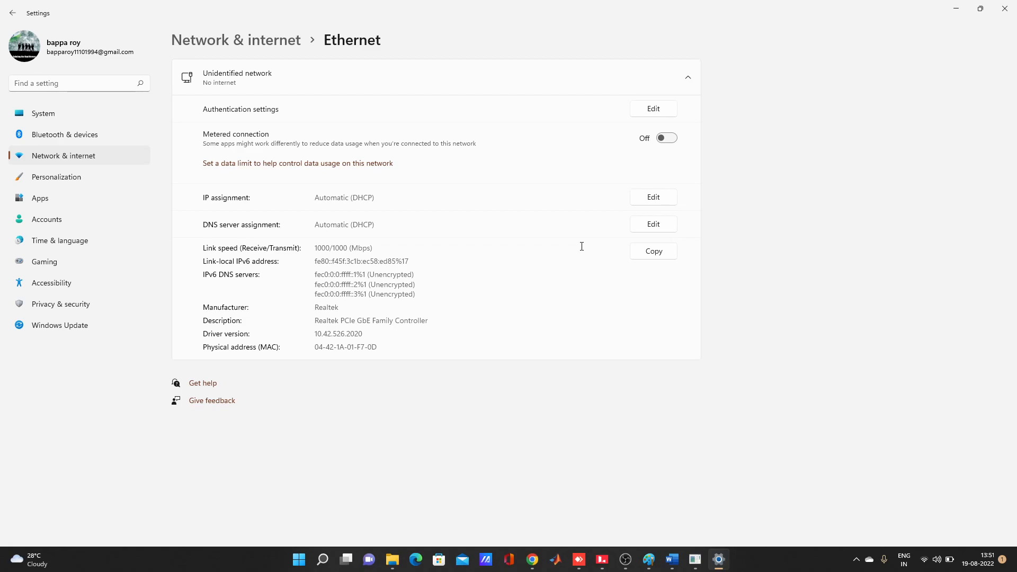
{"action": "mouse_move", "coordinate": [419, 211]}
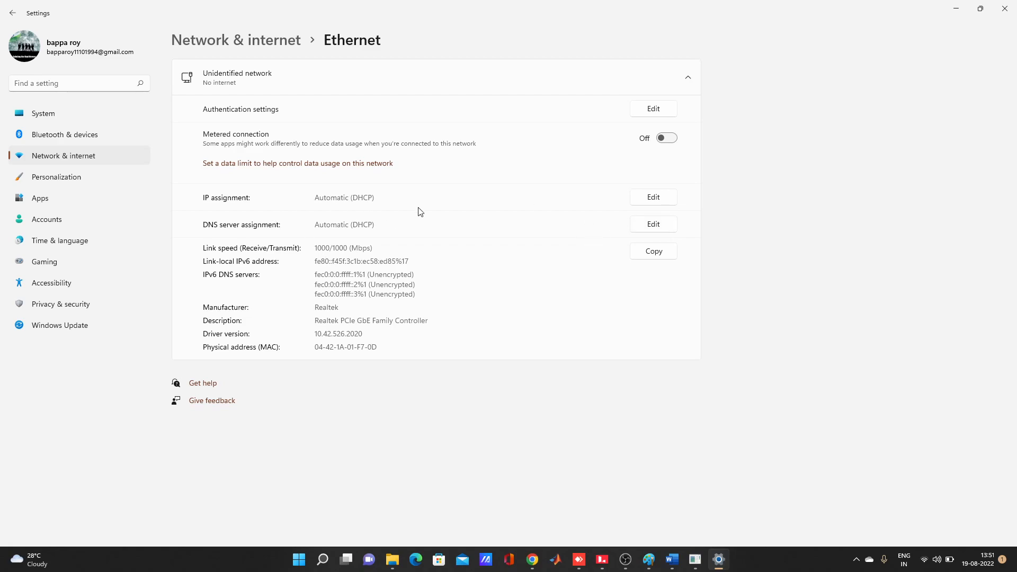
{"action": "mouse_move", "coordinate": [652, 202]}
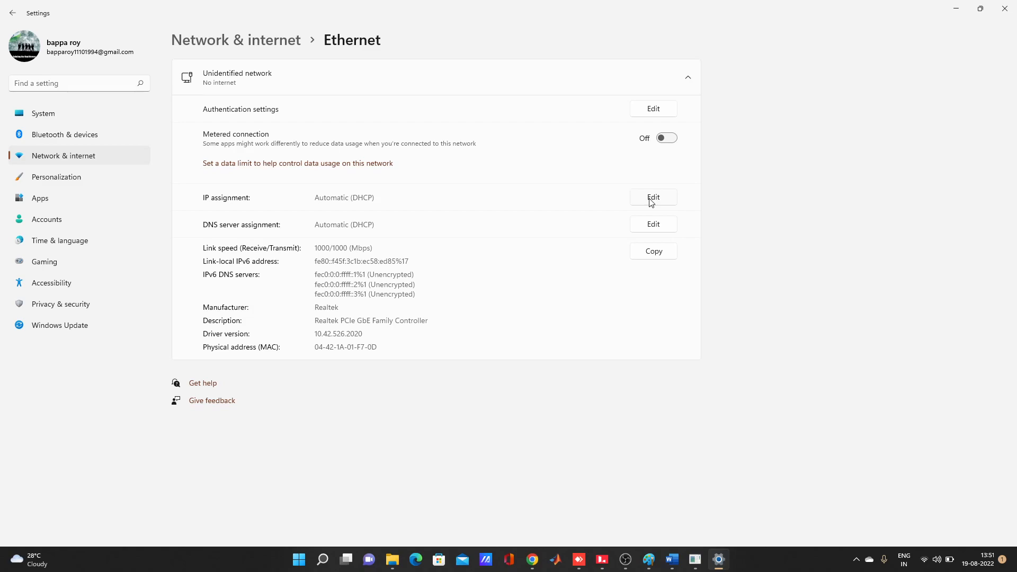
{"action": "mouse_move", "coordinate": [336, 47]}
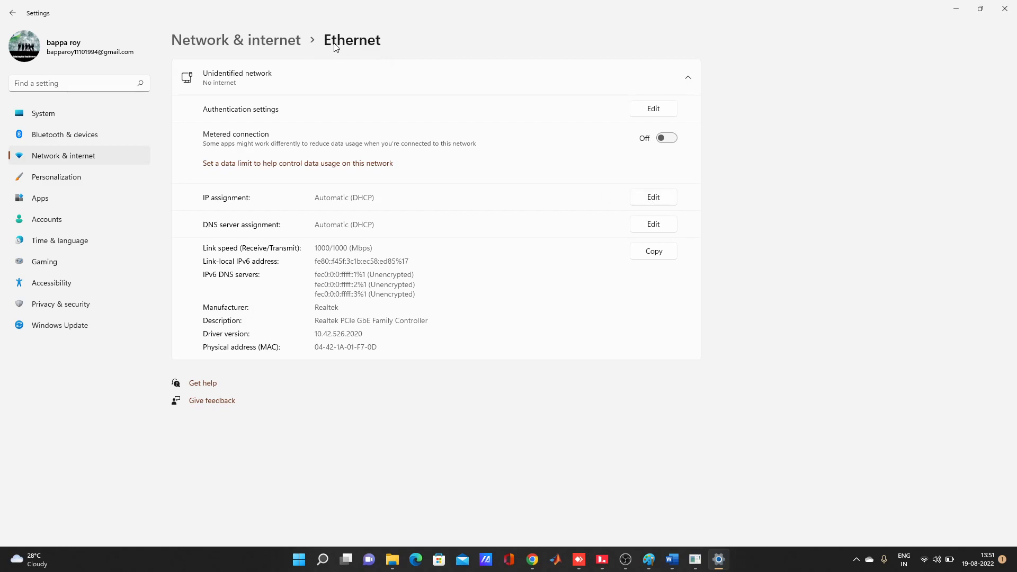
{"action": "mouse_move", "coordinate": [654, 196]}
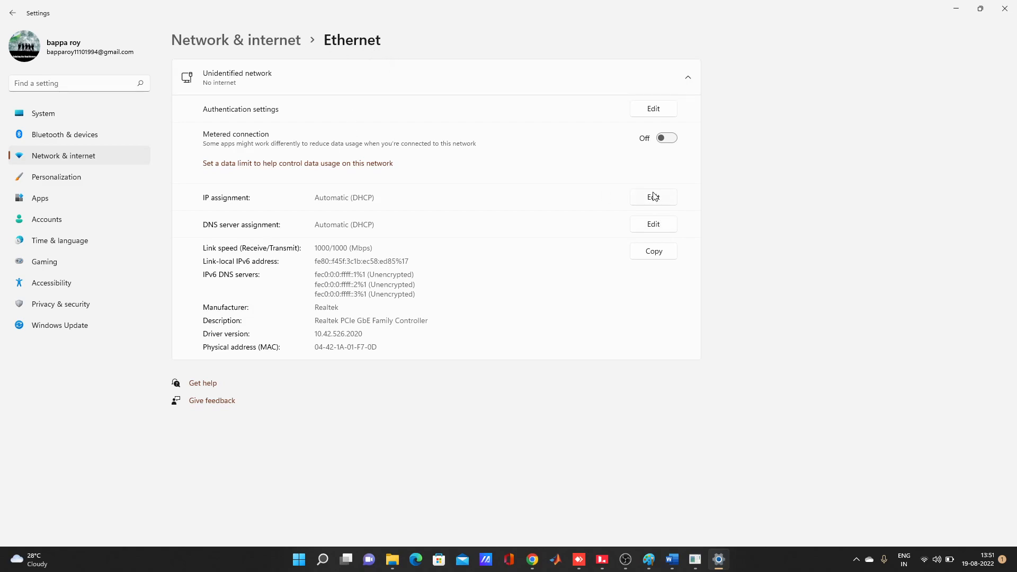
- Switch Ethernet IP assignment to Manual and toggle IPv4 on
{"action": "left_click", "coordinate": [652, 197]}
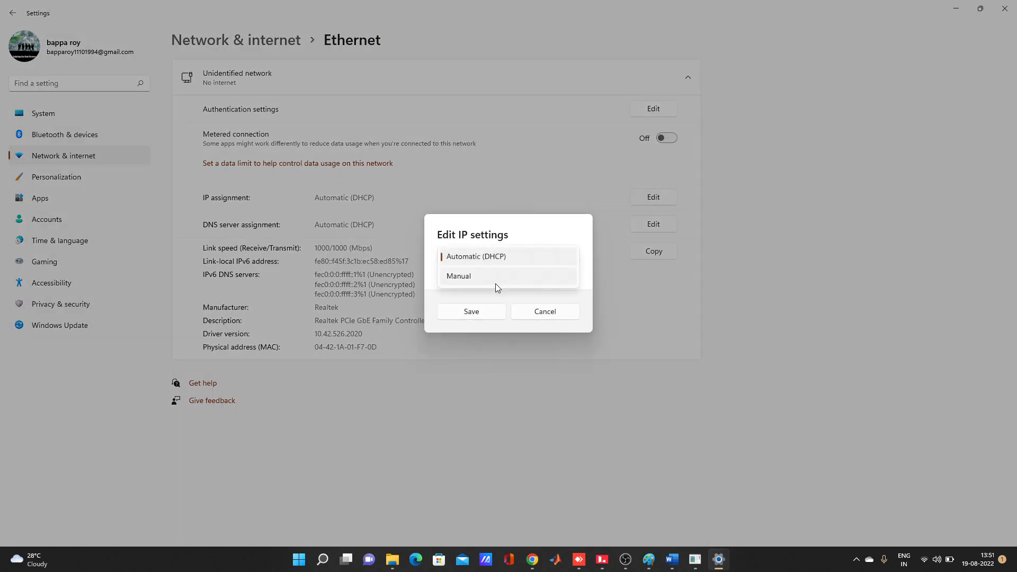
{"action": "left_click", "coordinate": [459, 275]}
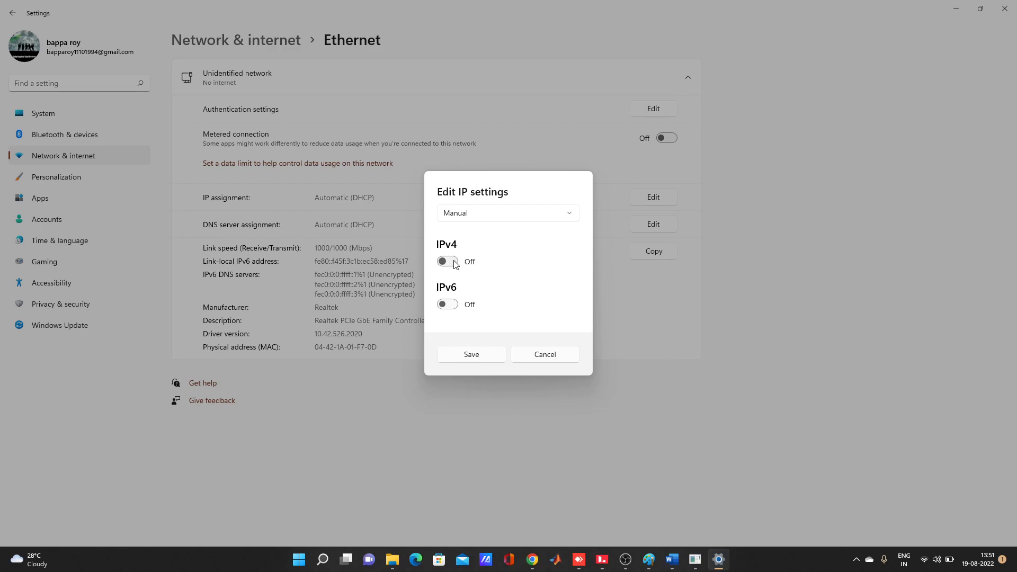
{"action": "left_click", "coordinate": [447, 262]}
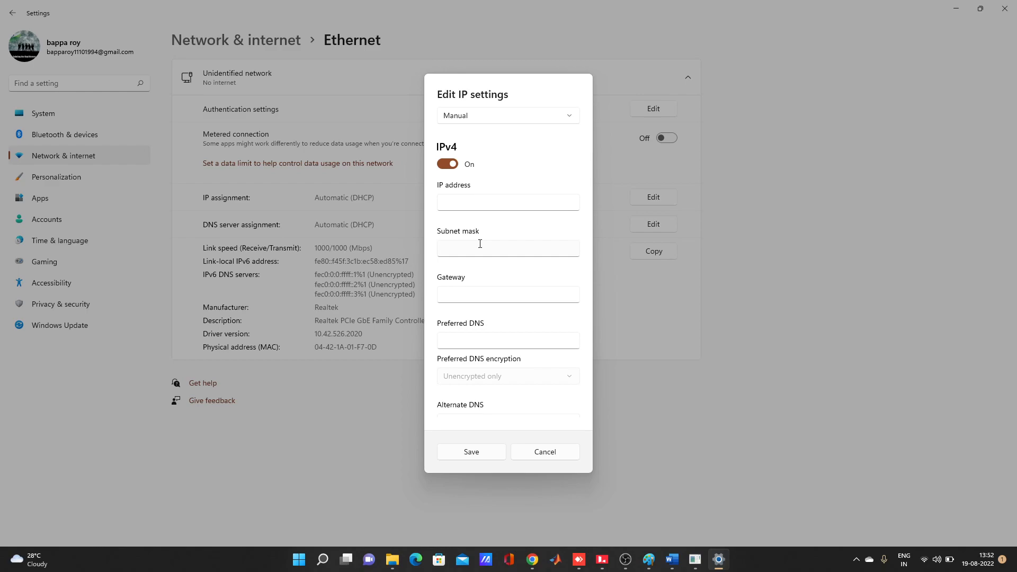
- Enter IP address 192.168.50.220 and subnet mask 255.255.255.0
{"action": "left_click", "coordinate": [508, 201]}
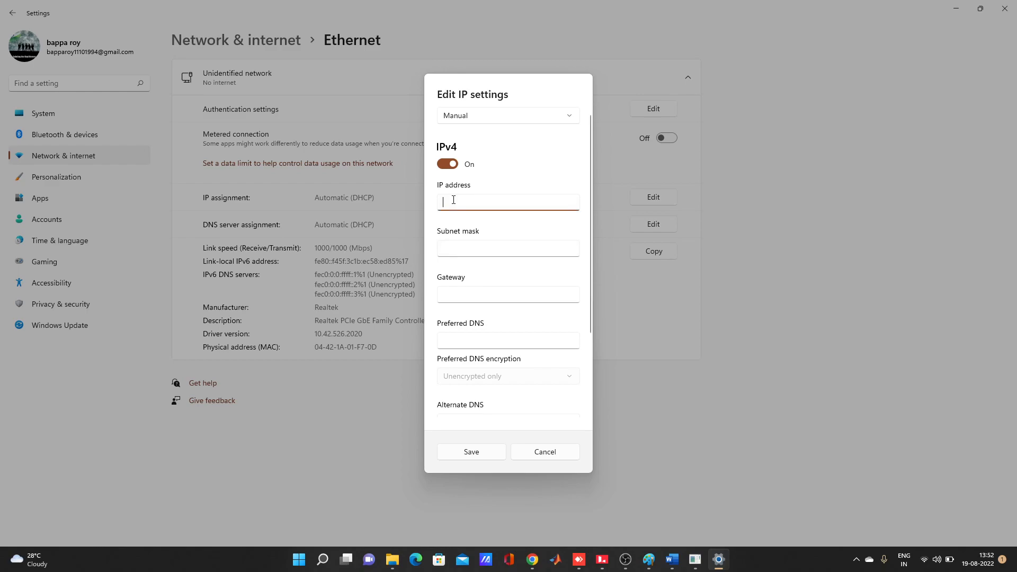
{"action": "type", "text": "192"}
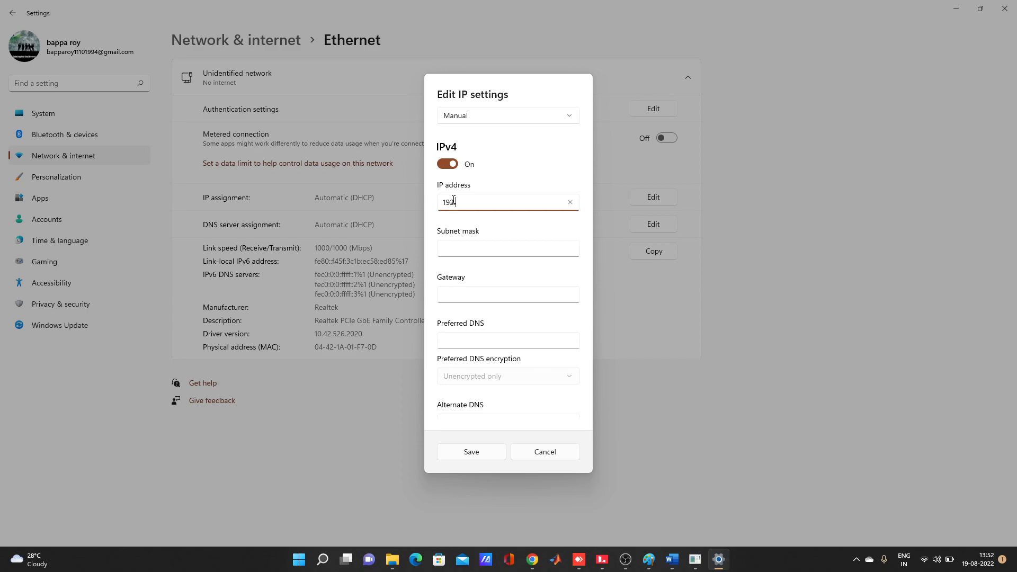
{"action": "type", "text": ".168"}
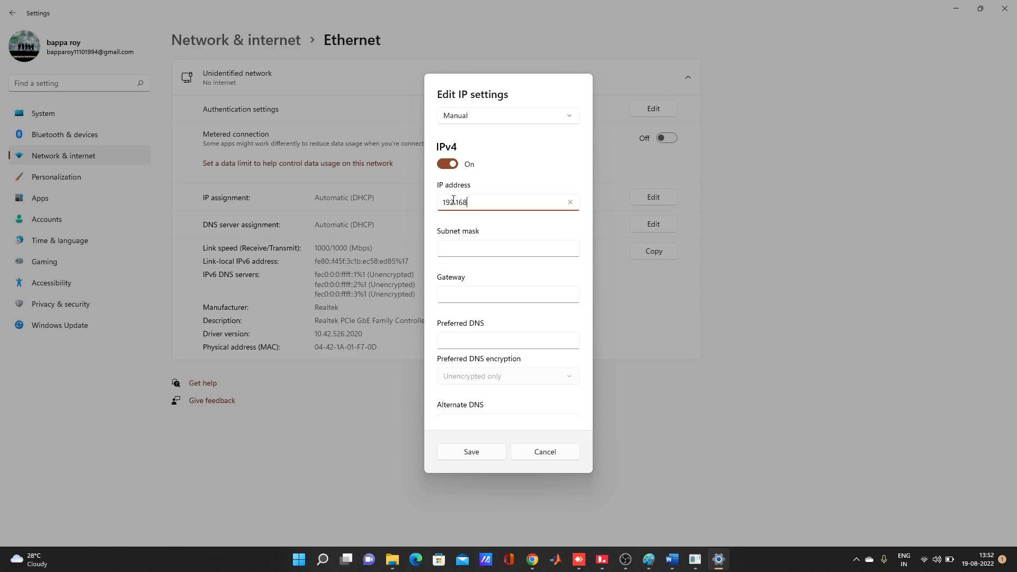
{"action": "type", "text": ".50"}
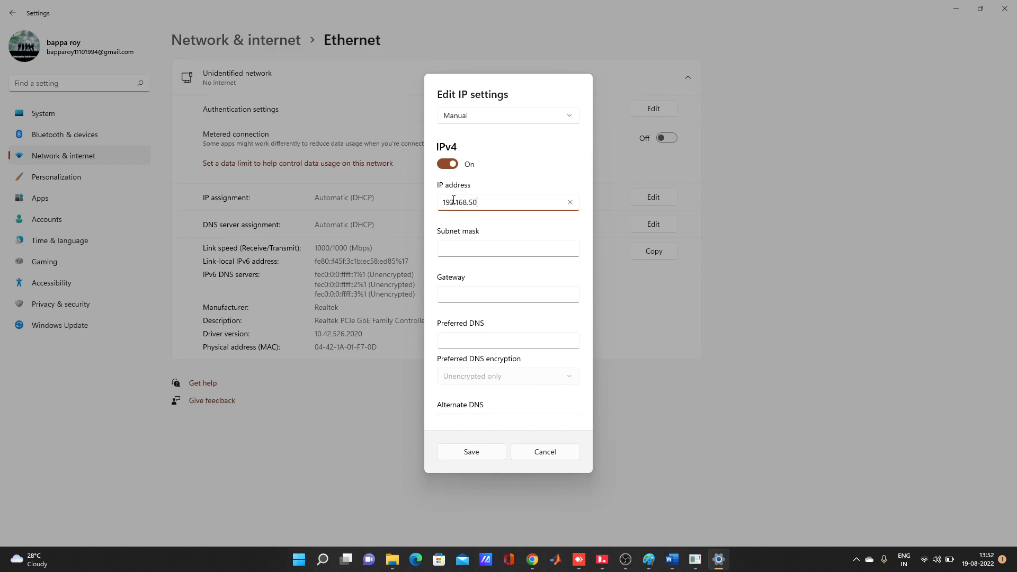
{"action": "type", "text": "22"}
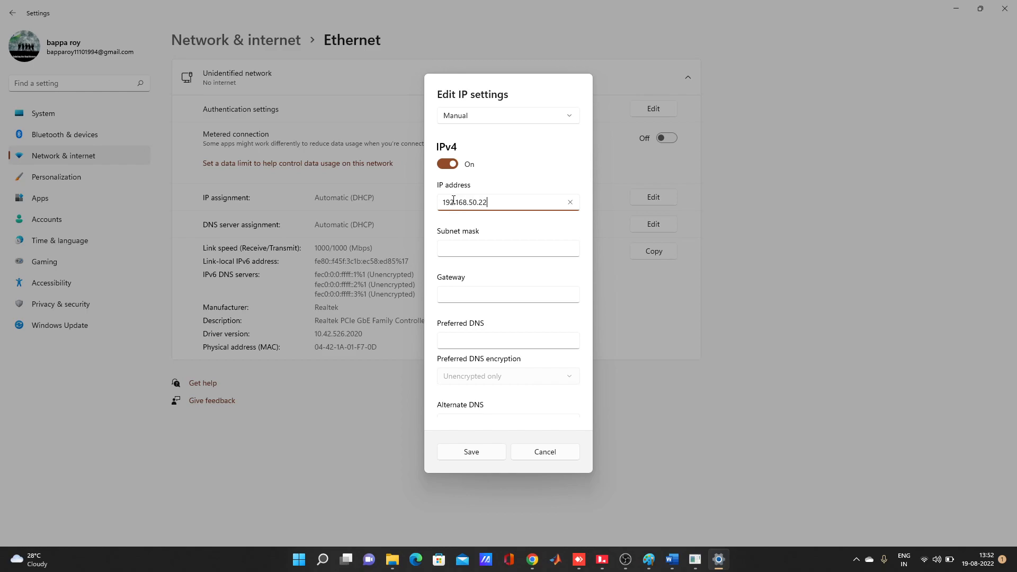
{"action": "type", "text": "0"}
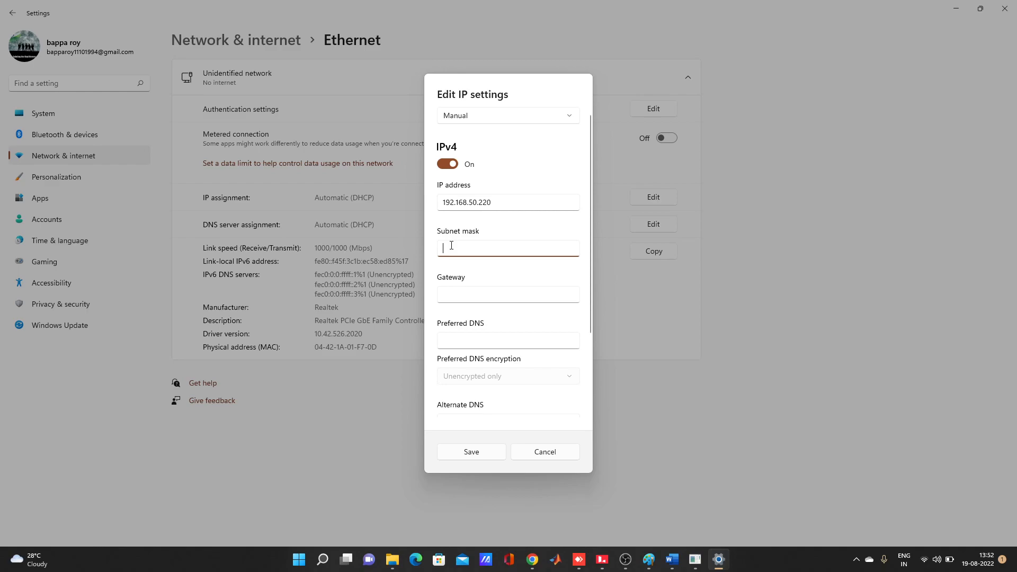
{"action": "type", "text": "2"}
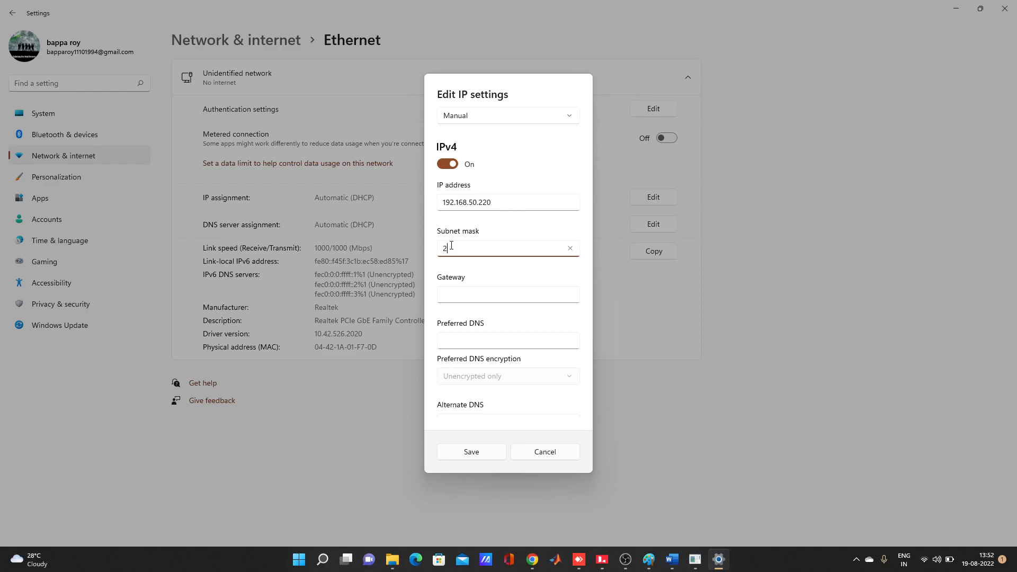
{"action": "type", "text": "55.255"}
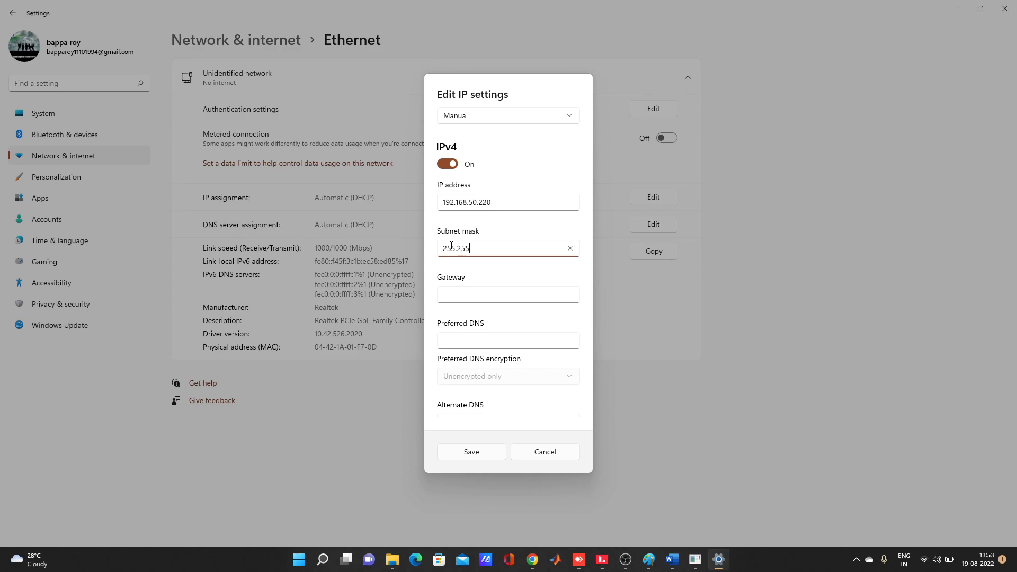
{"action": "type", "text": "255"}
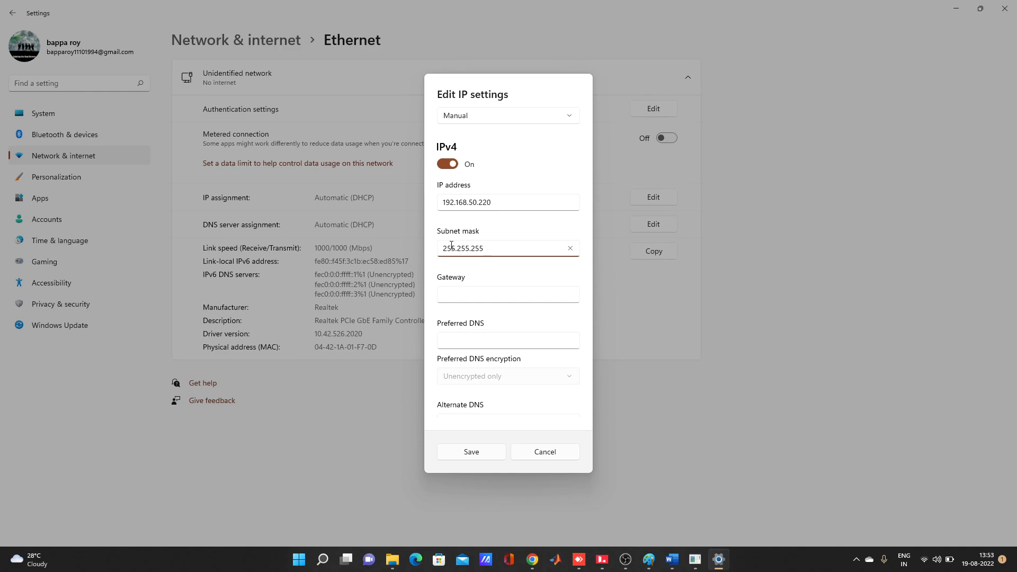
{"action": "type", "text": ".0"}
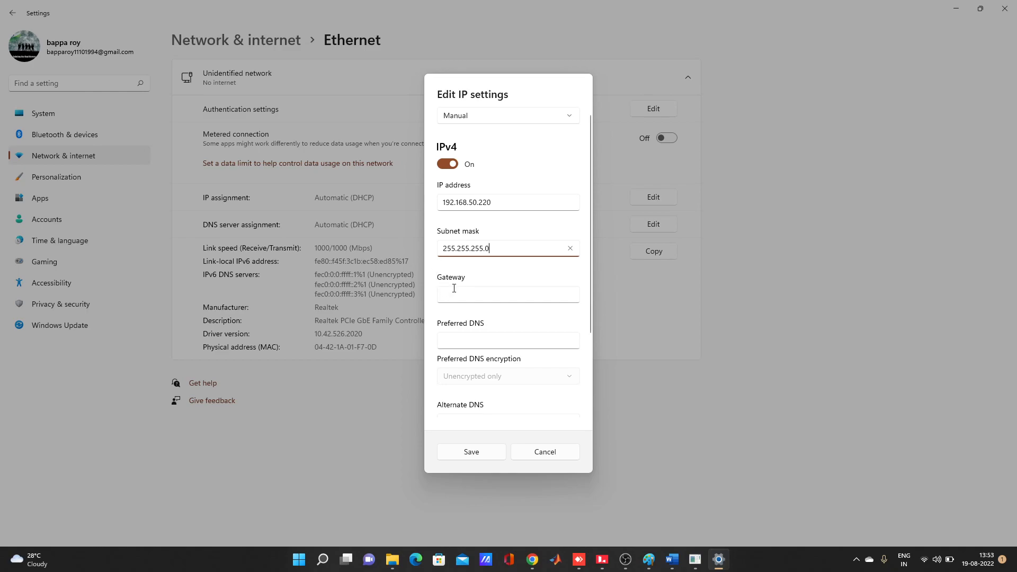
- Enter gateway 192.168.50.1 and preferred DNS 8.8.8.8, then save the settings
{"action": "left_click", "coordinate": [508, 294]}
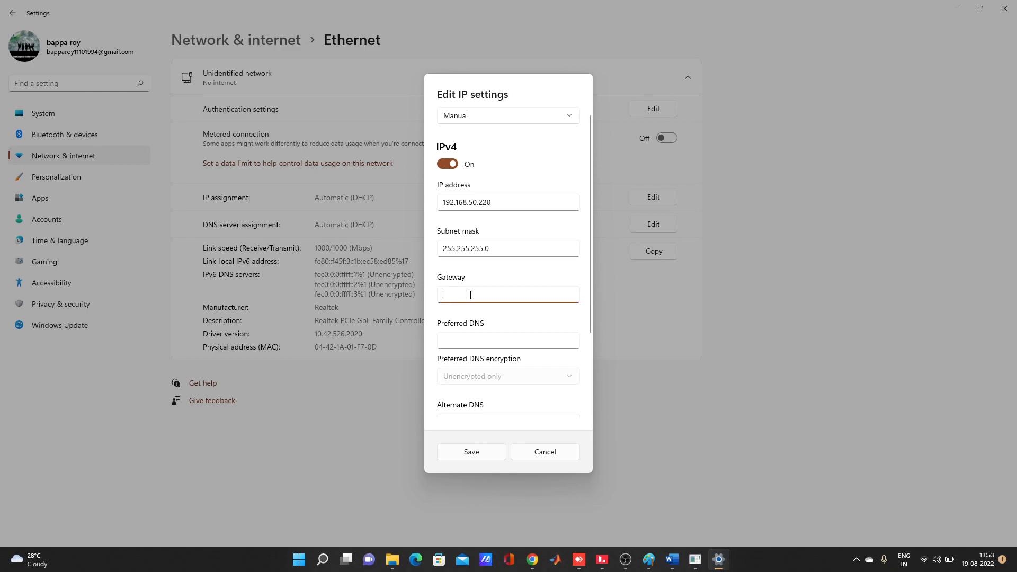
{"action": "type", "text": "192."}
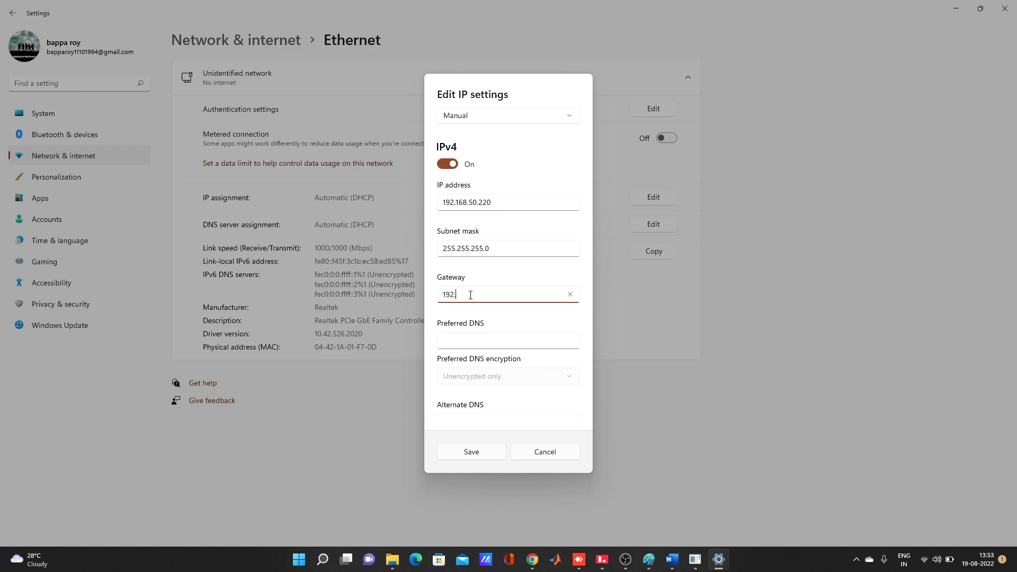
{"action": "type", "text": "168.50."}
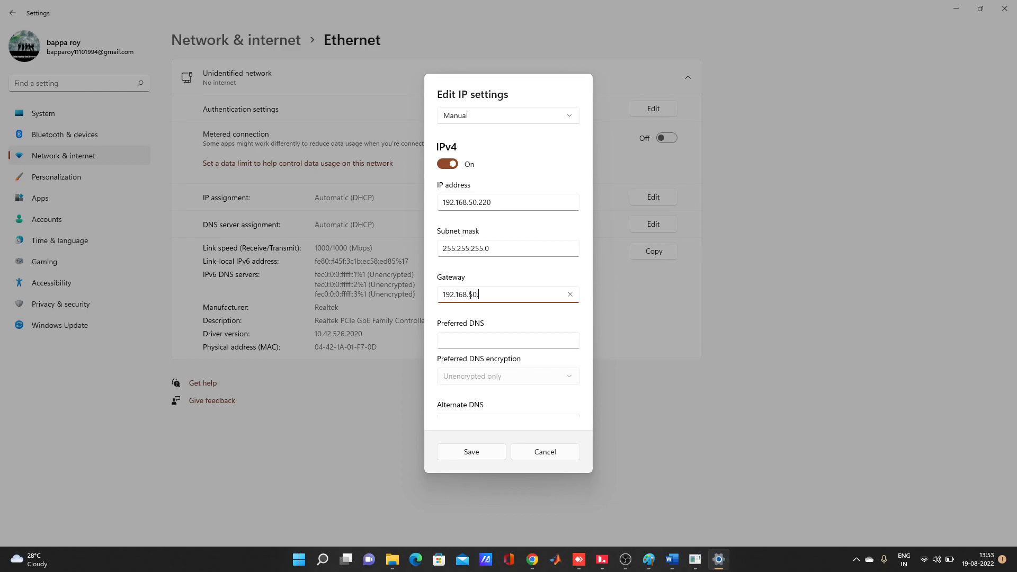
{"action": "left_click", "coordinate": [508, 338]}
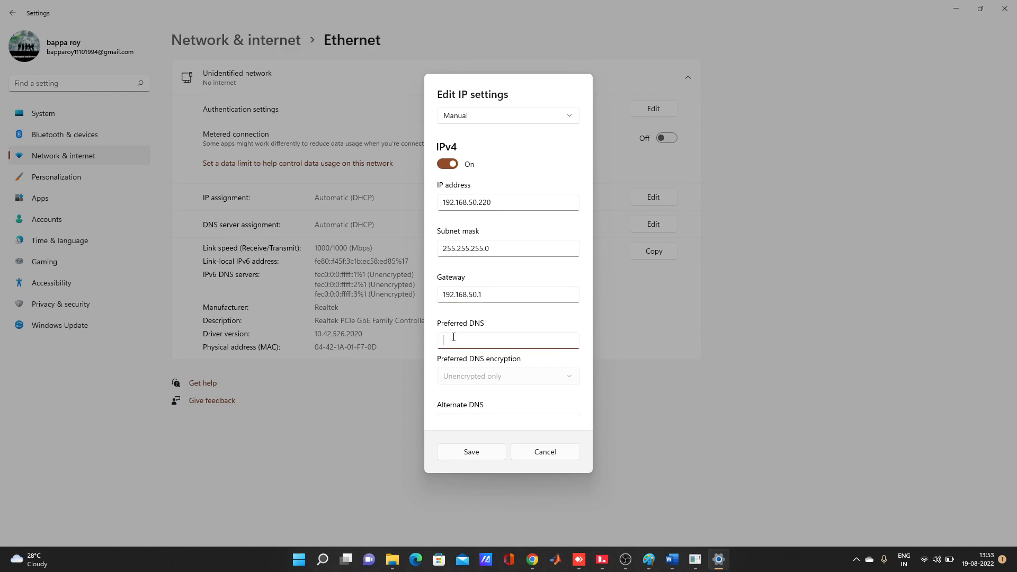
{"action": "type", "text": "8.8.8.8"}
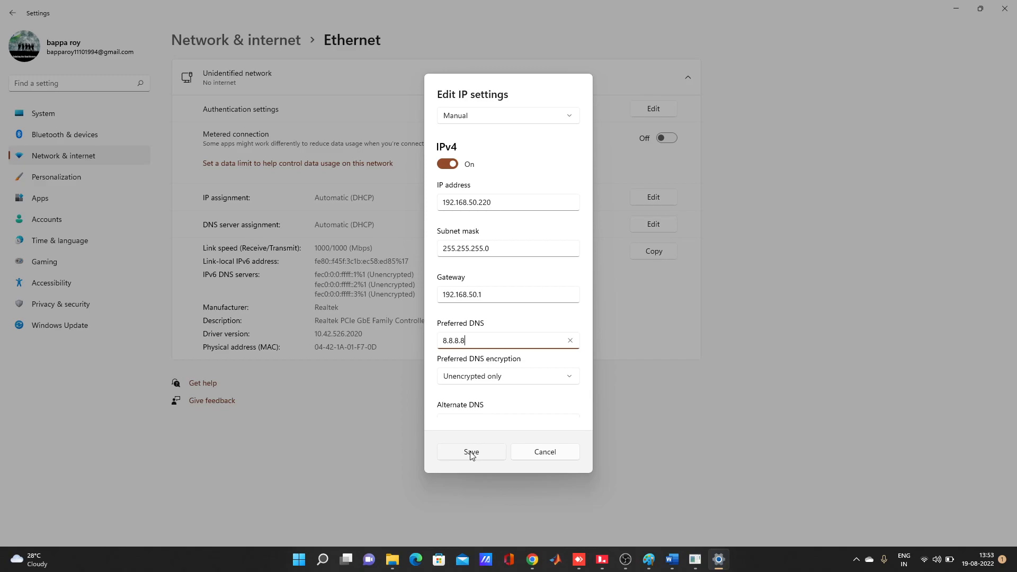
{"action": "left_click", "coordinate": [470, 451]}
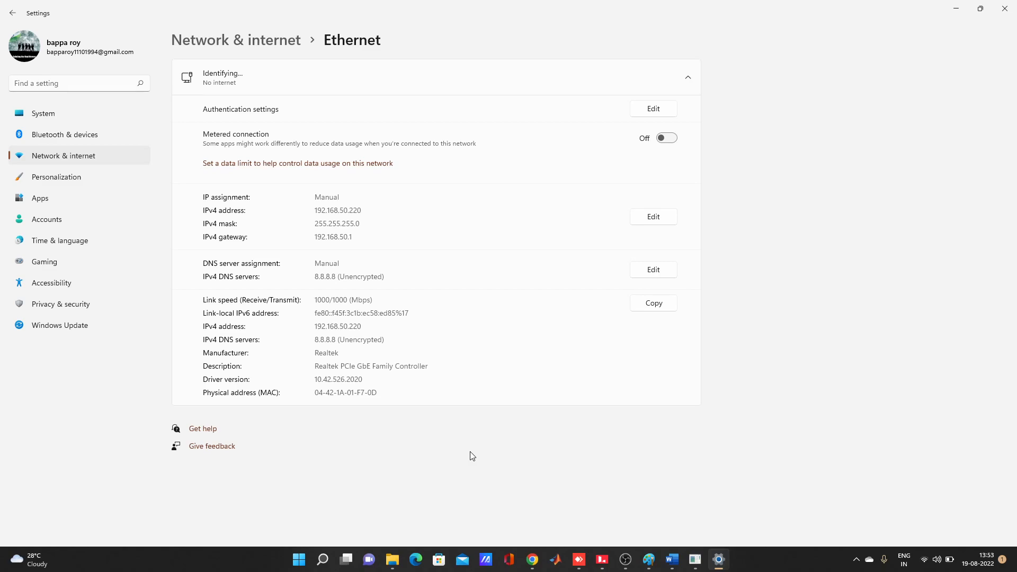
{"action": "mouse_move", "coordinate": [956, 8]}
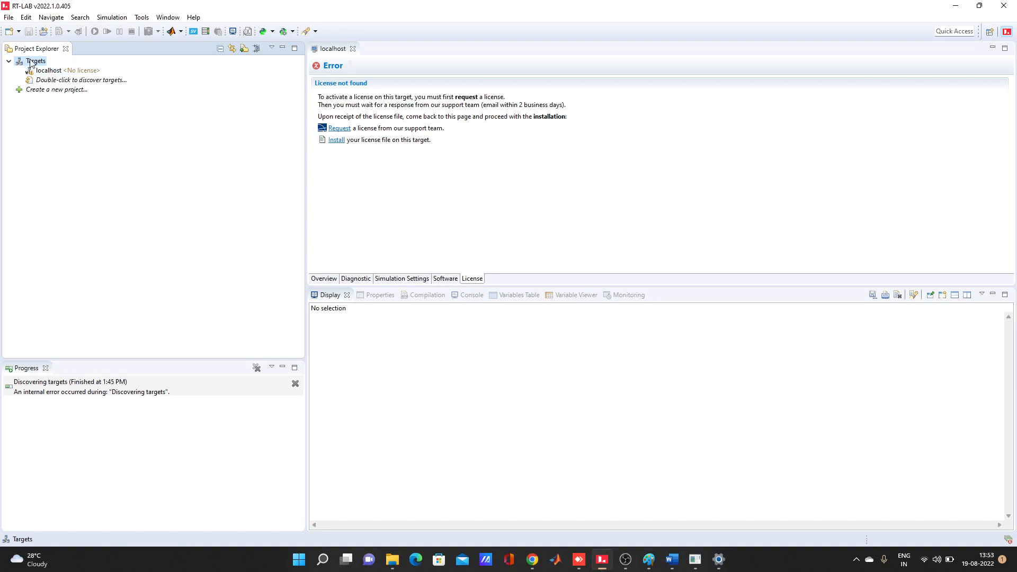
- Rerun target discovery, dismiss its error, and bring up the Targets menu for a new target
{"action": "right_click", "coordinate": [35, 60]}
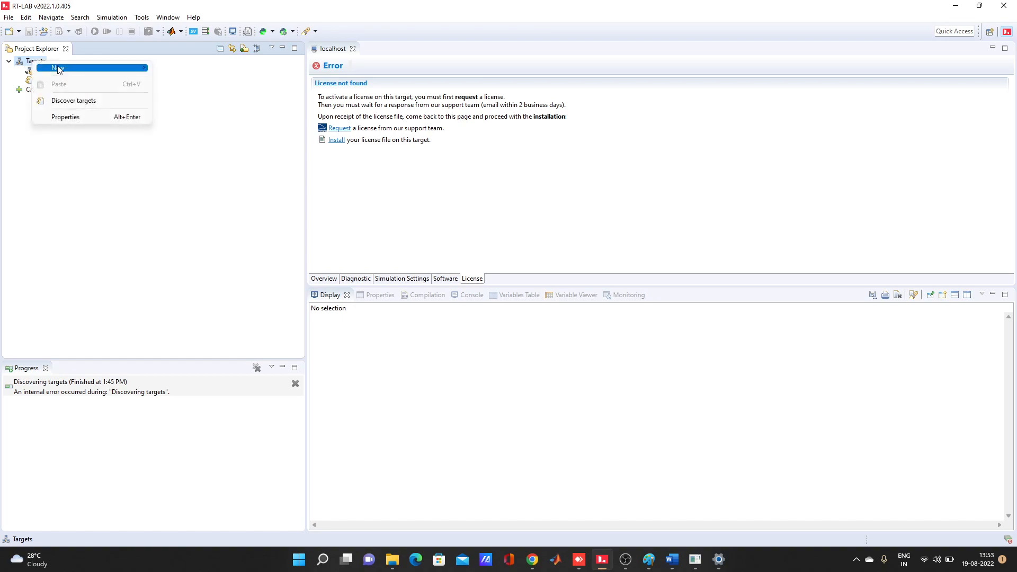
{"action": "left_click", "coordinate": [73, 101]}
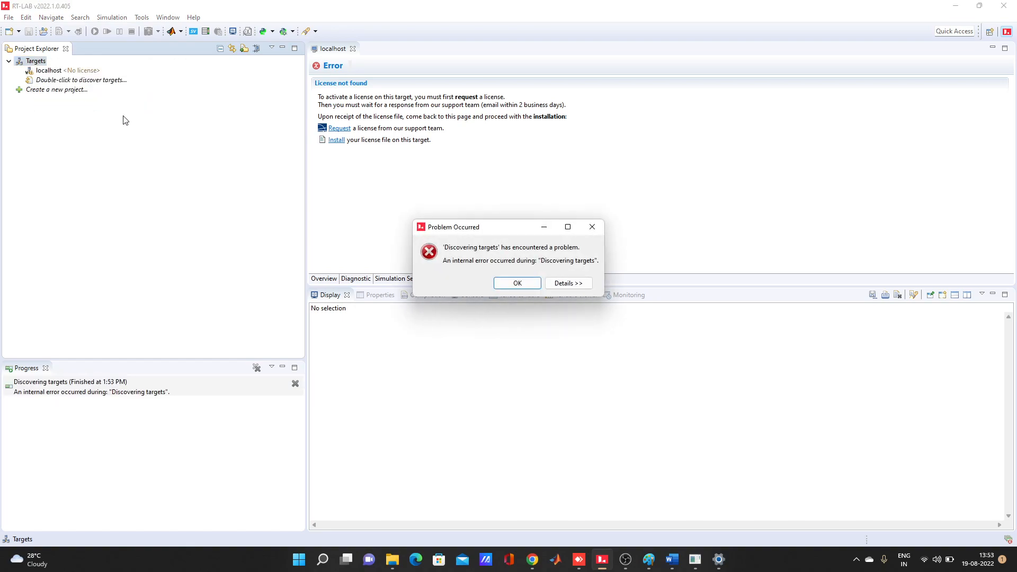
{"action": "left_click", "coordinate": [516, 283]}
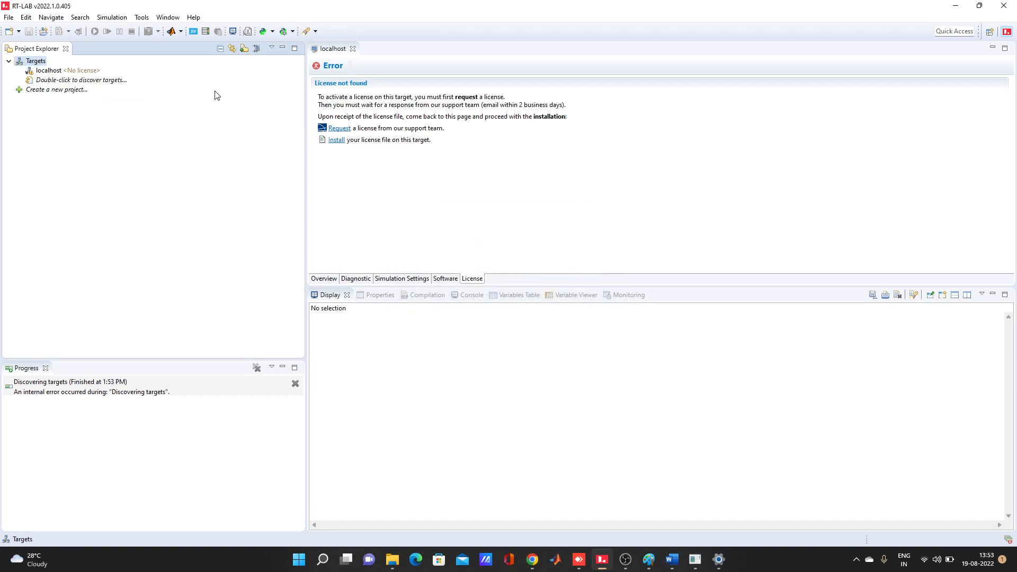
{"action": "right_click", "coordinate": [36, 60]}
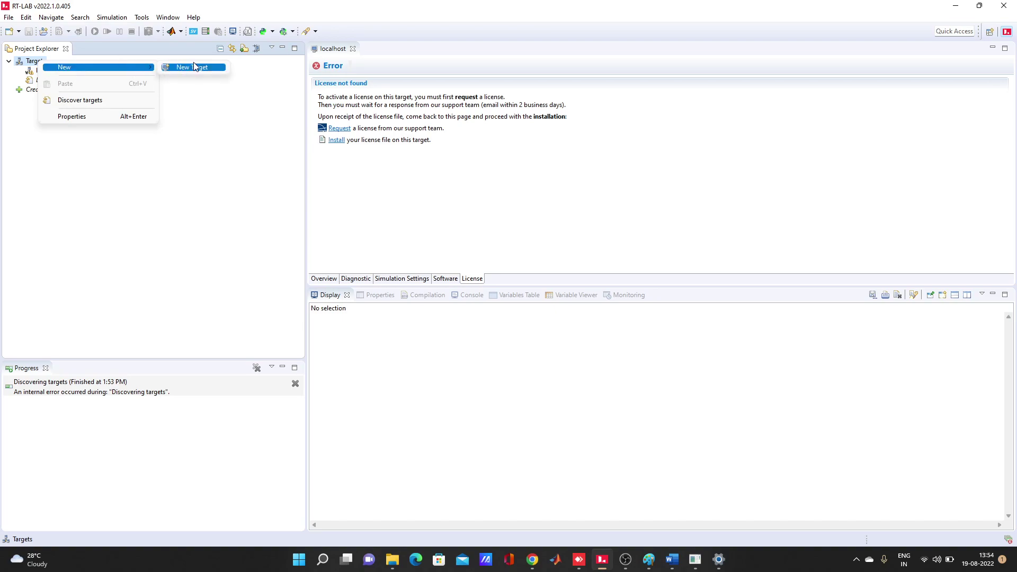
- Define a new target named RT with IP address 192.168.50.115
{"action": "left_click", "coordinate": [193, 66]}
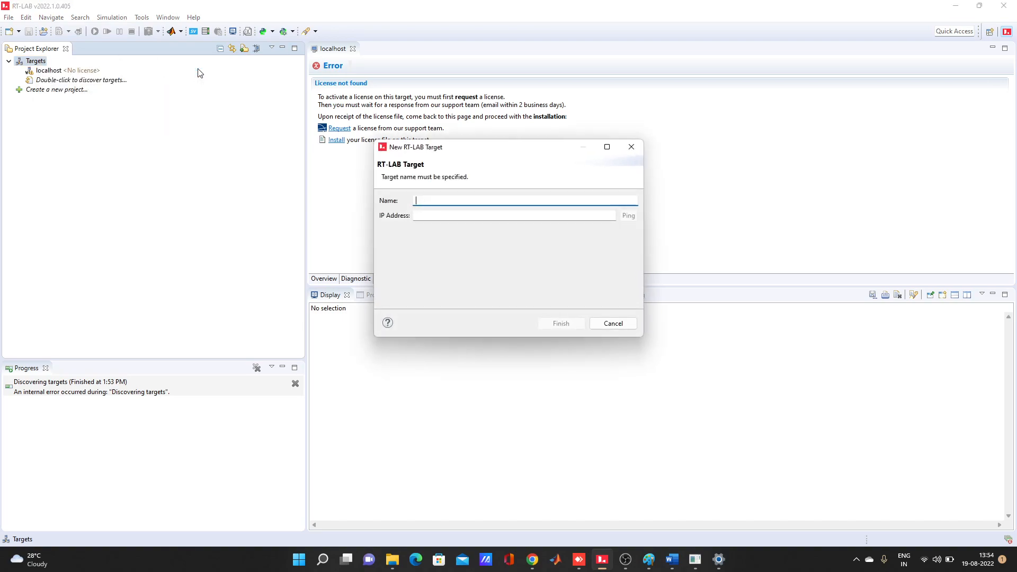
{"action": "mouse_move", "coordinate": [454, 199]}
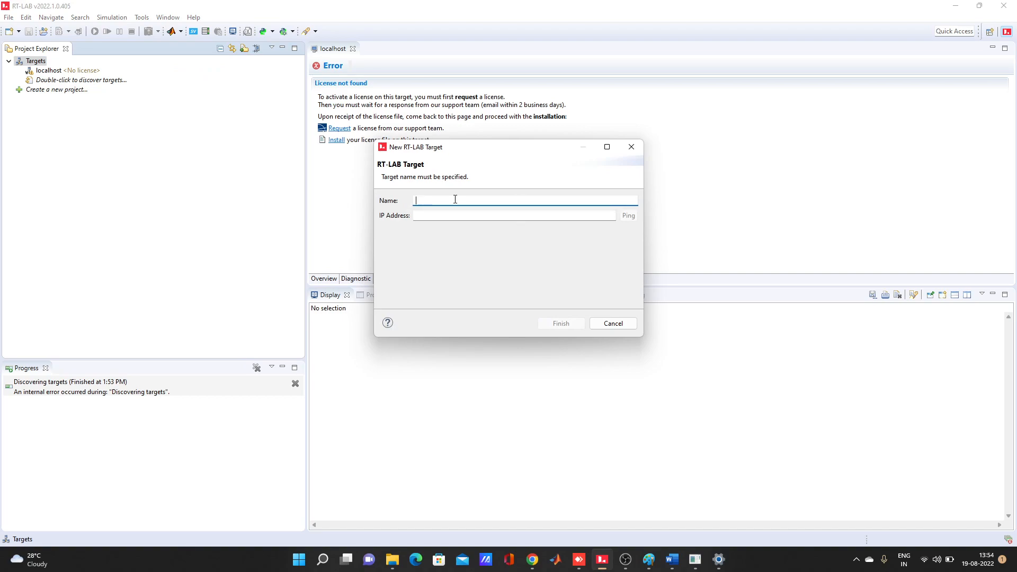
{"action": "type", "text": "R"}
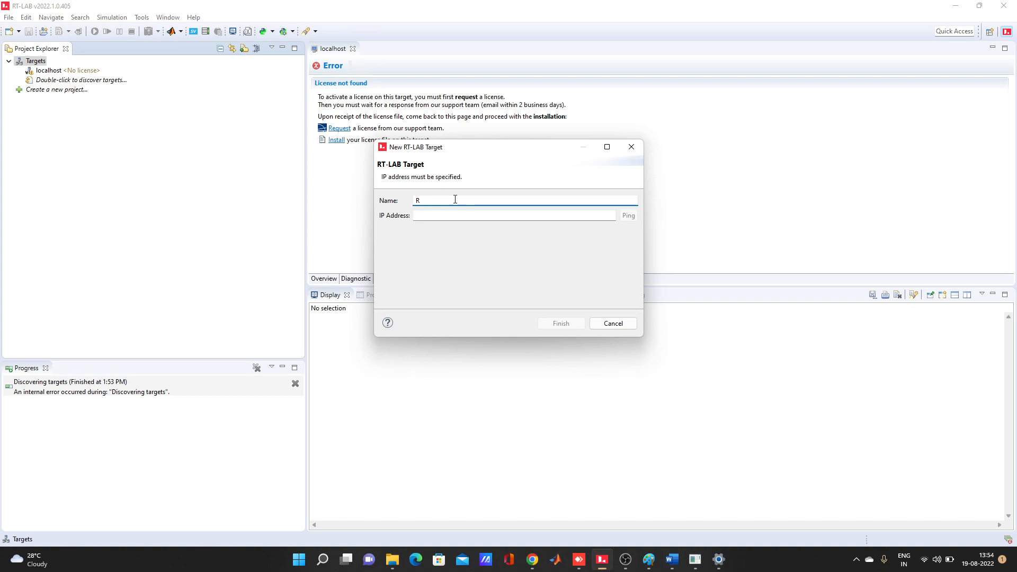
{"action": "type", "text": "T"}
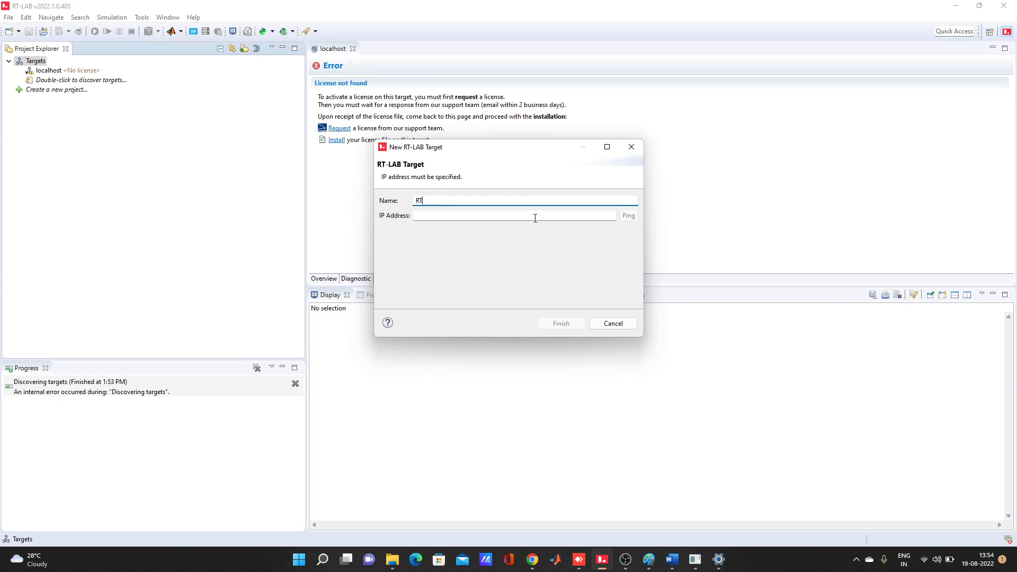
{"action": "type", "text": "192.16"}
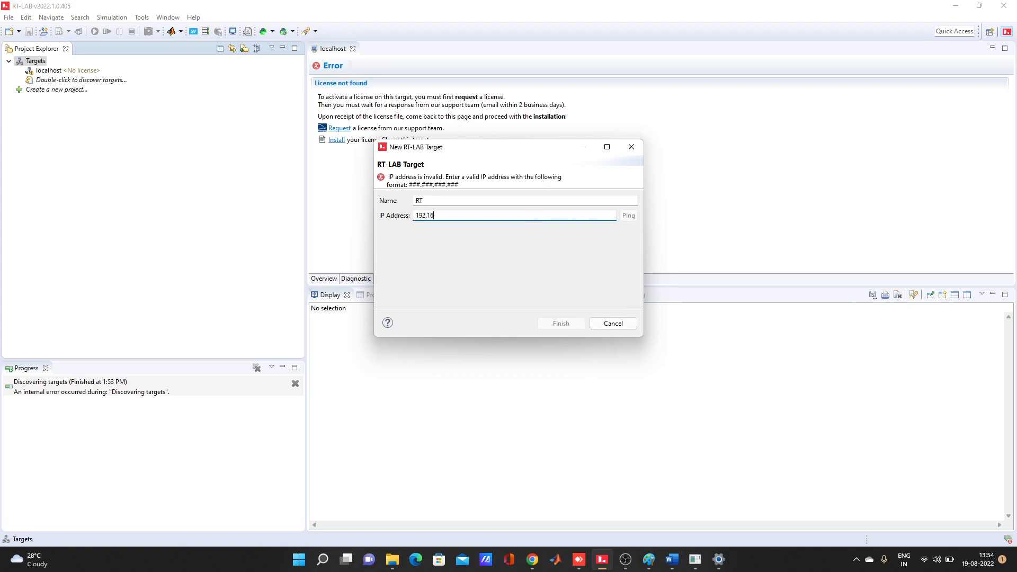
{"action": "type", "text": "8.5"}
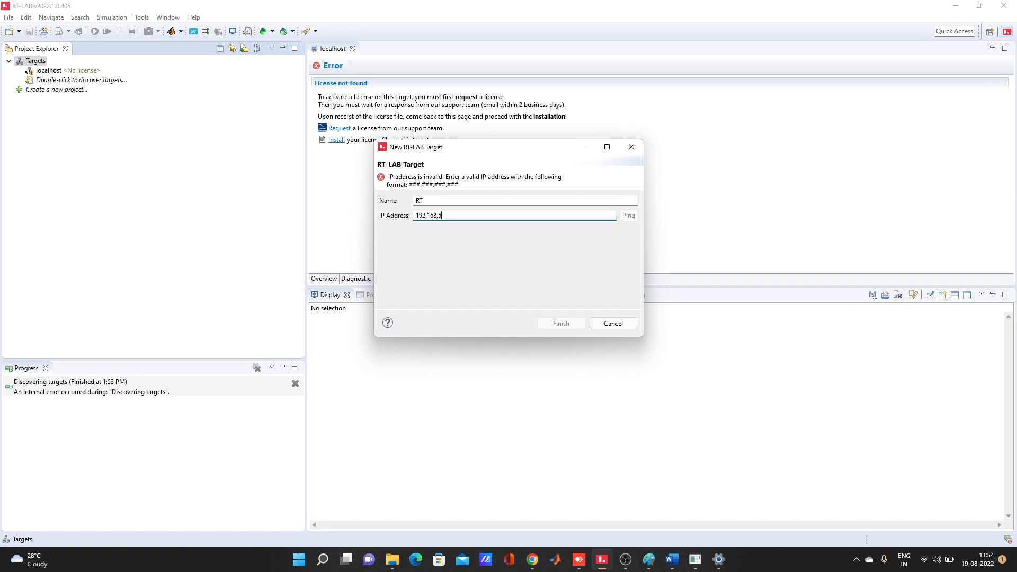
{"action": "type", "text": "0."}
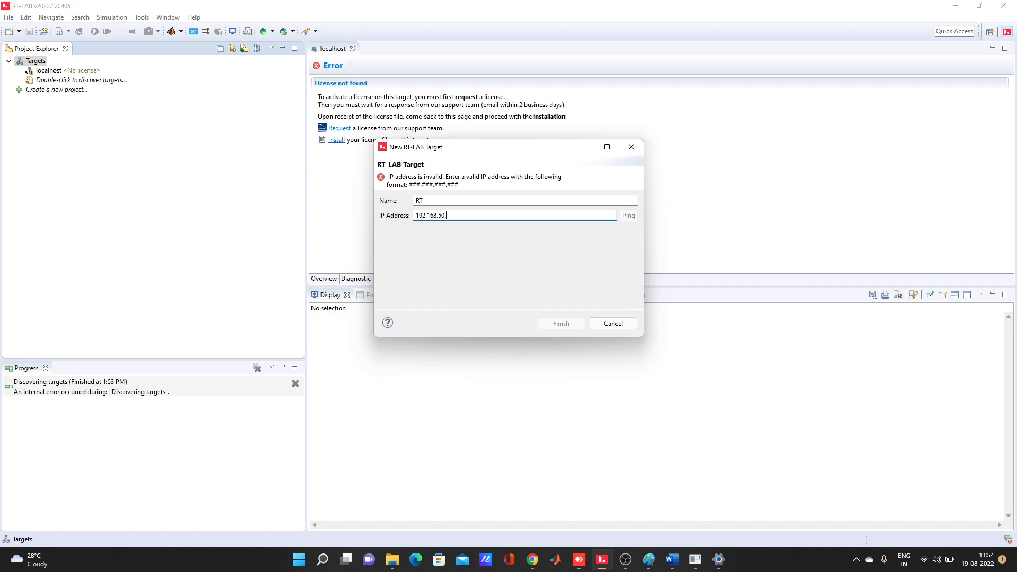
{"action": "type", "text": "115"}
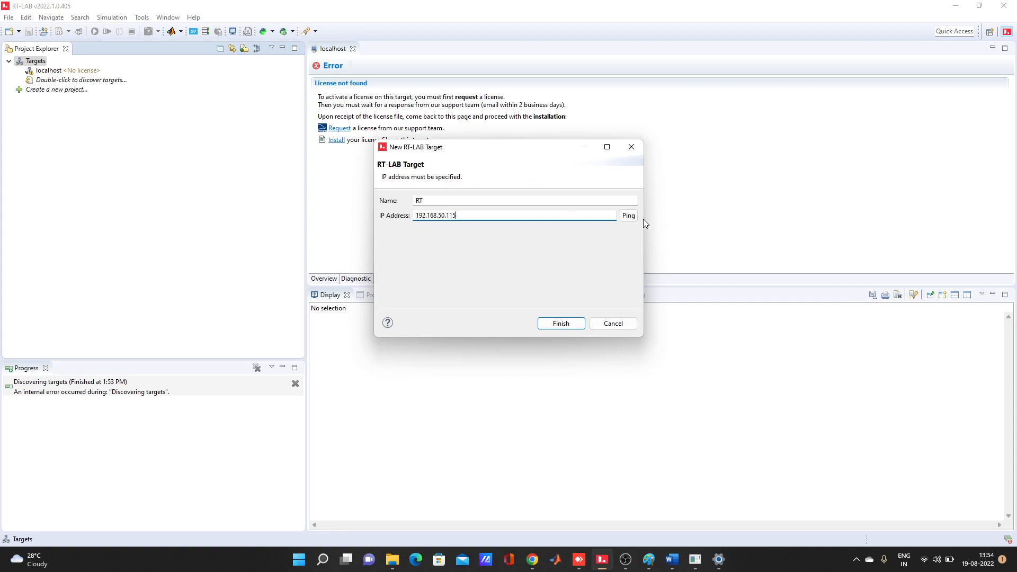
- Ping 192.168.50.115 to confirm it is up, then finish creating the RT target
{"action": "left_click", "coordinate": [626, 216]}
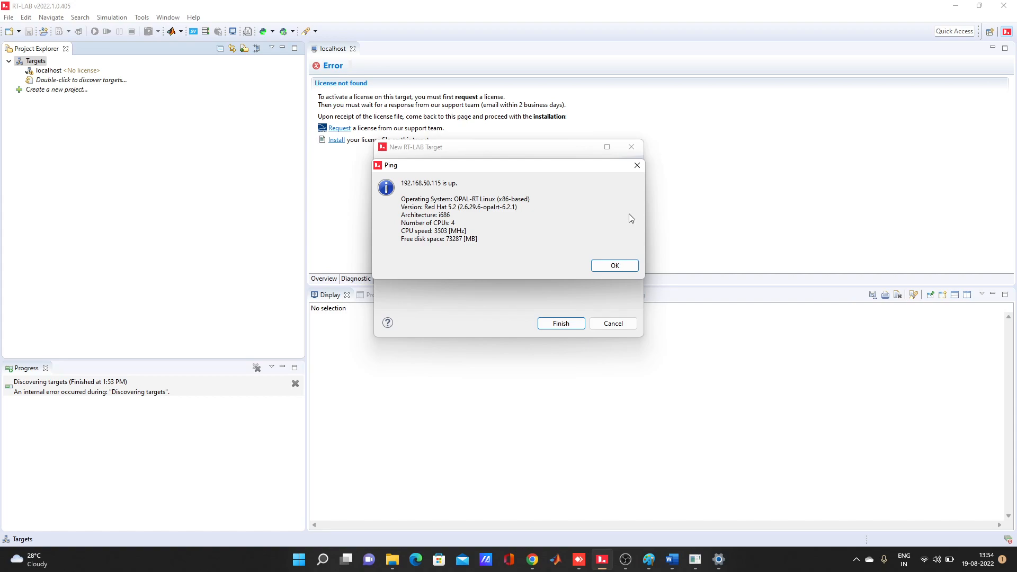
{"action": "mouse_move", "coordinate": [593, 254]}
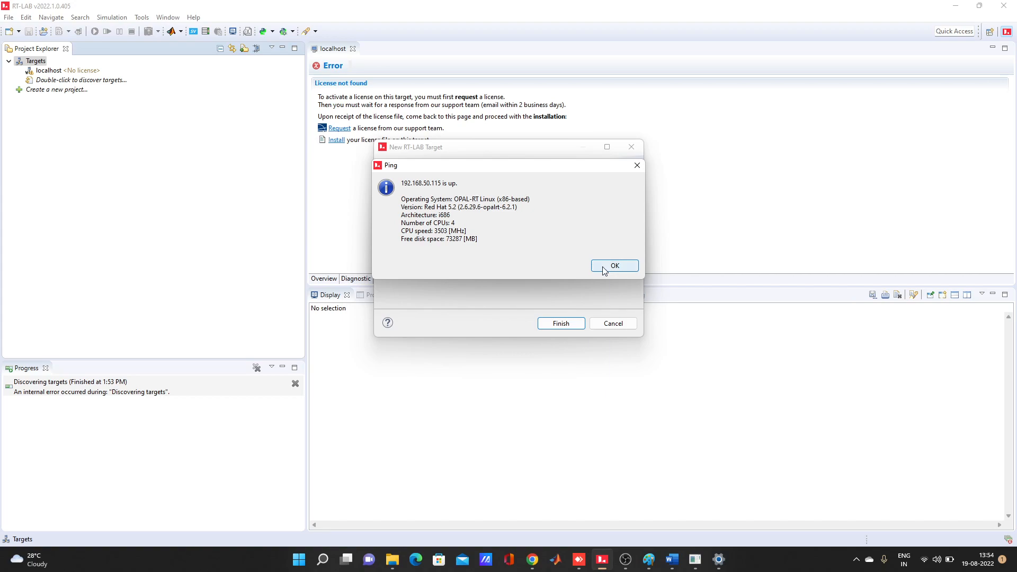
{"action": "left_click", "coordinate": [614, 266]}
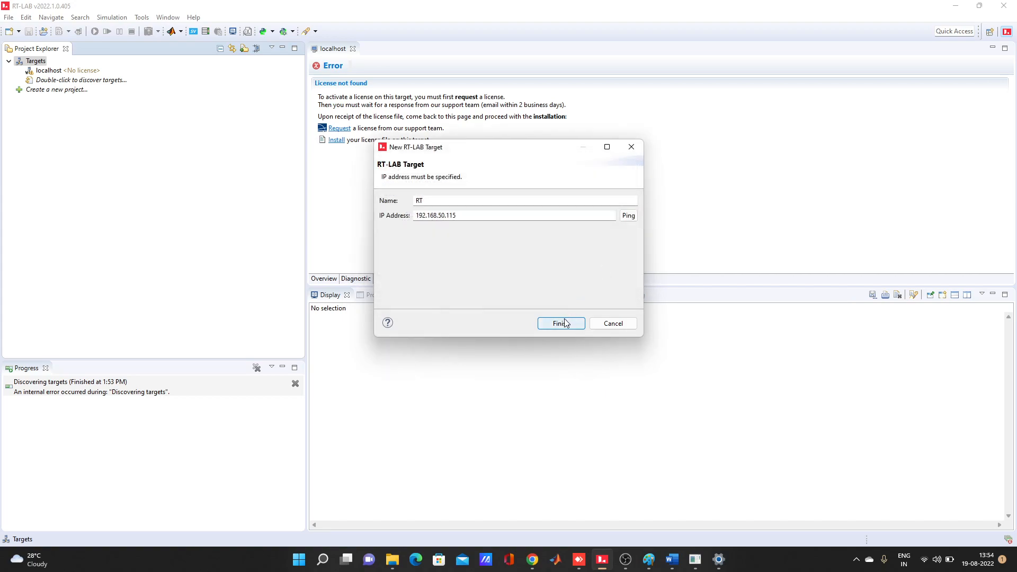
{"action": "left_click", "coordinate": [557, 323]}
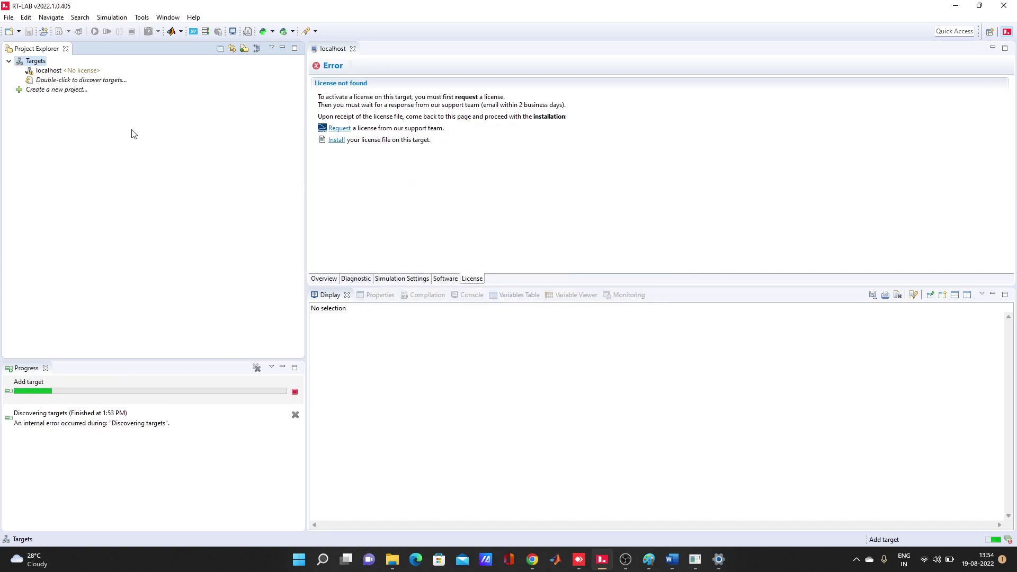
- Open the RT target's Overview showing IP 192.168.50.115, state Up, license Activated
{"action": "double_click", "coordinate": [81, 80]}
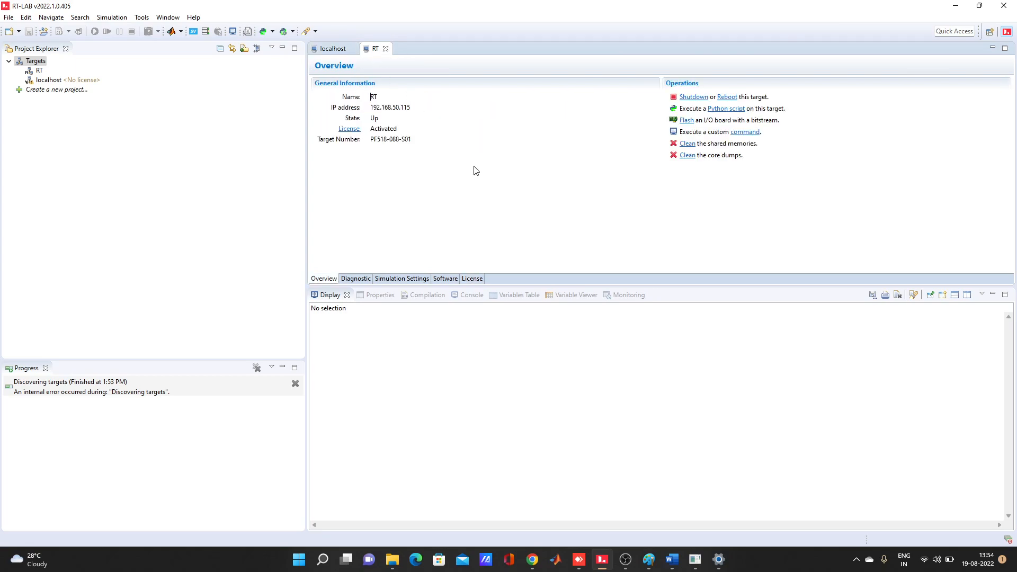
{"action": "mouse_move", "coordinate": [395, 127]}
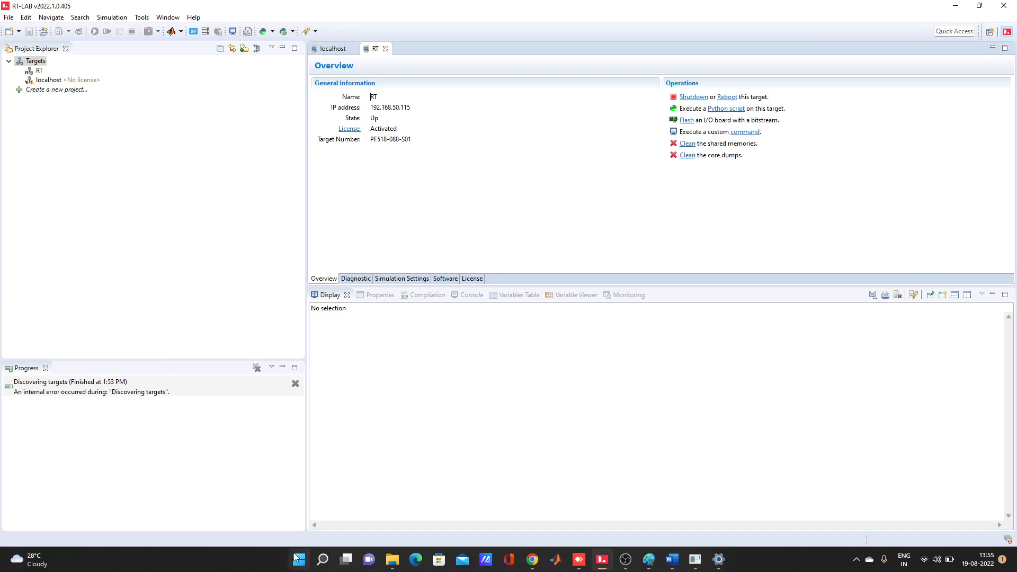
{"action": "right_click", "coordinate": [298, 559]}
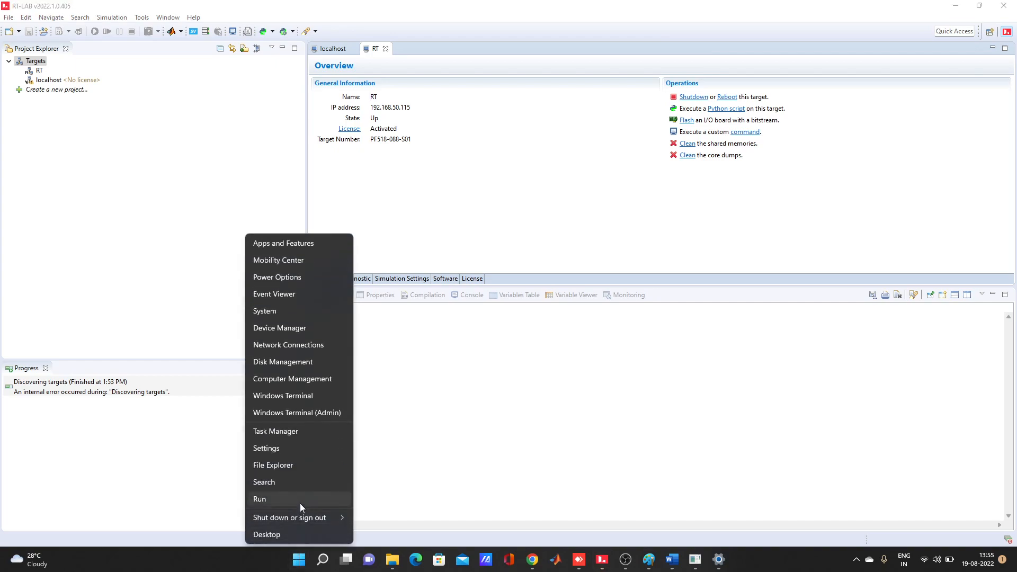
{"action": "left_click", "coordinate": [259, 499]}
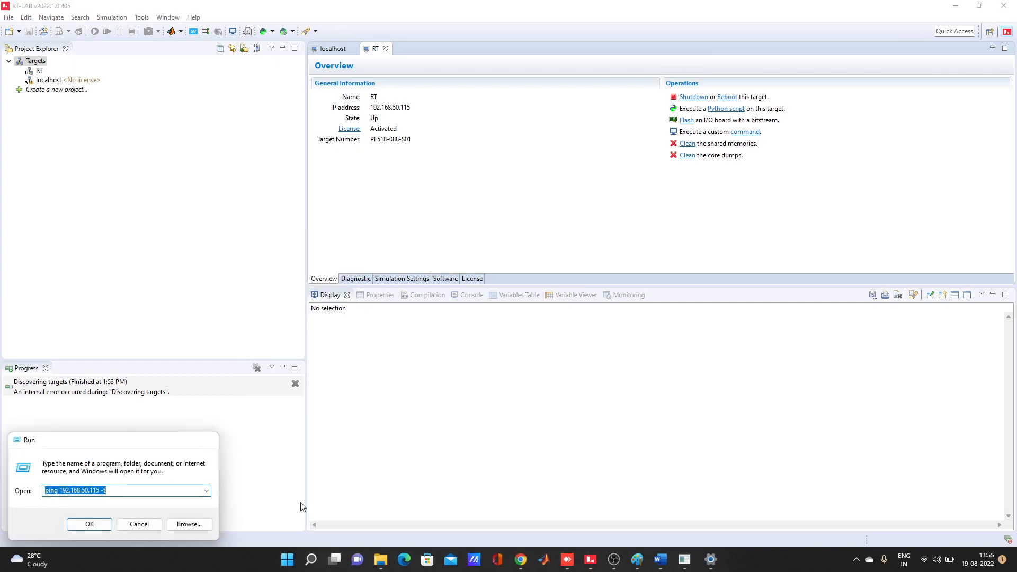
{"action": "left_click", "coordinate": [89, 524]}
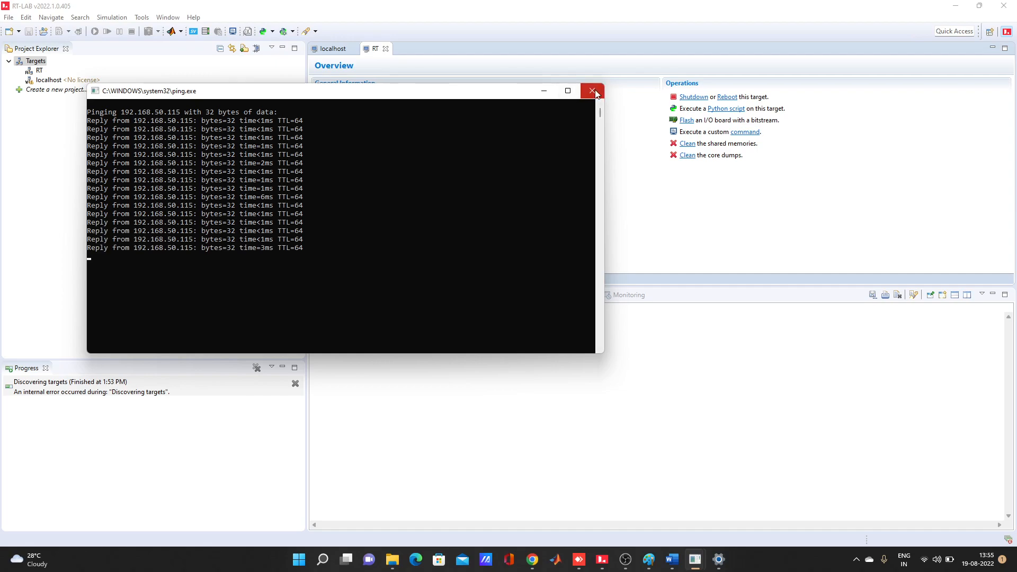
{"action": "left_click", "coordinate": [591, 90]}
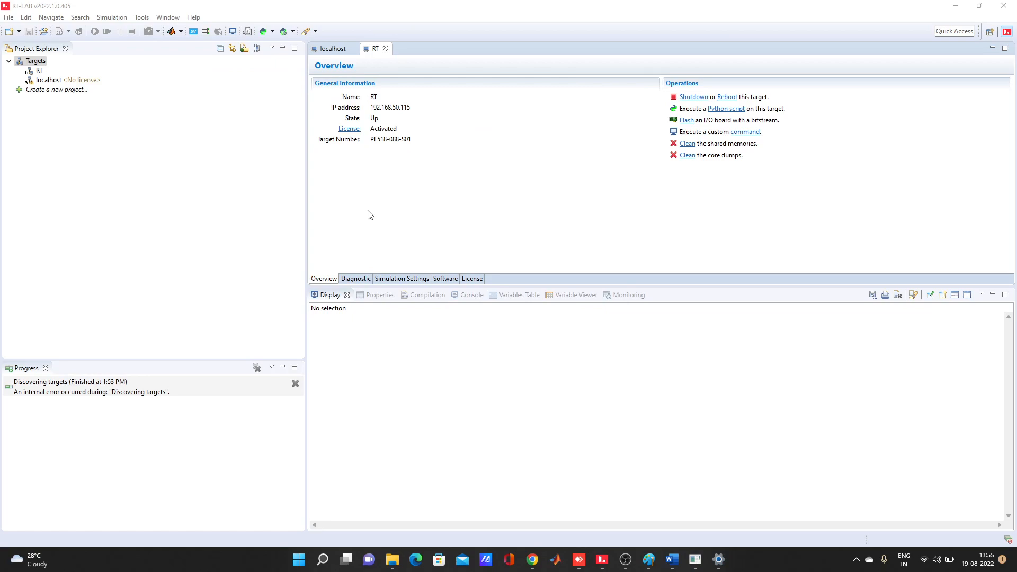
{"action": "mouse_move", "coordinate": [57, 89]}
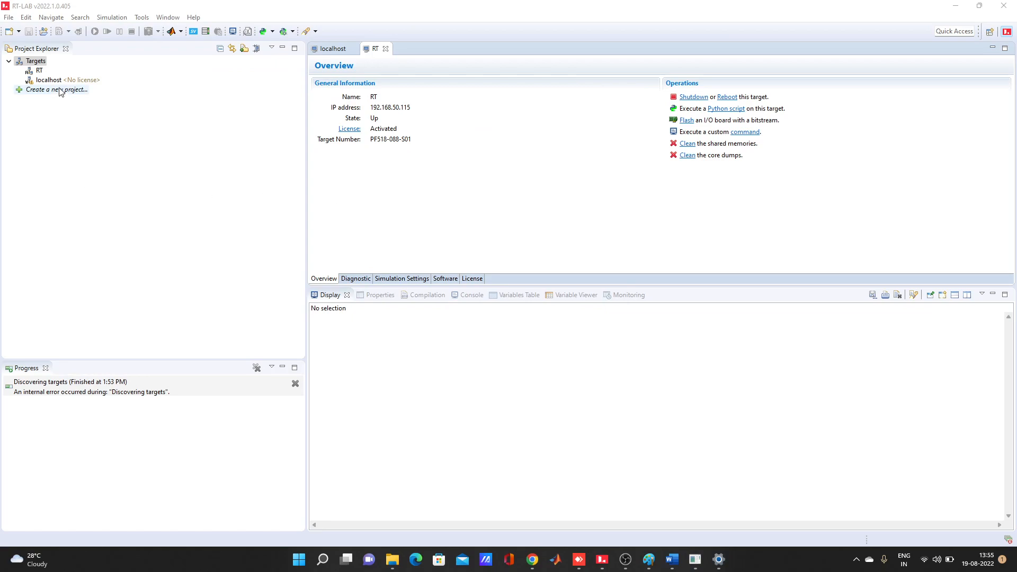
{"action": "mouse_move", "coordinate": [246, 203]}
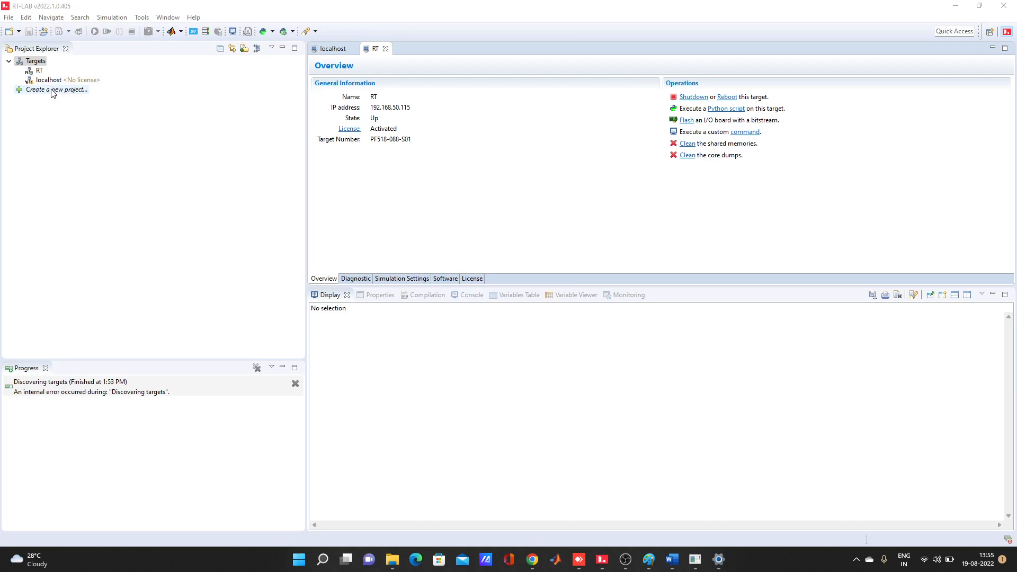
- Create a new RT-LAB project named 'Untitled' from the empty template
{"action": "left_click", "coordinate": [58, 90]}
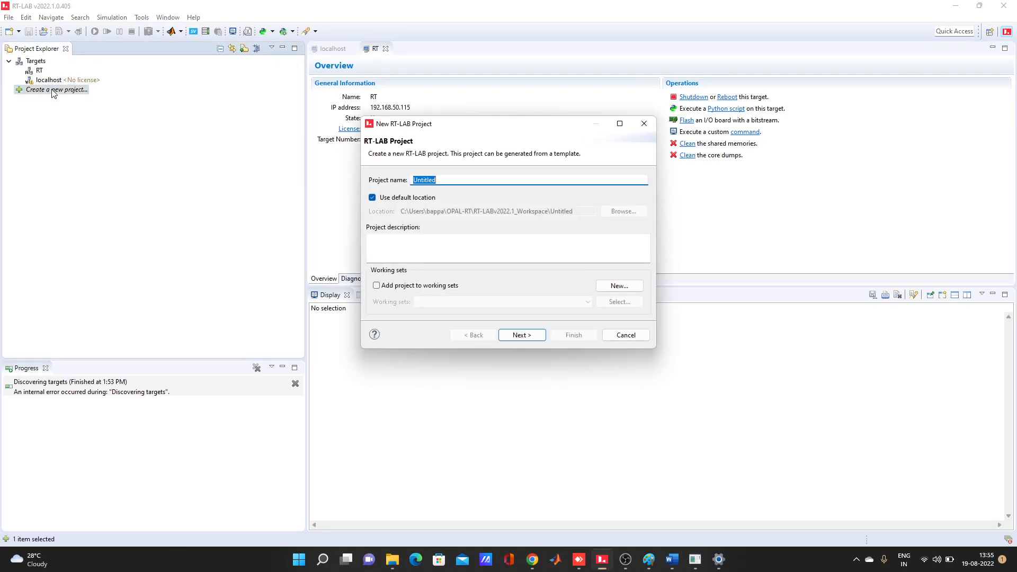
{"action": "mouse_move", "coordinate": [643, 123]}
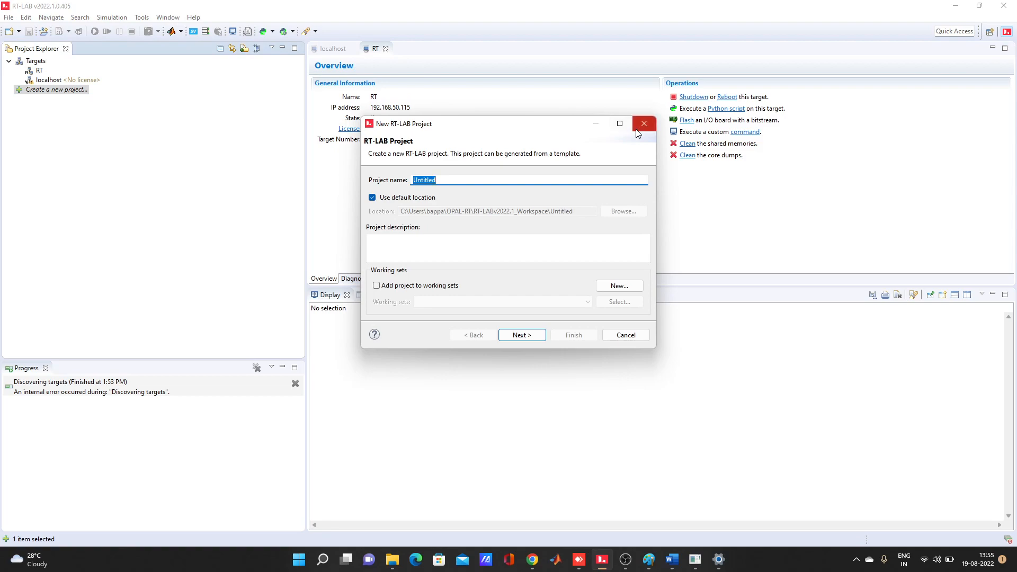
{"action": "mouse_move", "coordinate": [643, 124]}
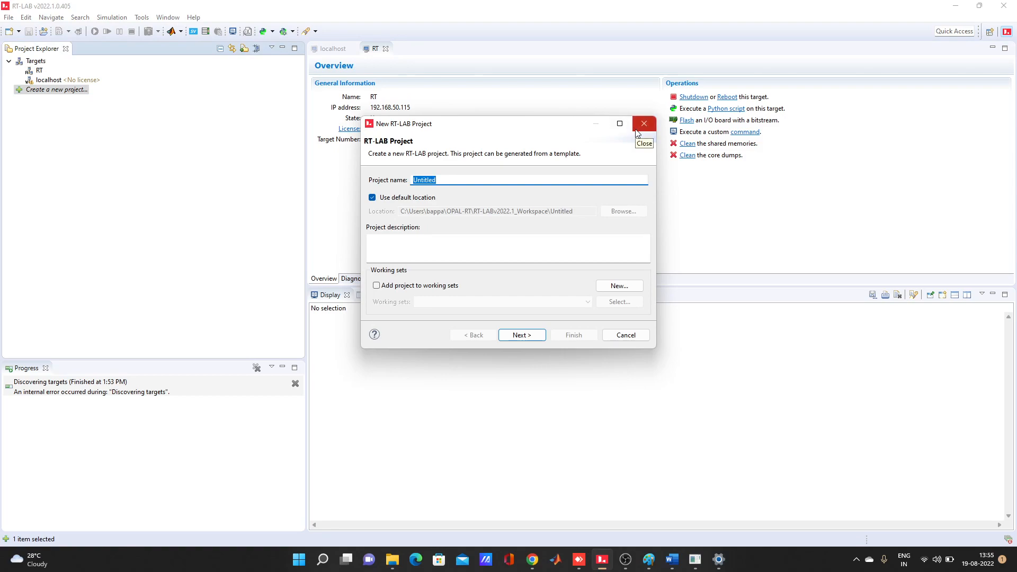
{"action": "mouse_move", "coordinate": [521, 335]}
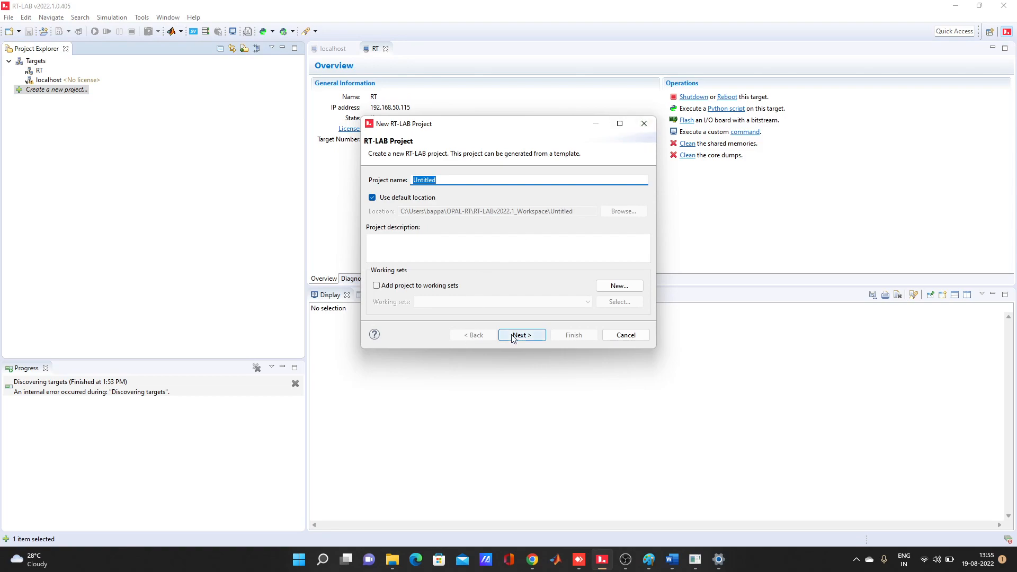
{"action": "left_click", "coordinate": [521, 335]}
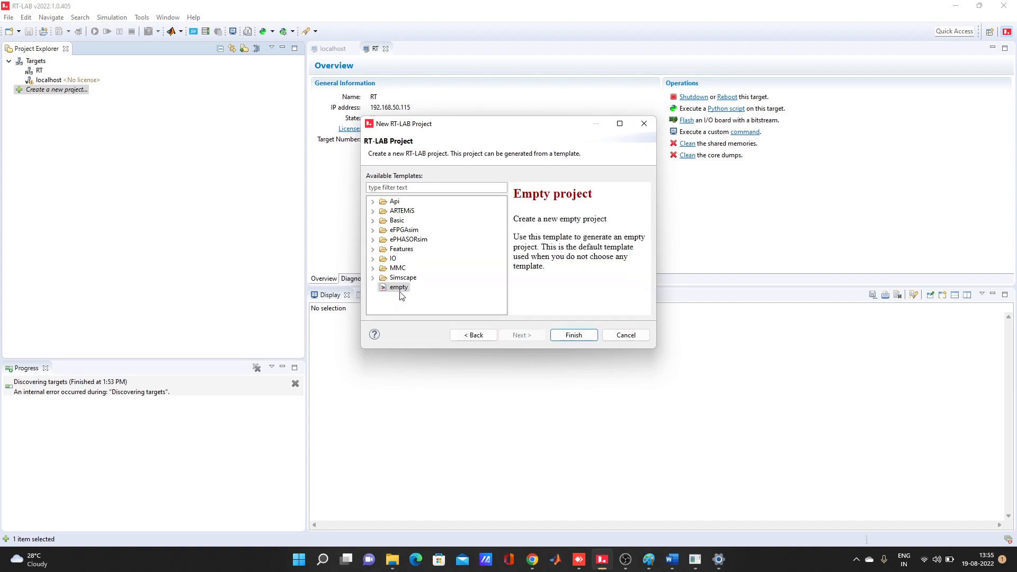
{"action": "mouse_move", "coordinate": [573, 334]}
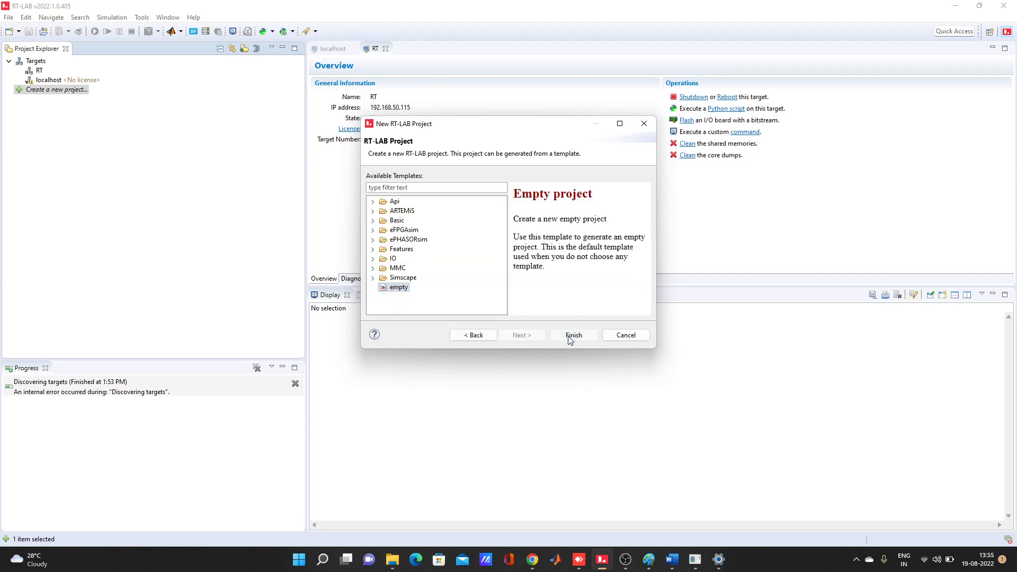
{"action": "left_click", "coordinate": [572, 334]}
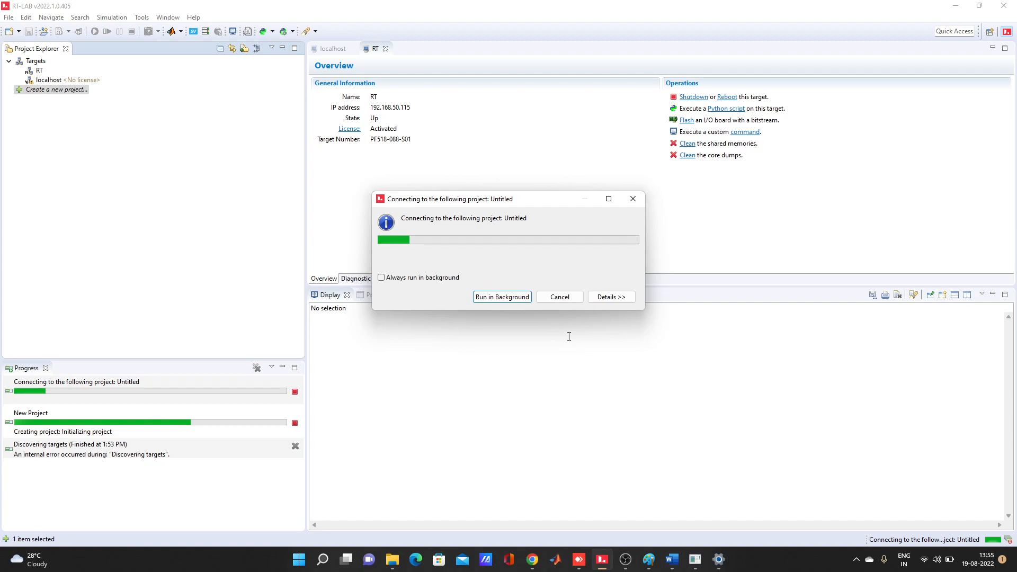
{"action": "mouse_move", "coordinate": [606, 560]}
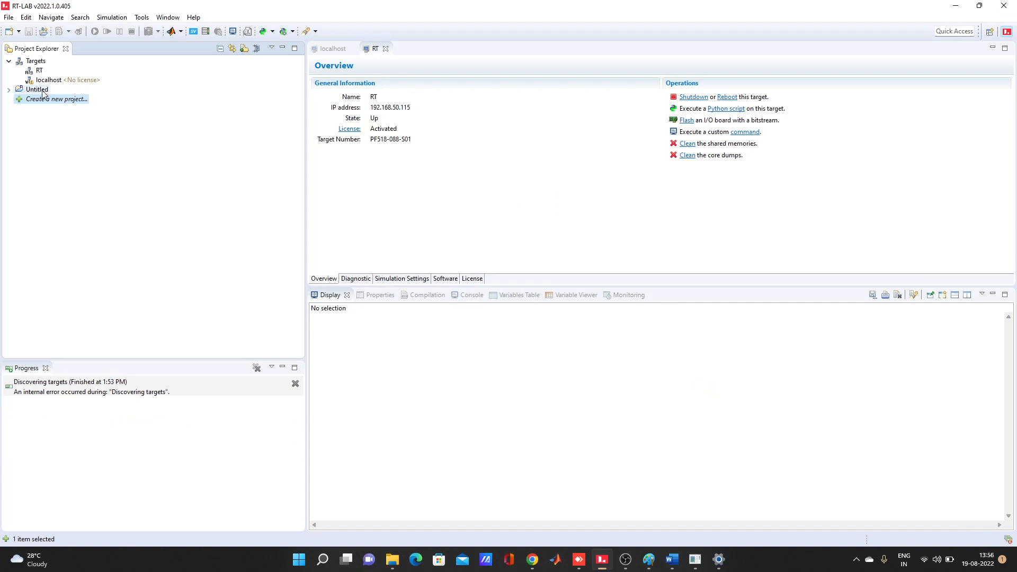
{"action": "left_click", "coordinate": [37, 89]}
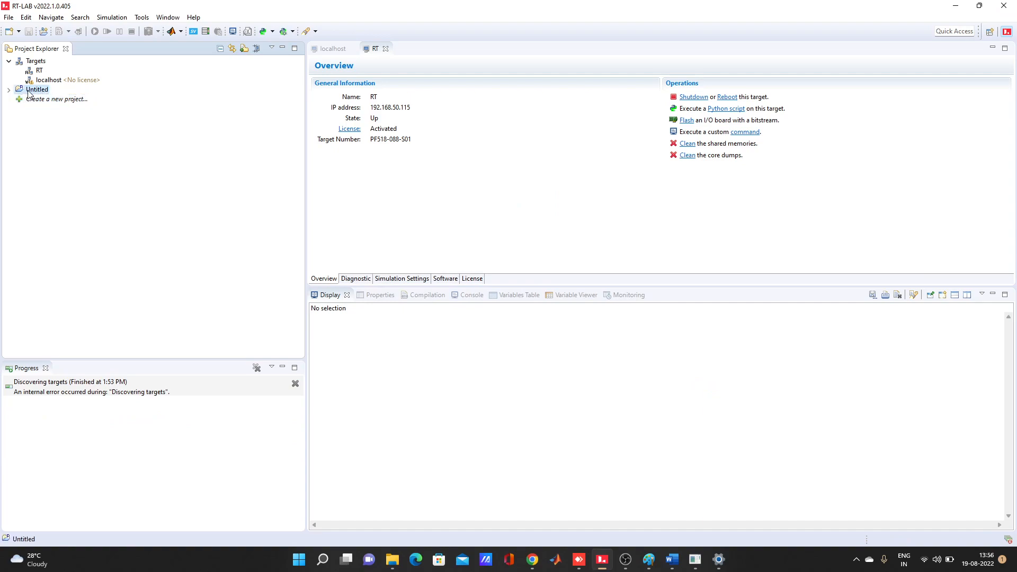
{"action": "right_click", "coordinate": [37, 89]}
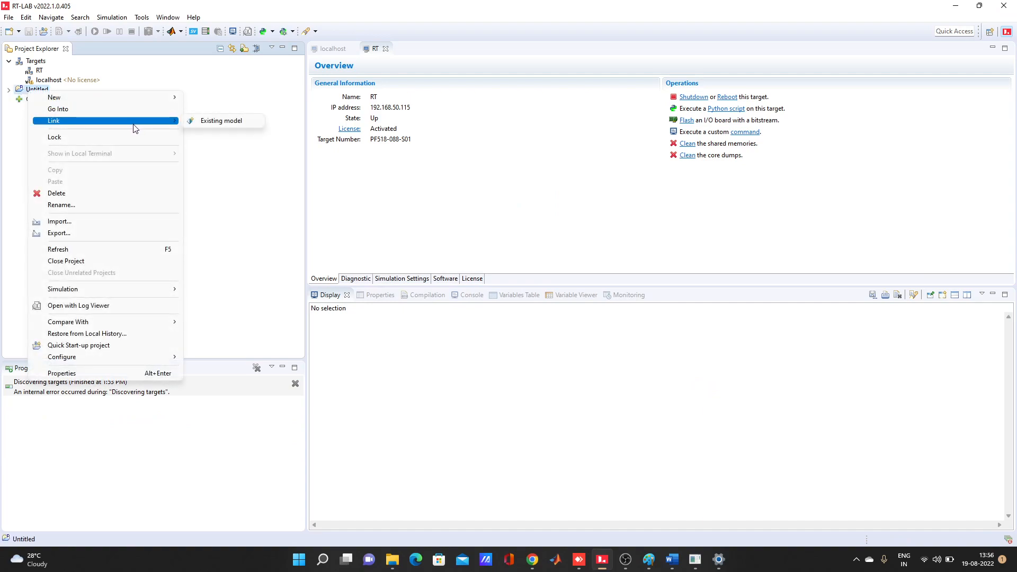
{"action": "mouse_move", "coordinate": [221, 121]}
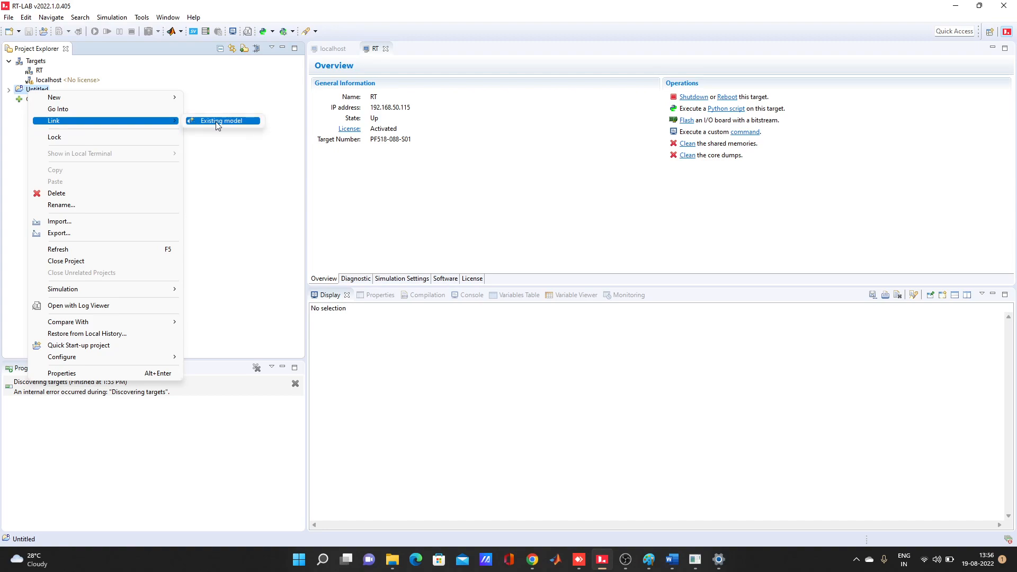
{"action": "left_click", "coordinate": [221, 120]}
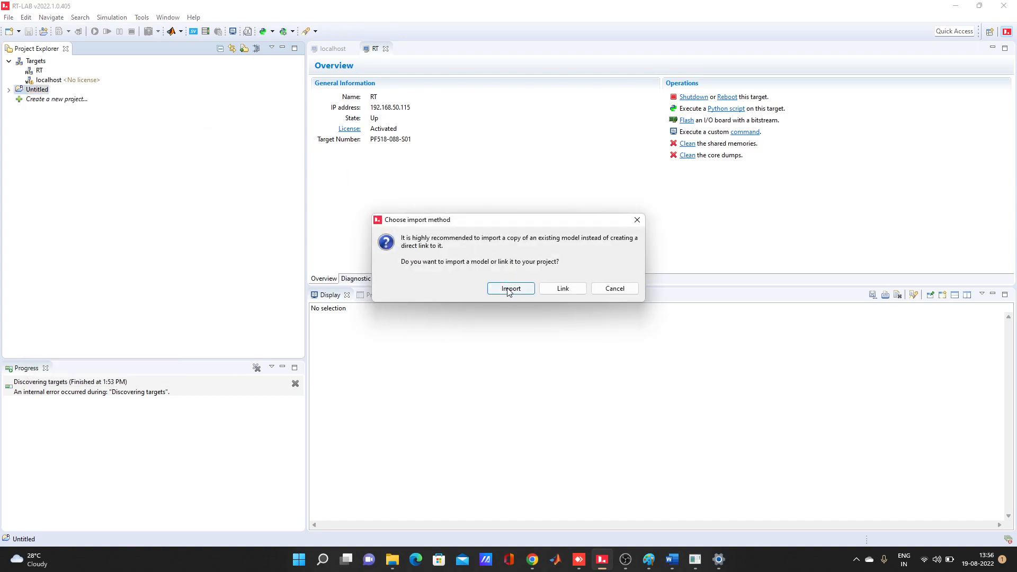
{"action": "left_click", "coordinate": [511, 288]}
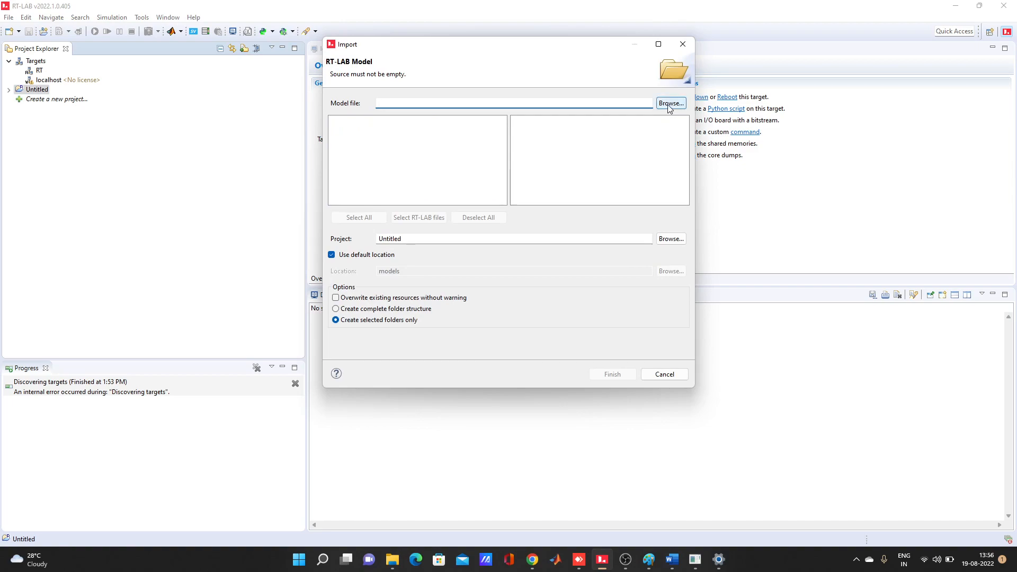
{"action": "left_click", "coordinate": [669, 103]}
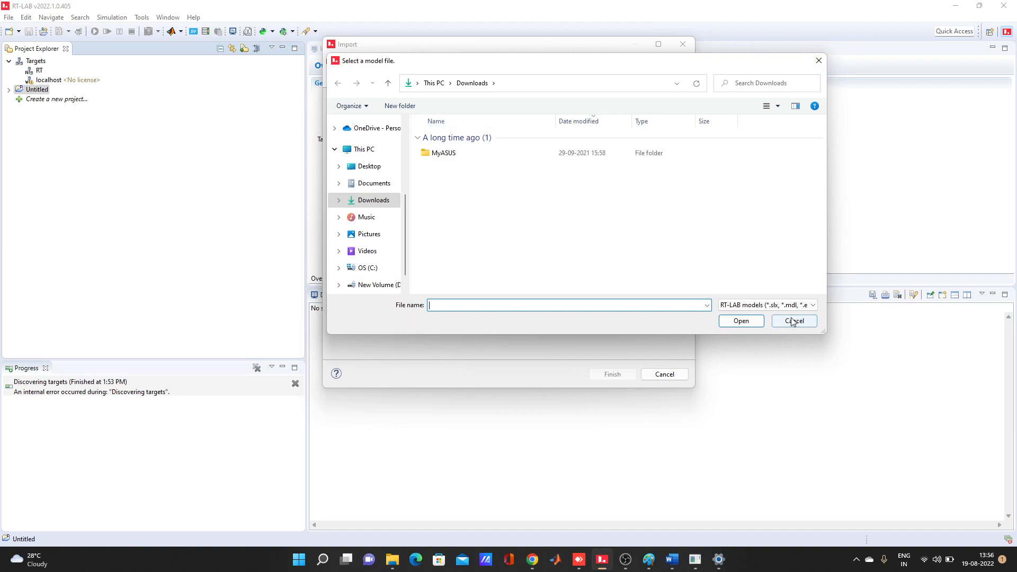
{"action": "left_click", "coordinate": [793, 320]}
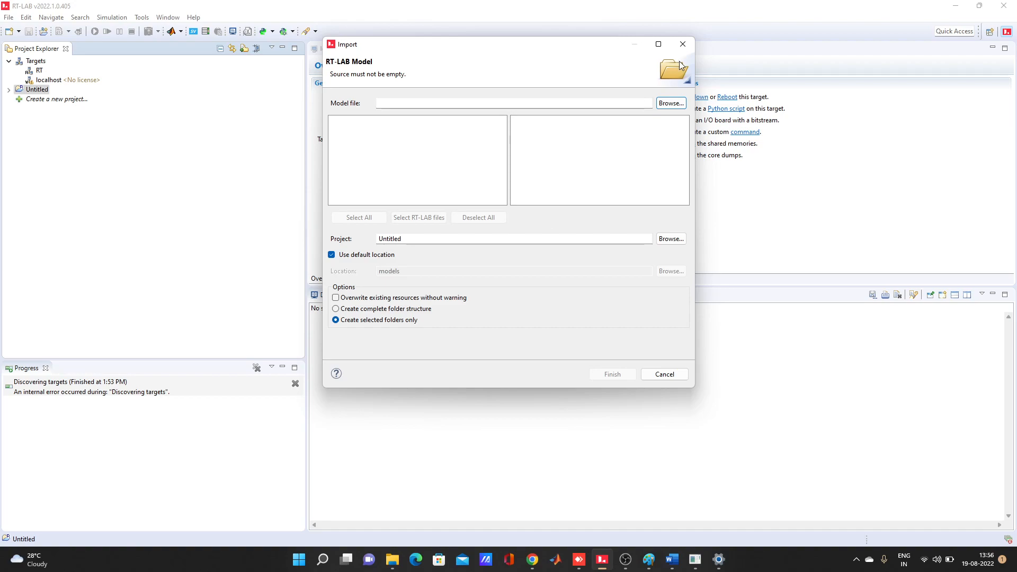
{"action": "mouse_move", "coordinate": [592, 54]}
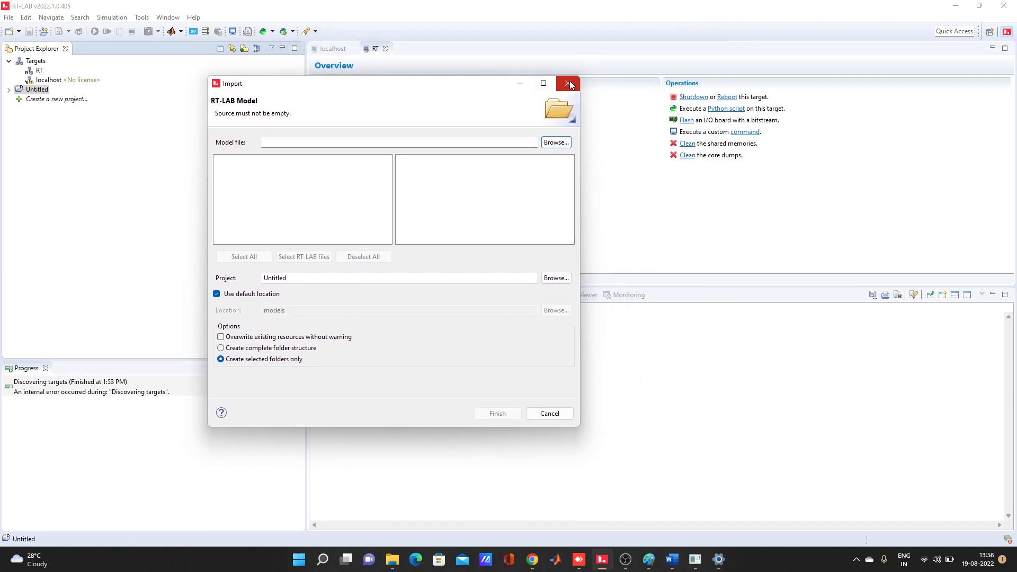
{"action": "mouse_move", "coordinate": [567, 84]}
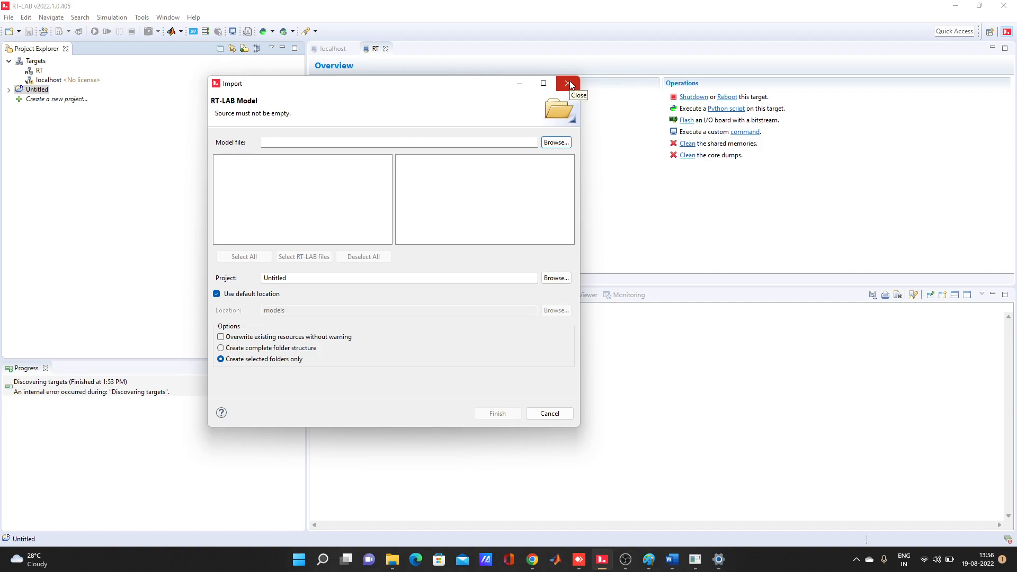
{"action": "mouse_move", "coordinate": [569, 85]}
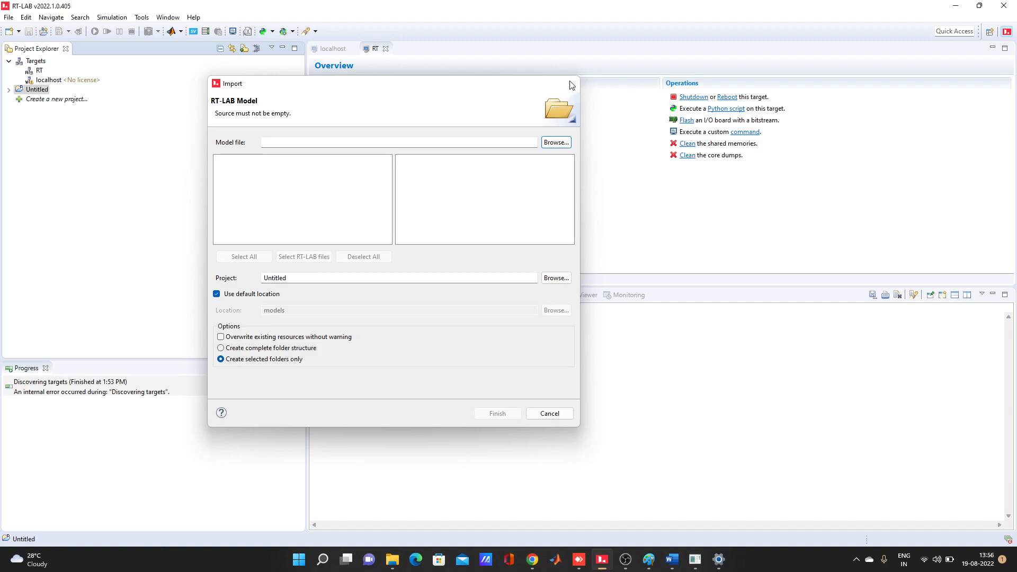
{"action": "left_click", "coordinate": [548, 413]}
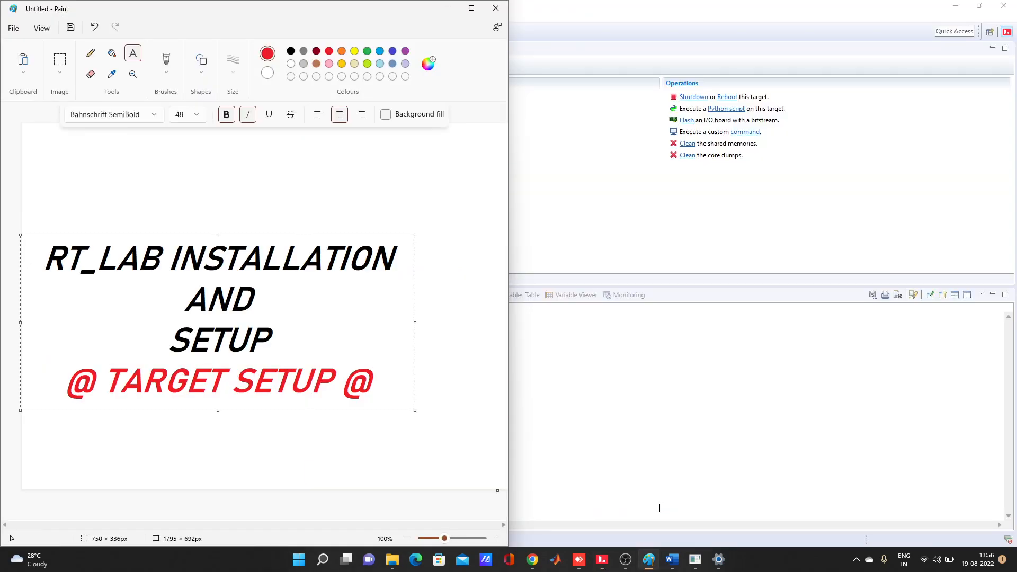
{"action": "mouse_move", "coordinate": [452, 40]}
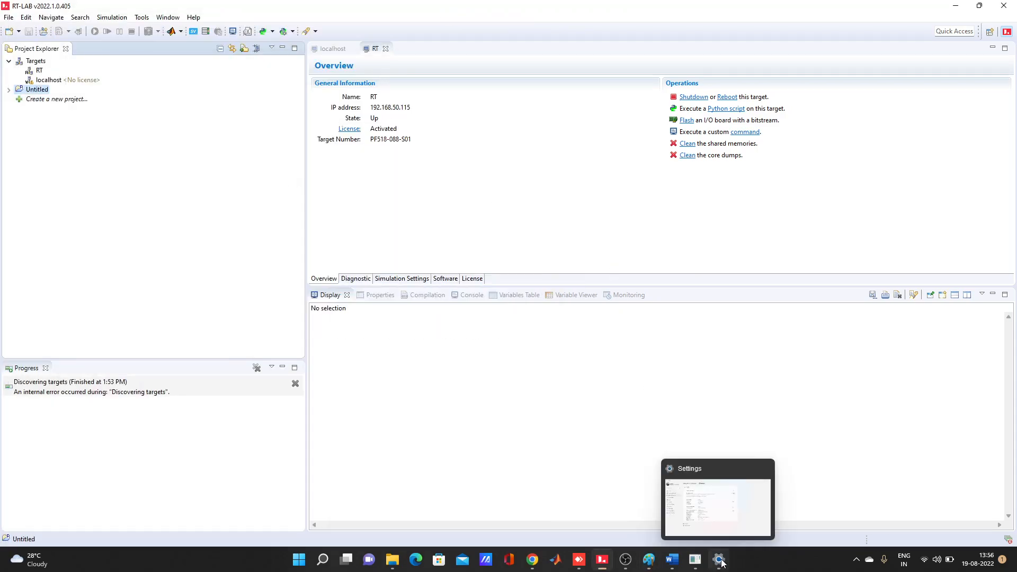
- Bring Windows Settings to the front, showing the Ethernet IPv4 details page
{"action": "left_click", "coordinate": [718, 559]}
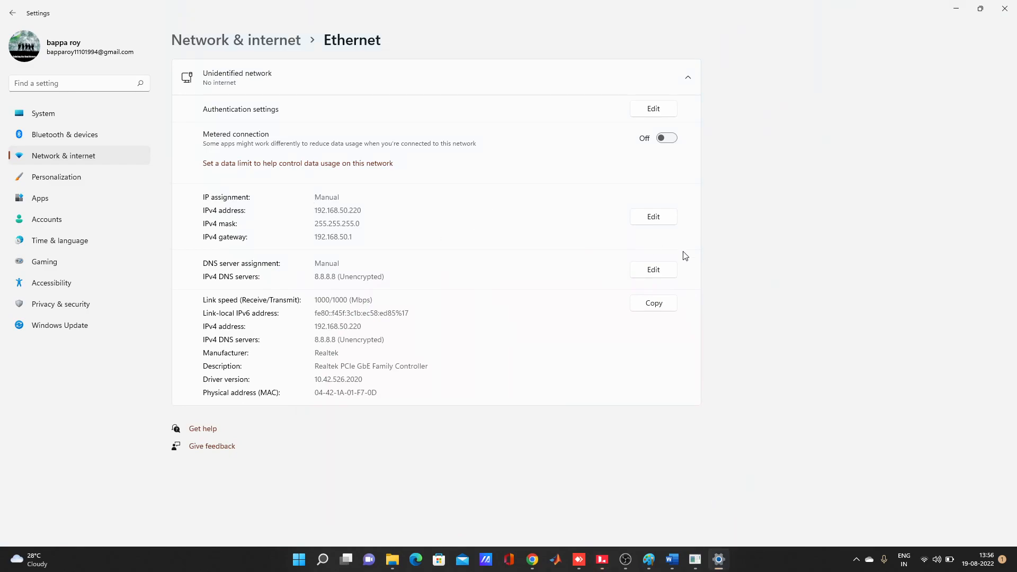
{"action": "mouse_move", "coordinate": [673, 498]}
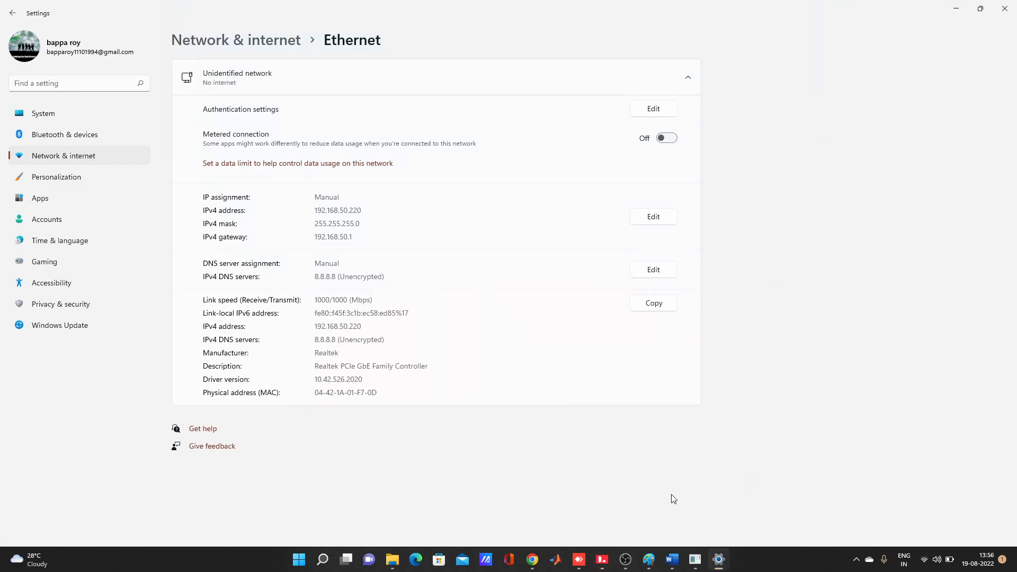
{"action": "mouse_move", "coordinate": [624, 558]}
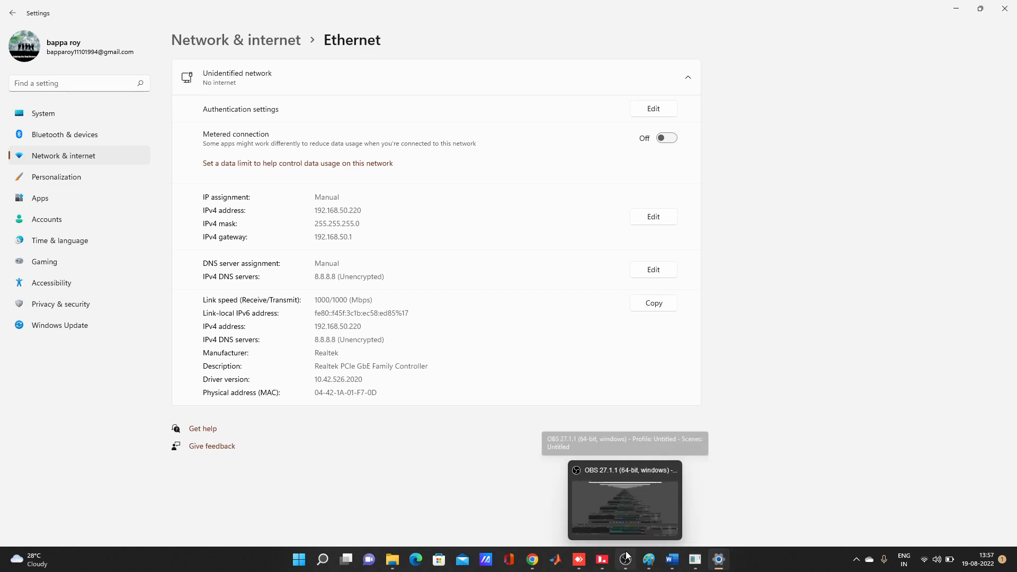
{"action": "mouse_move", "coordinate": [693, 384]}
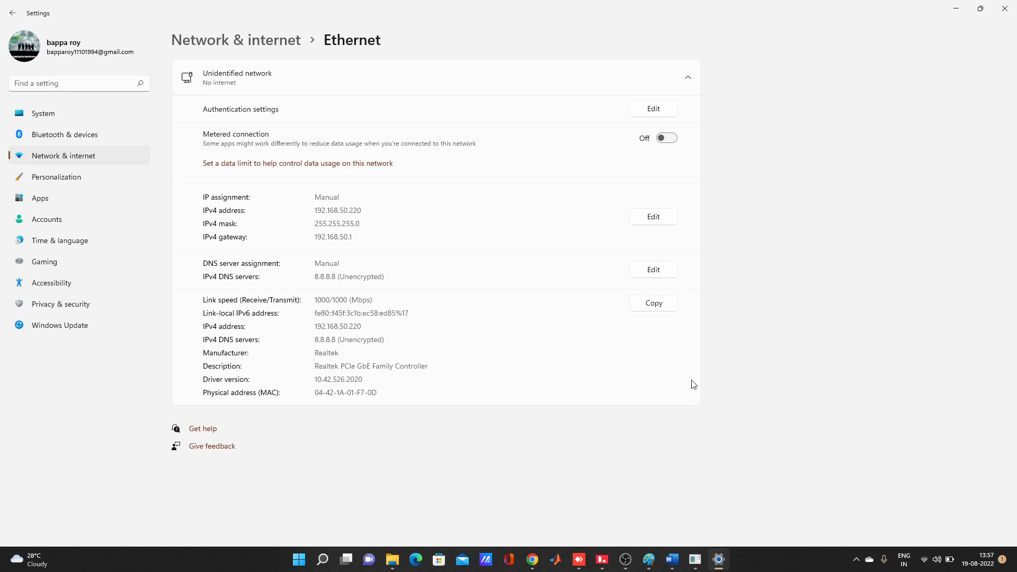
{"action": "mouse_move", "coordinate": [676, 399]}
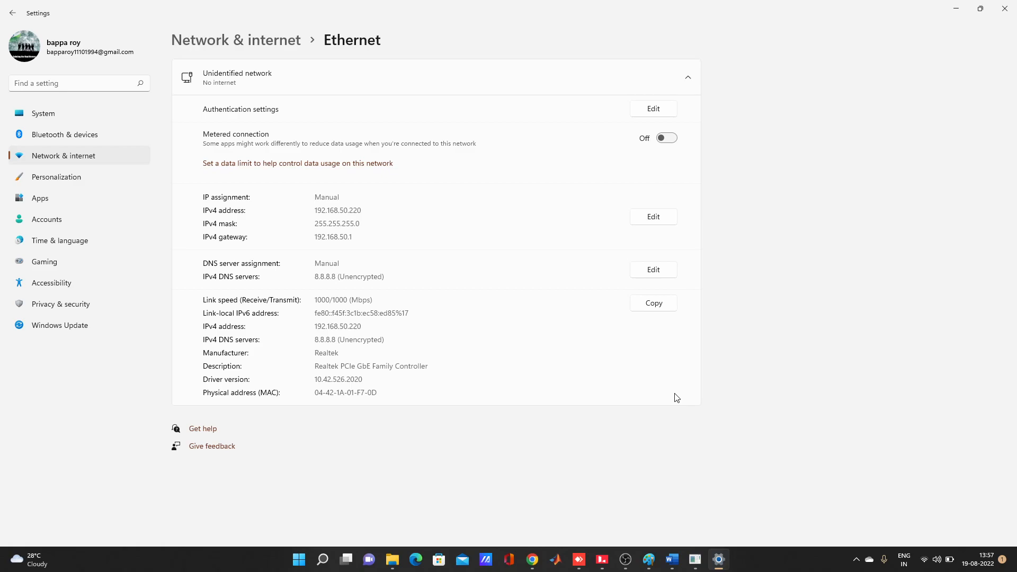
{"action": "mouse_move", "coordinate": [645, 497]}
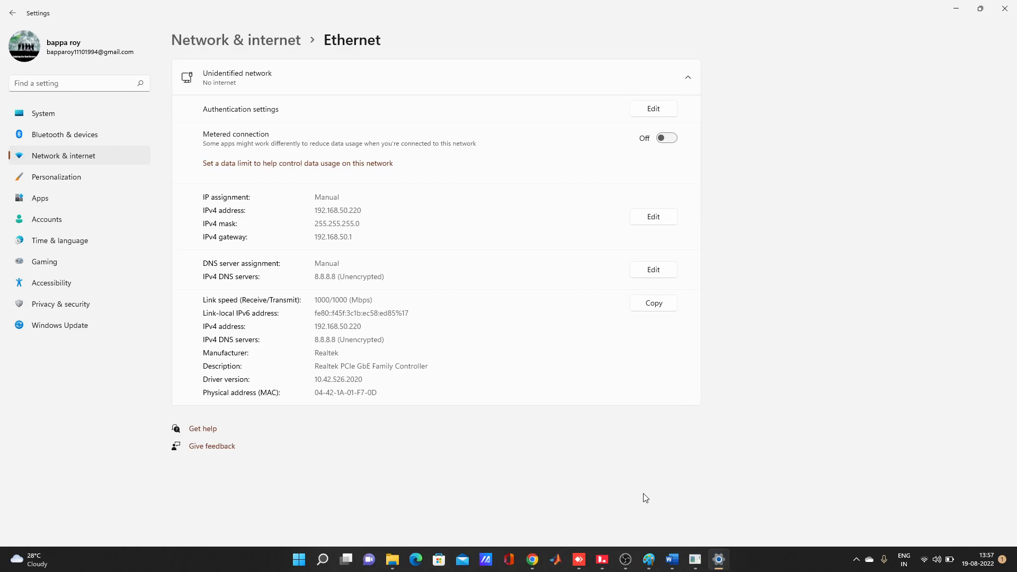